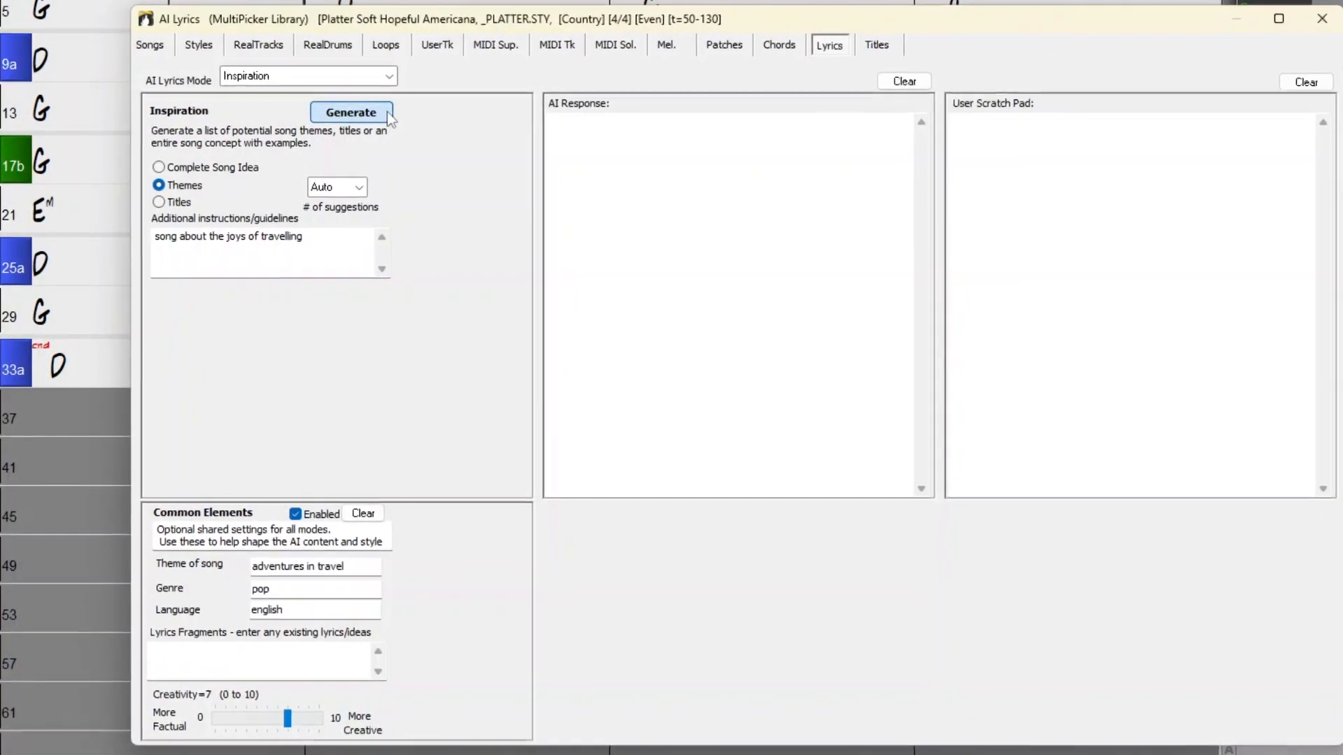
- Generate travel song themes and the 'Wanderlust Dreams' song concept, then close AI Lyrics
click(351, 112)
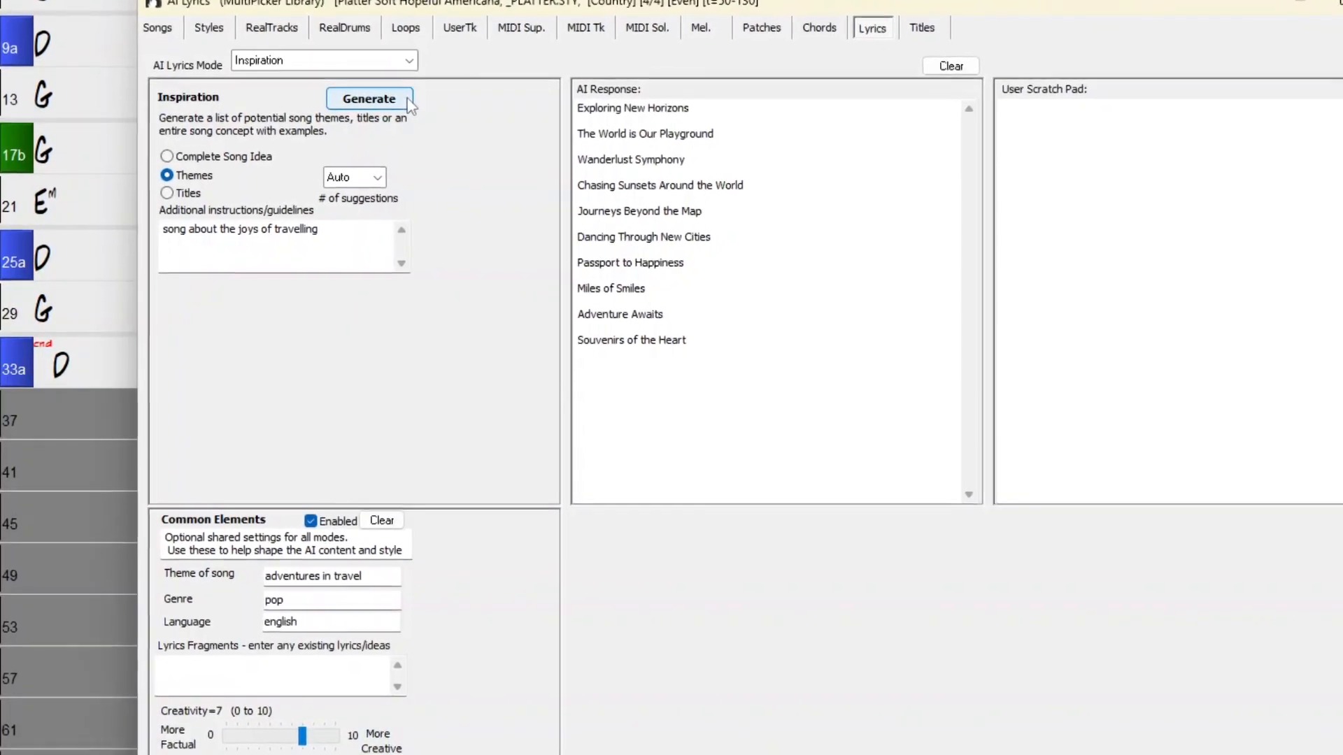
click(369, 99)
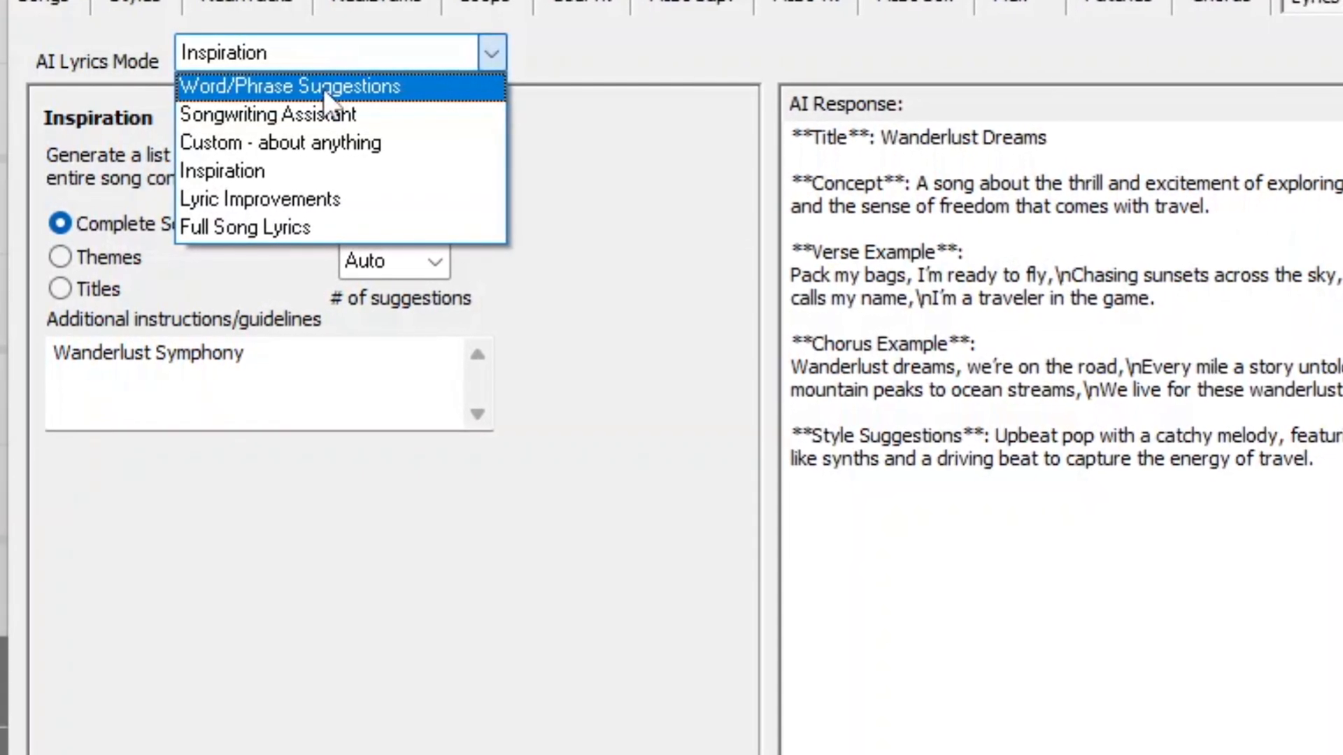
click(270, 114)
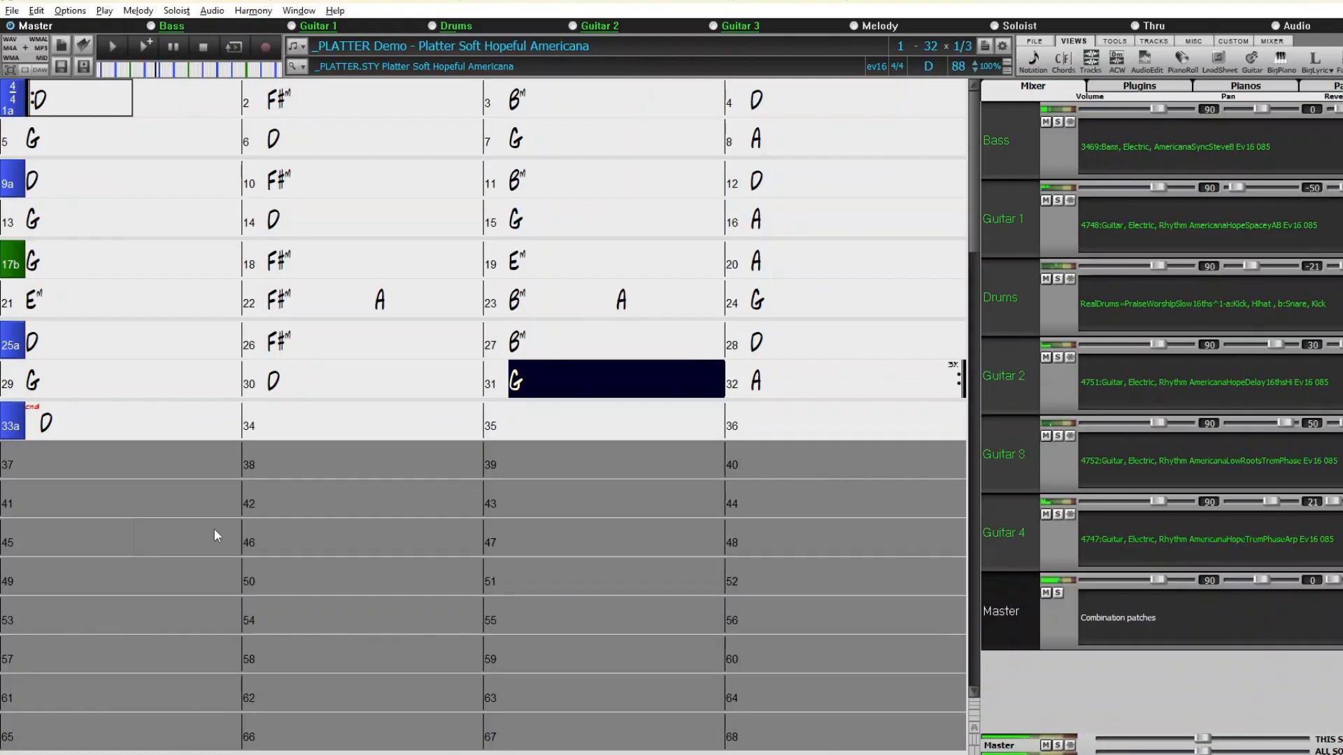
- Reopen the AI Lyrics window from the MultiPicker Library's Lyrics tab
click(854, 380)
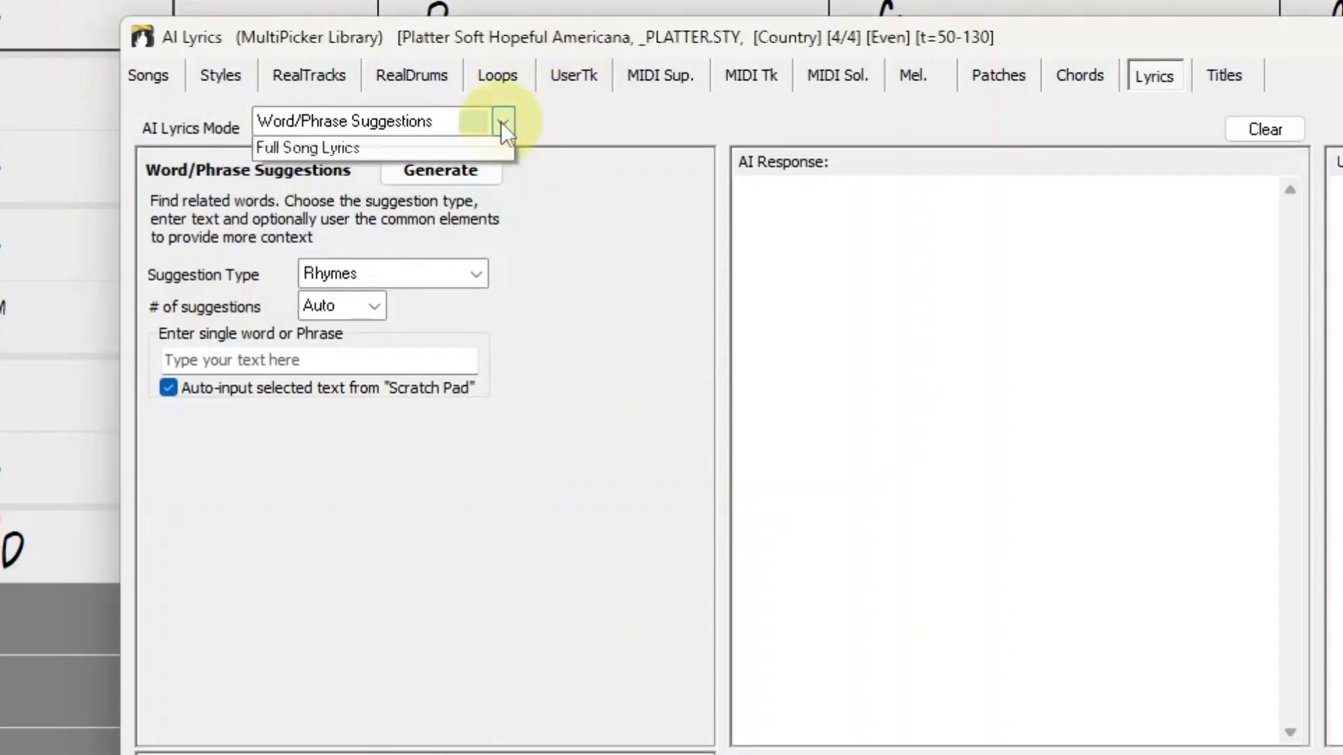
- Choose Word/Phrase Suggestions mode with Rhymes and place the cursor in the scratch pad
click(503, 121)
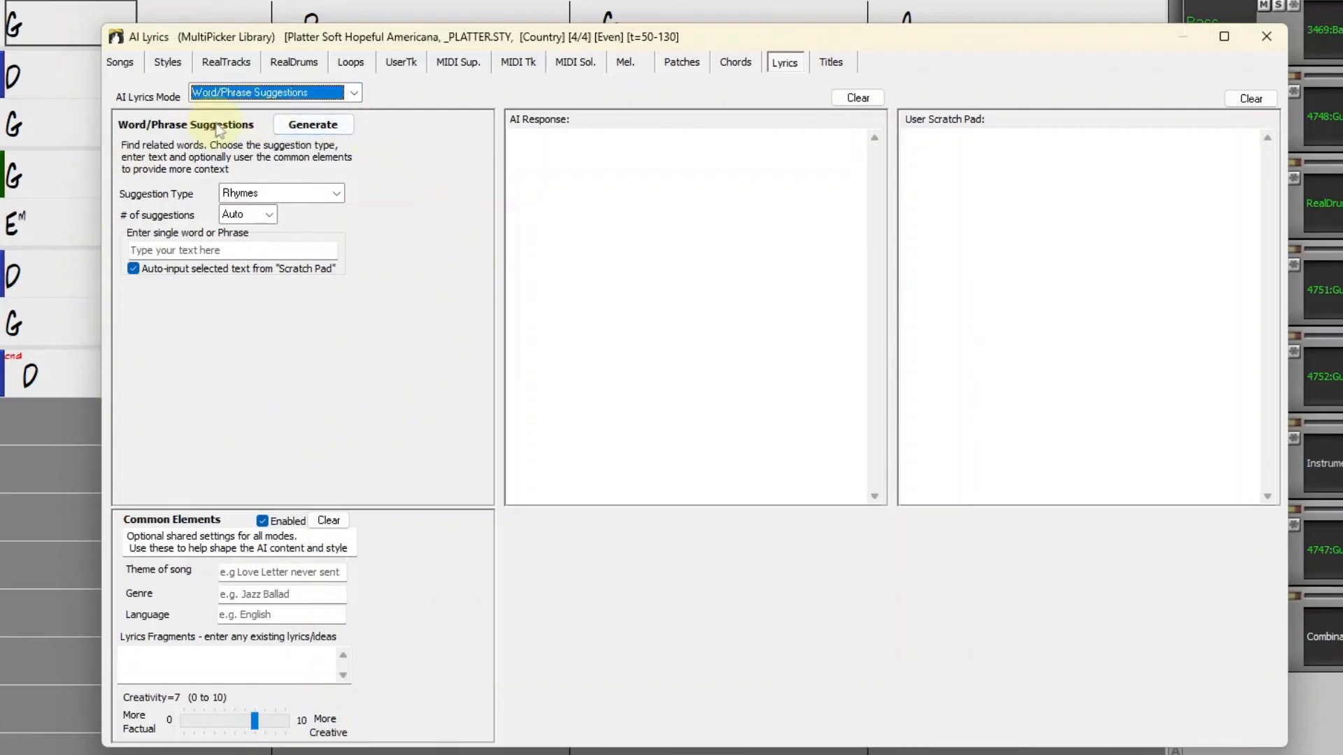
mouse_move(221, 129)
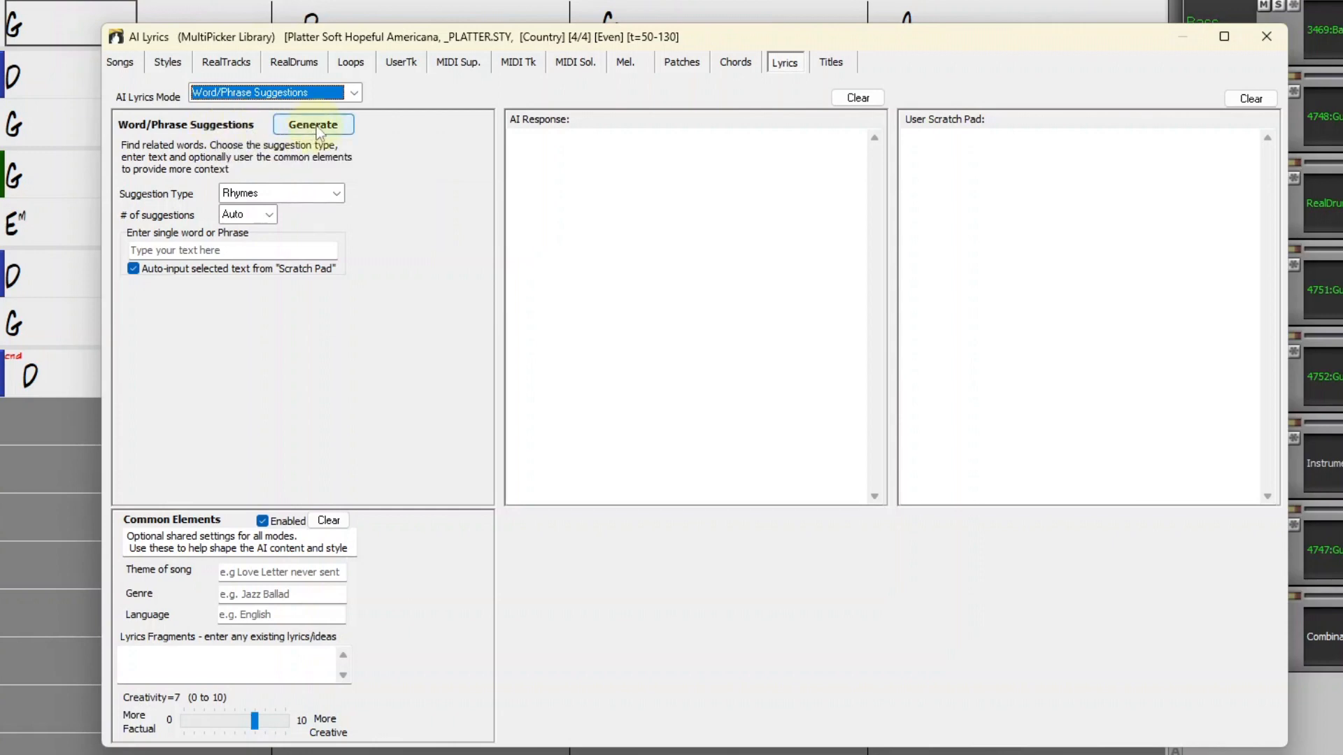
mouse_move(709, 88)
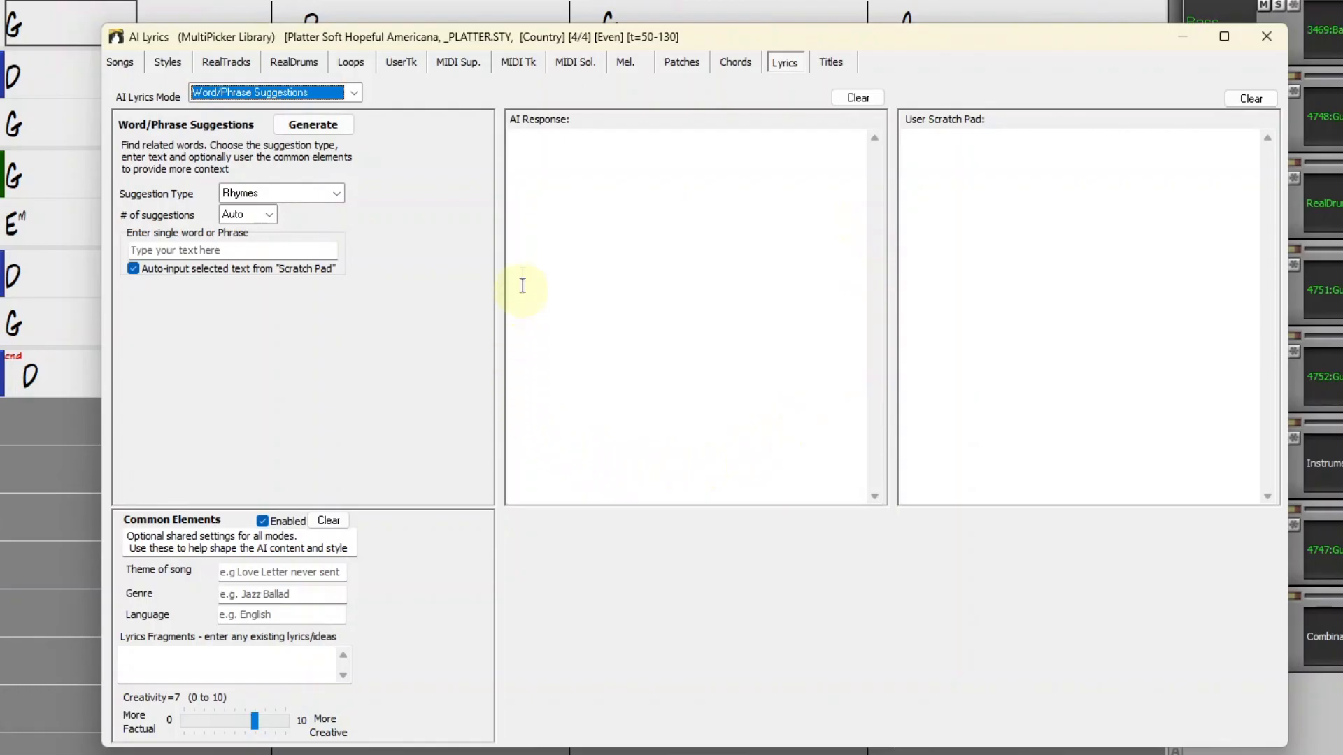
mouse_move(575, 154)
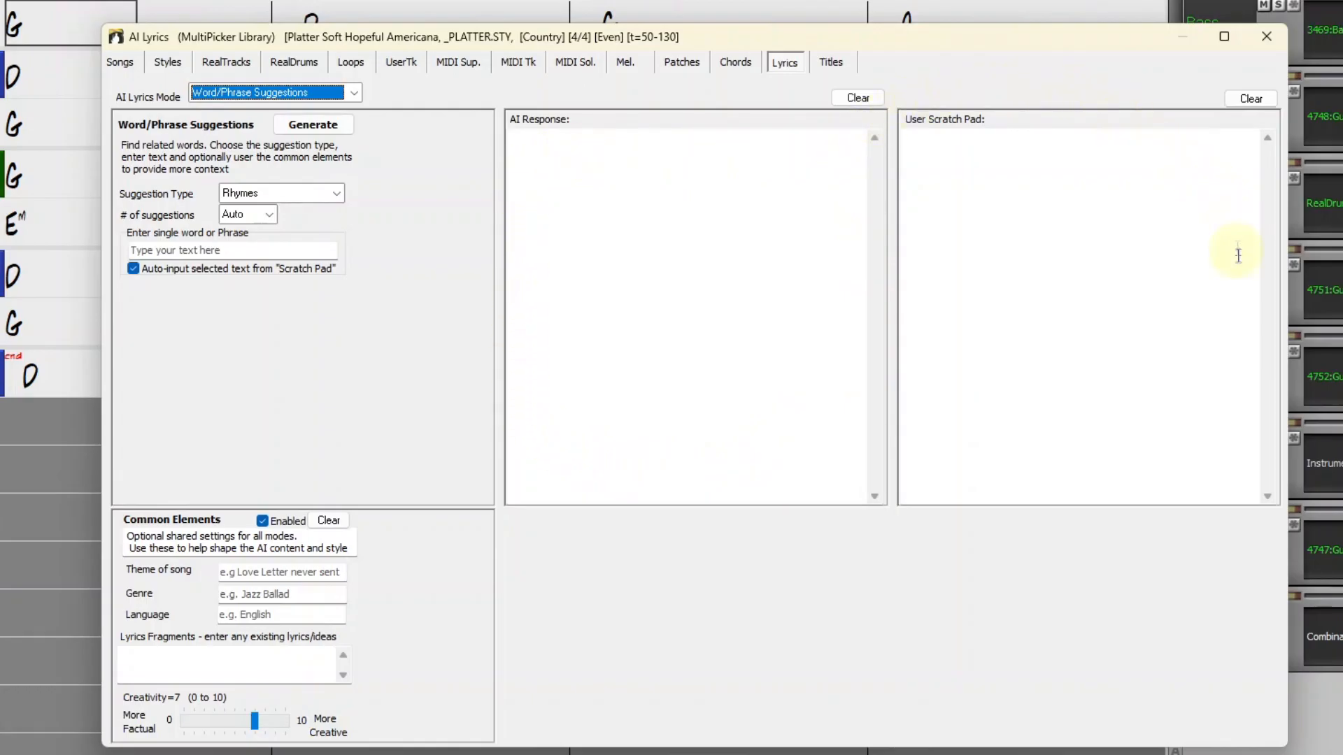
mouse_move(881, 159)
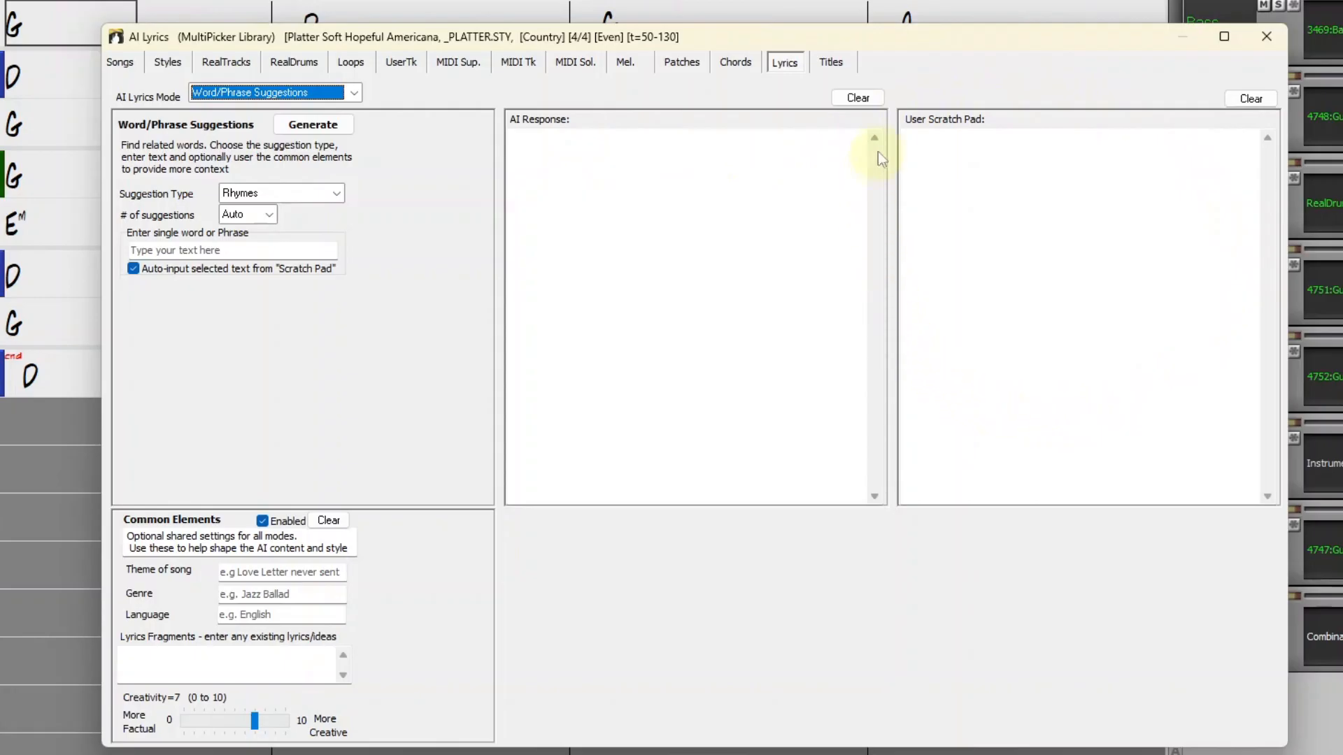
mouse_move(927, 133)
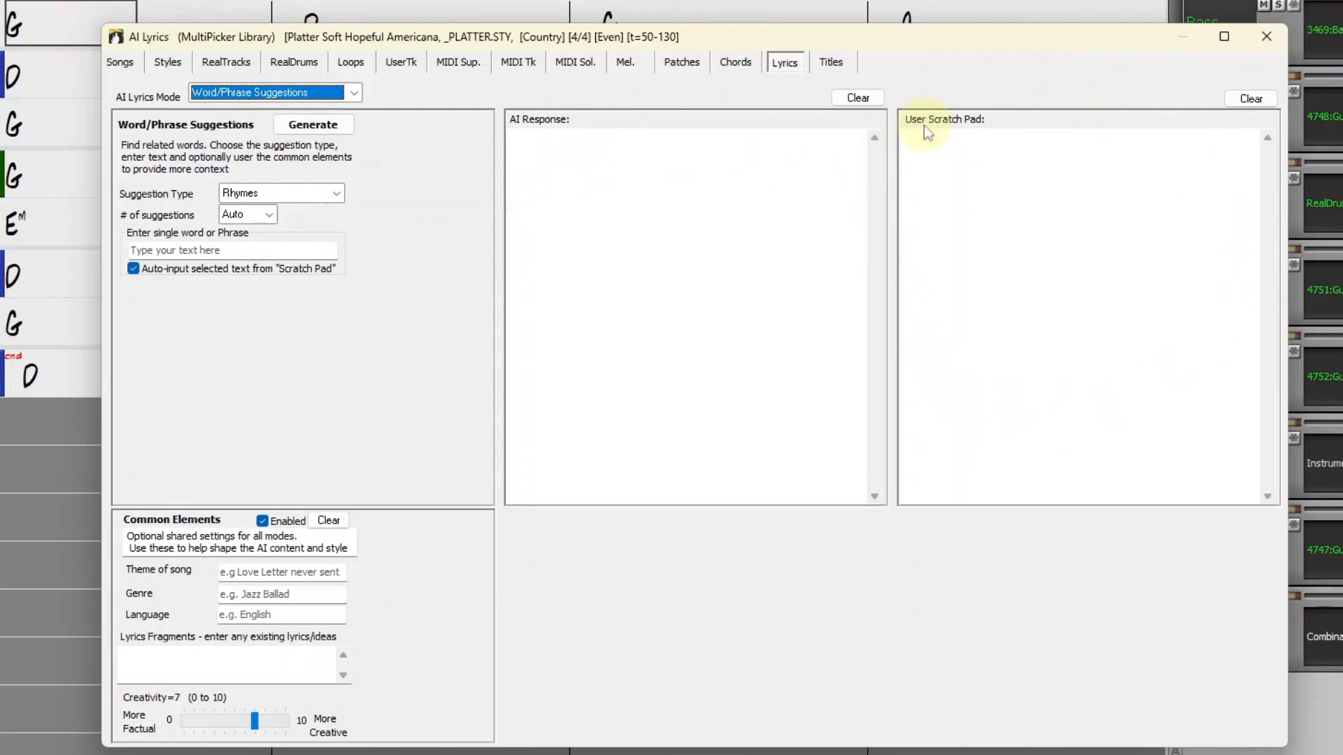
click(942, 137)
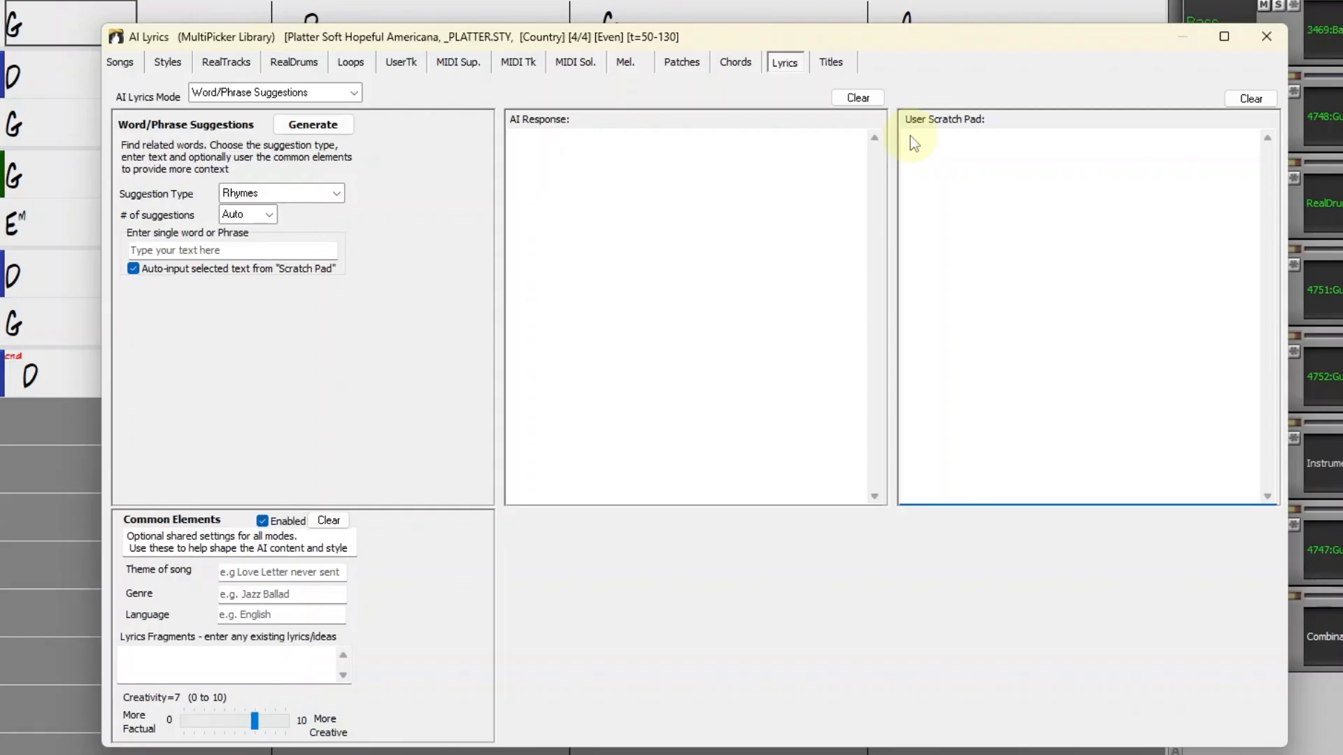
- Write 'I miss you my old friend' in the User Scratch Pad
click(906, 137)
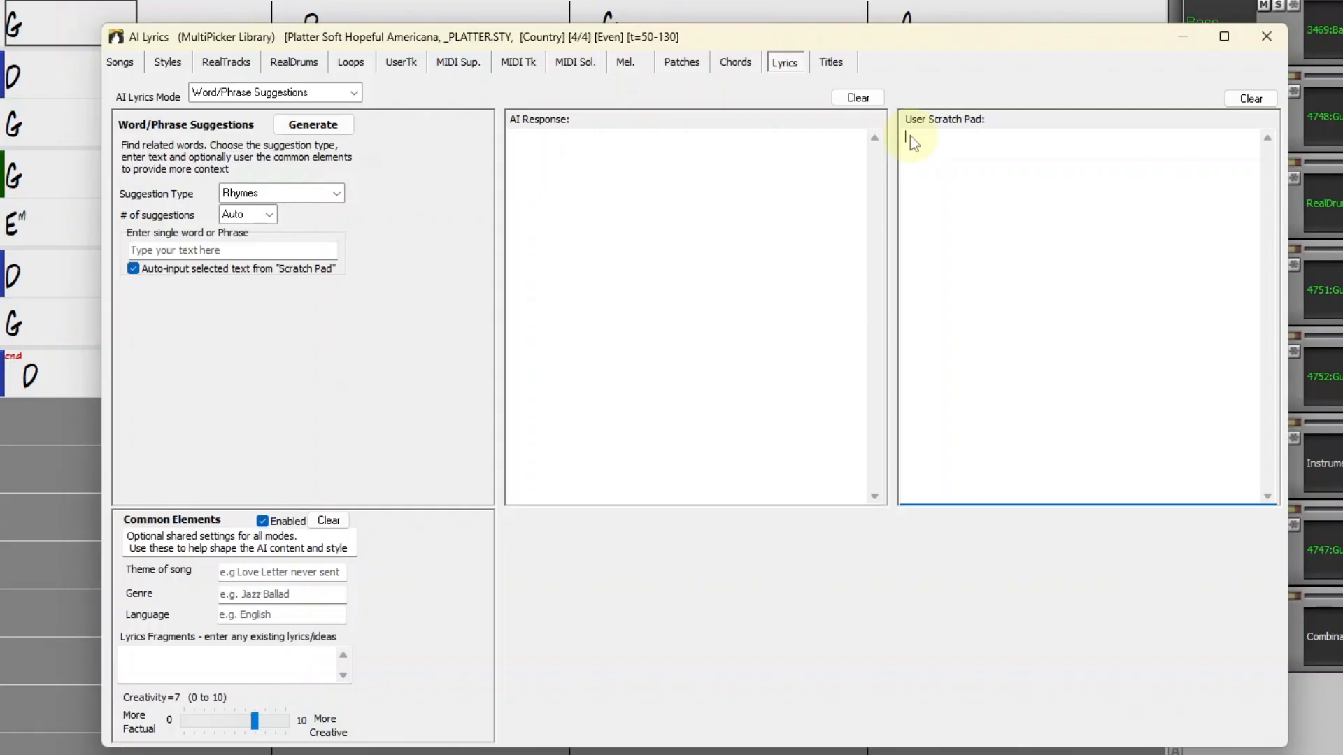
text(I miss you my old friend)
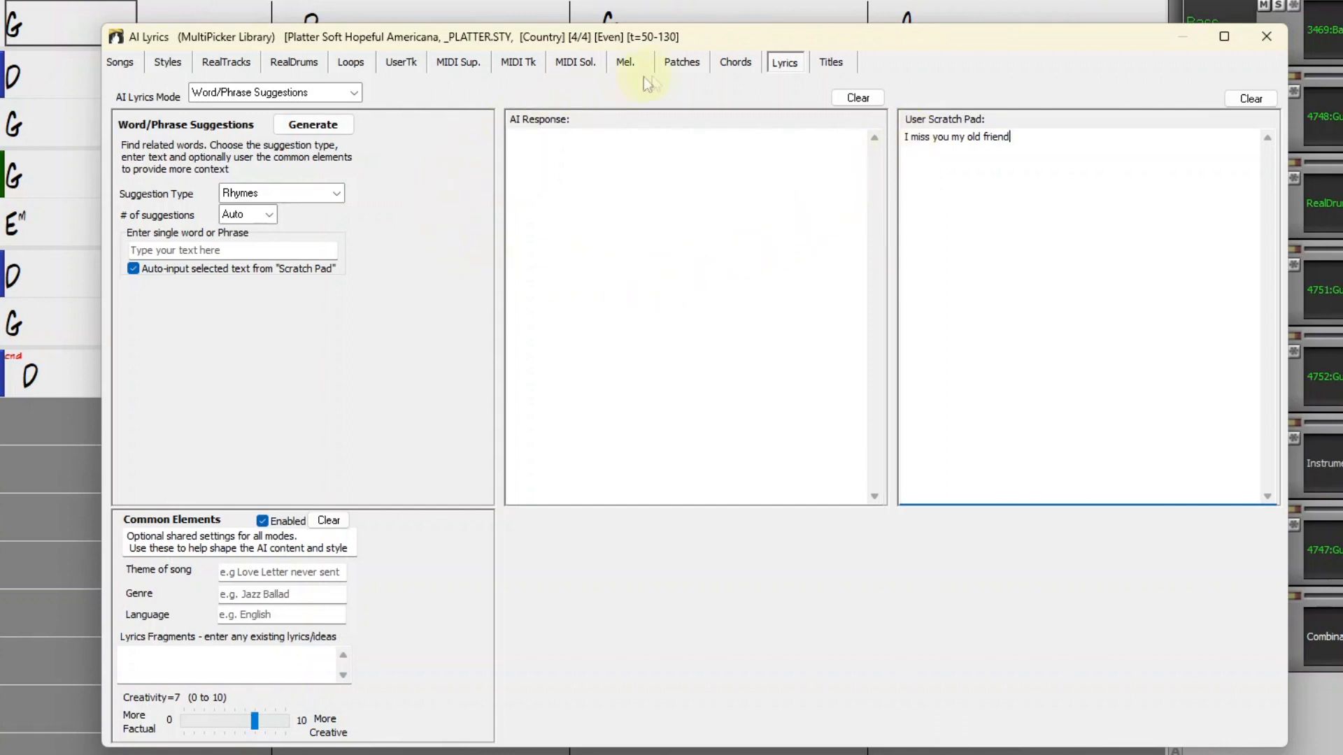
mouse_move(830, 171)
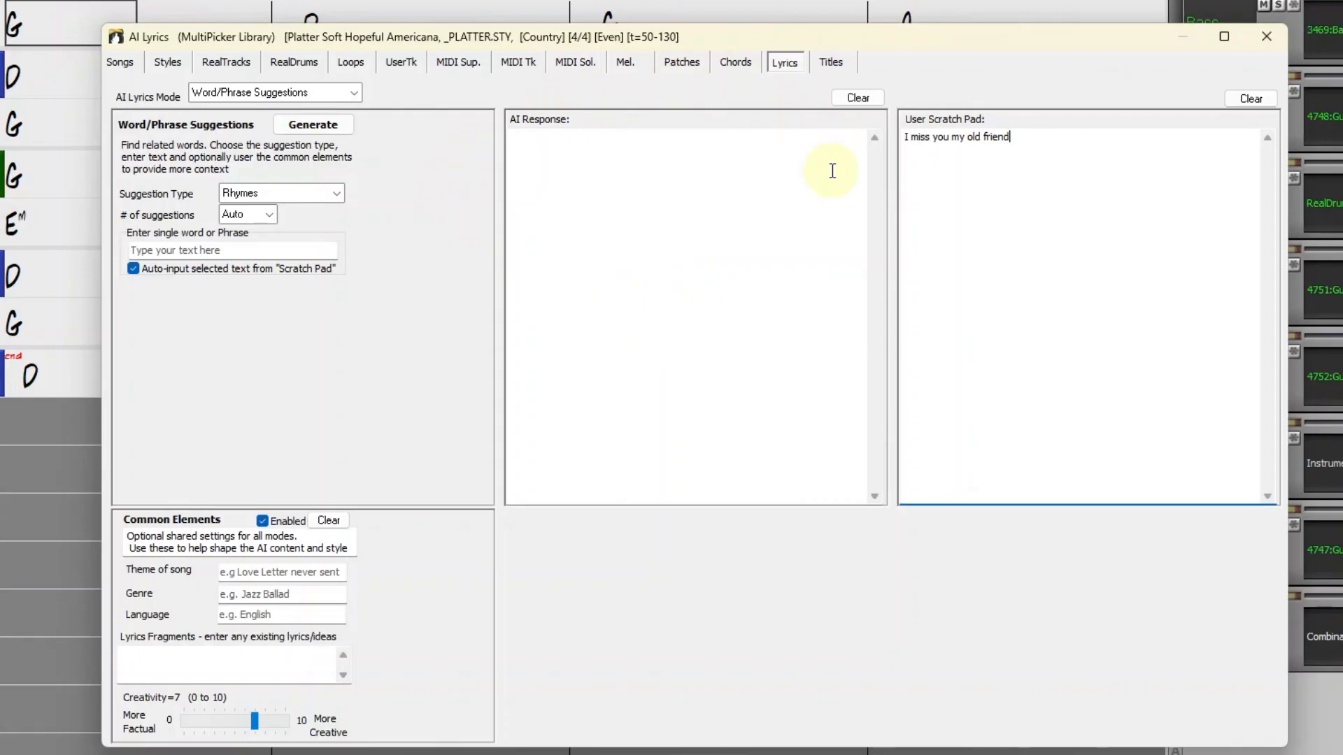
mouse_move(976, 160)
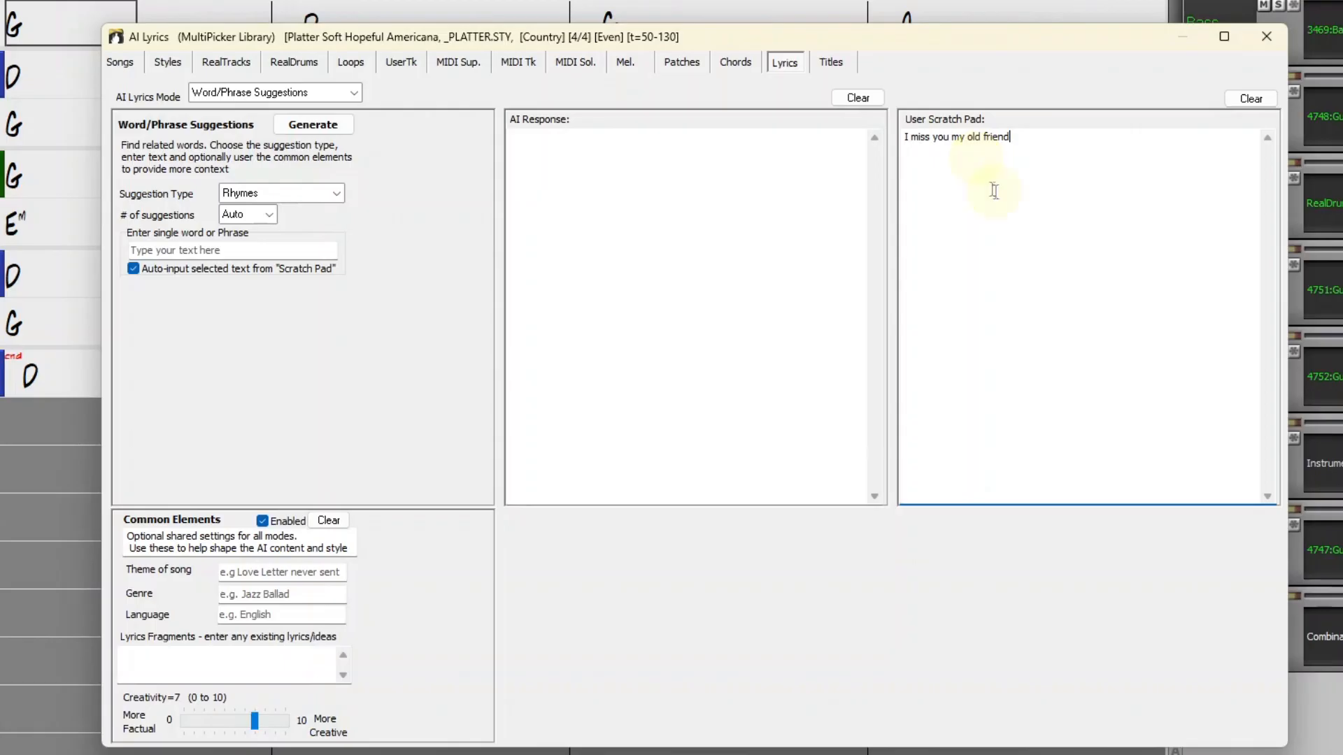
mouse_move(959, 222)
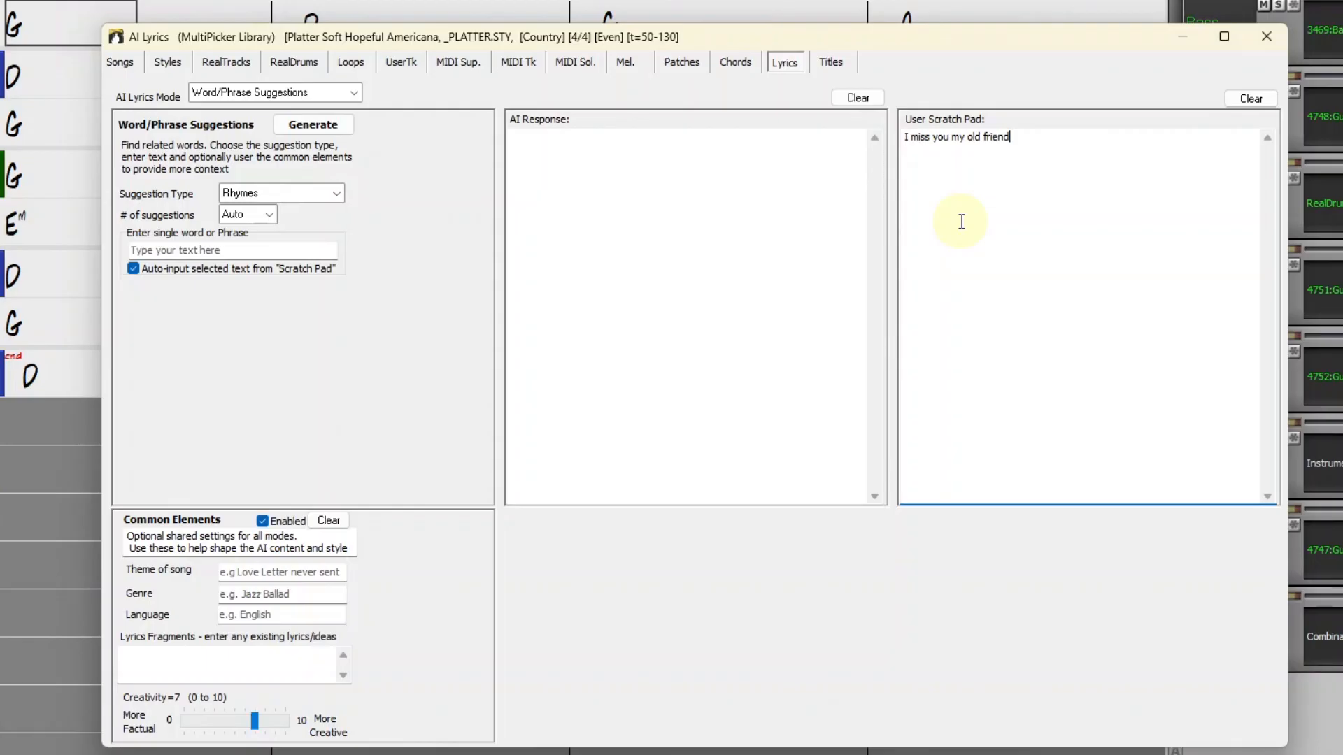
mouse_move(835, 275)
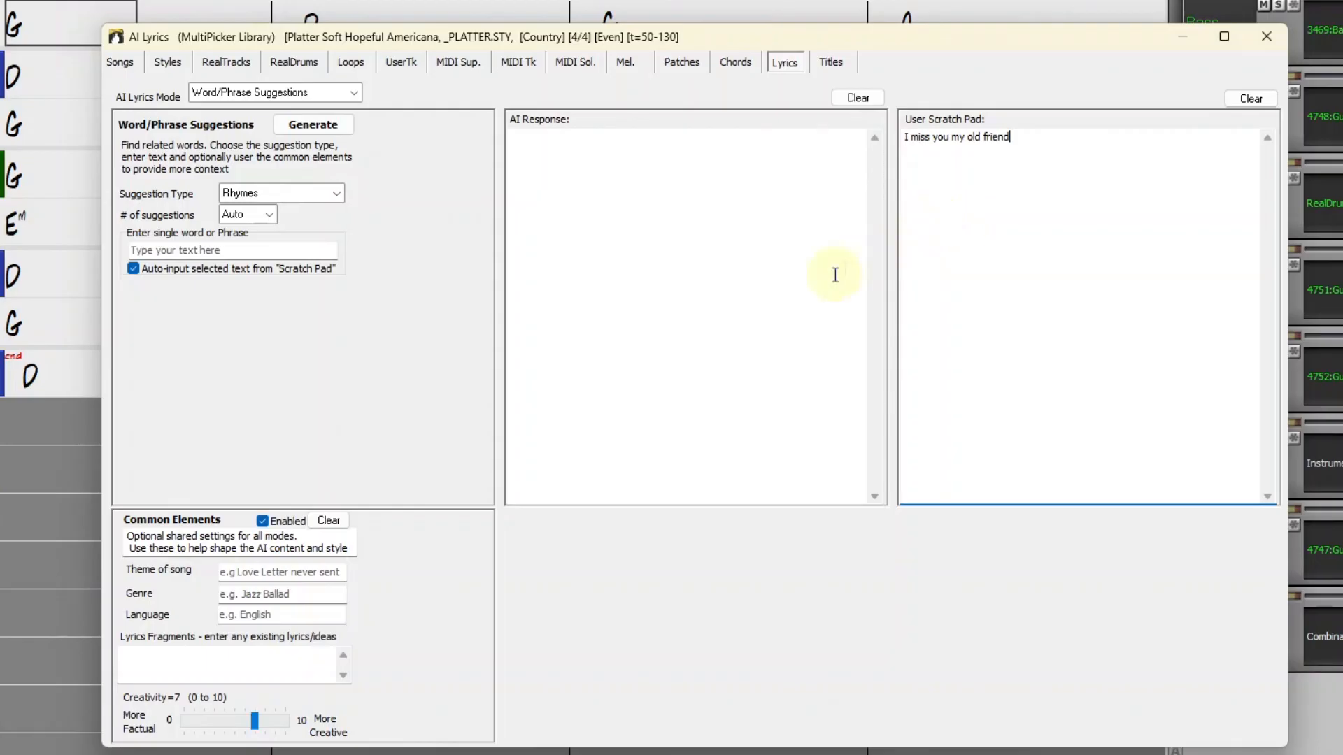
mouse_move(94, 531)
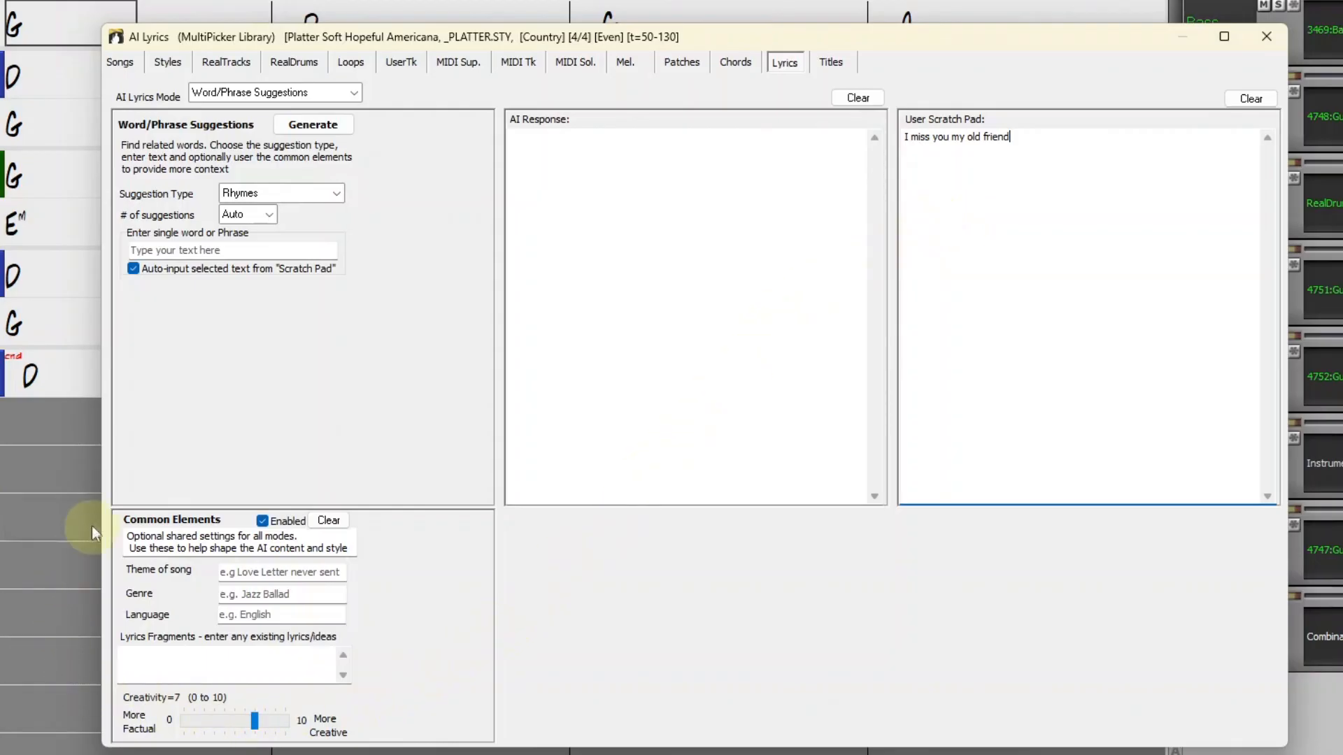
mouse_move(421, 622)
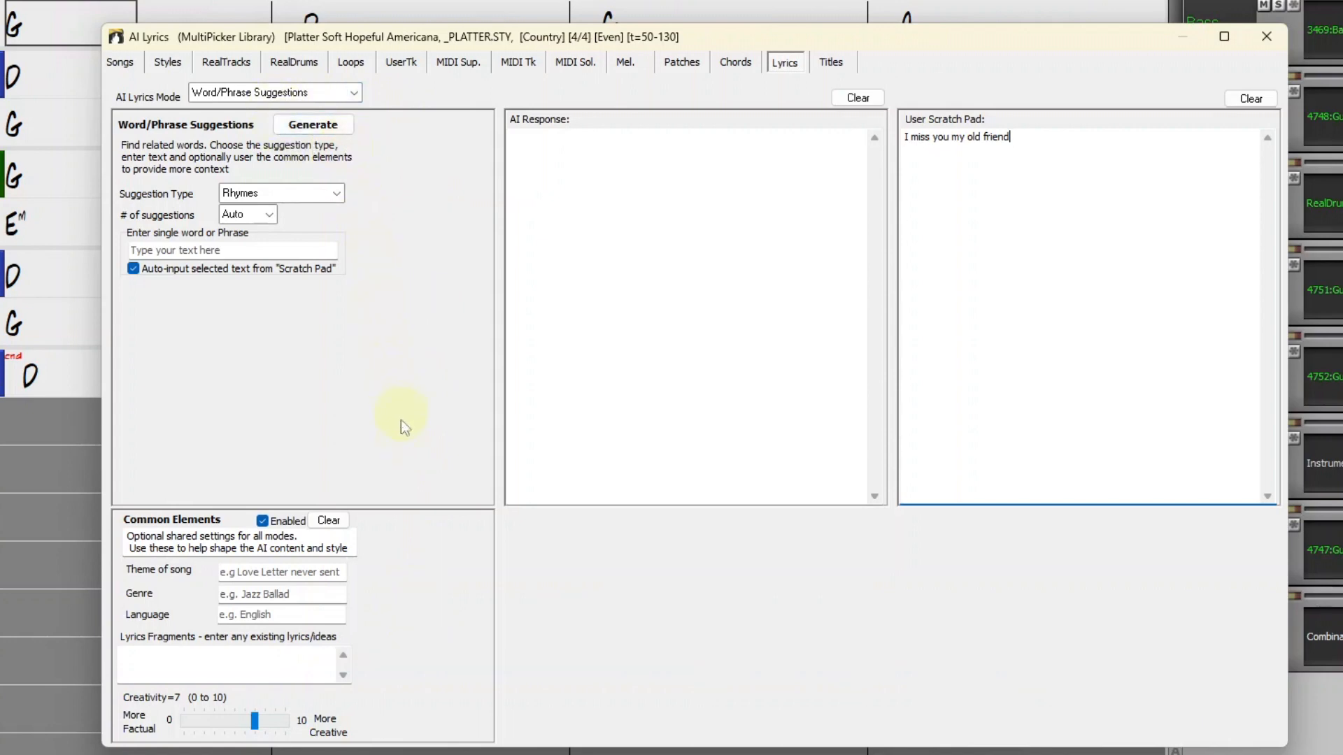
mouse_move(368, 508)
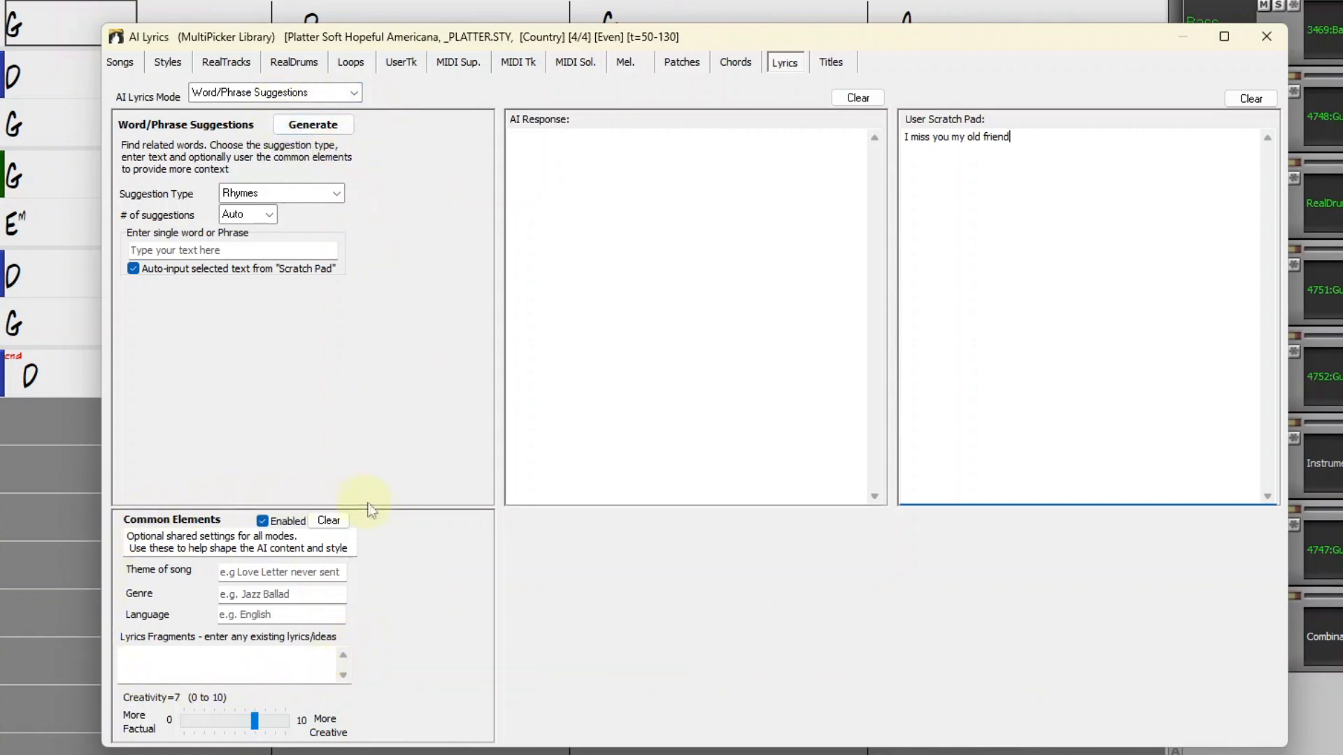
mouse_move(397, 541)
text(missing an old f)
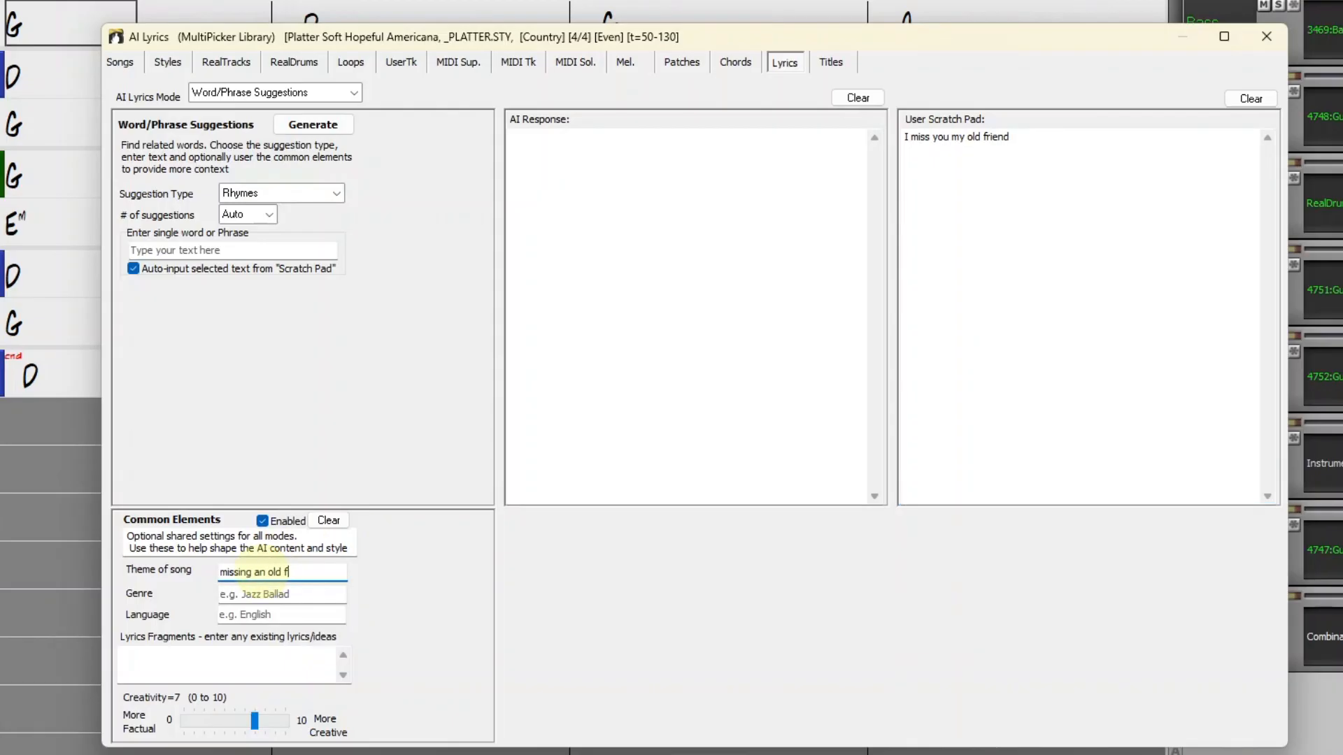
- Enter genre 'americana' and add 'I miss you my old friend' as a lyrics fragment
click(281, 594)
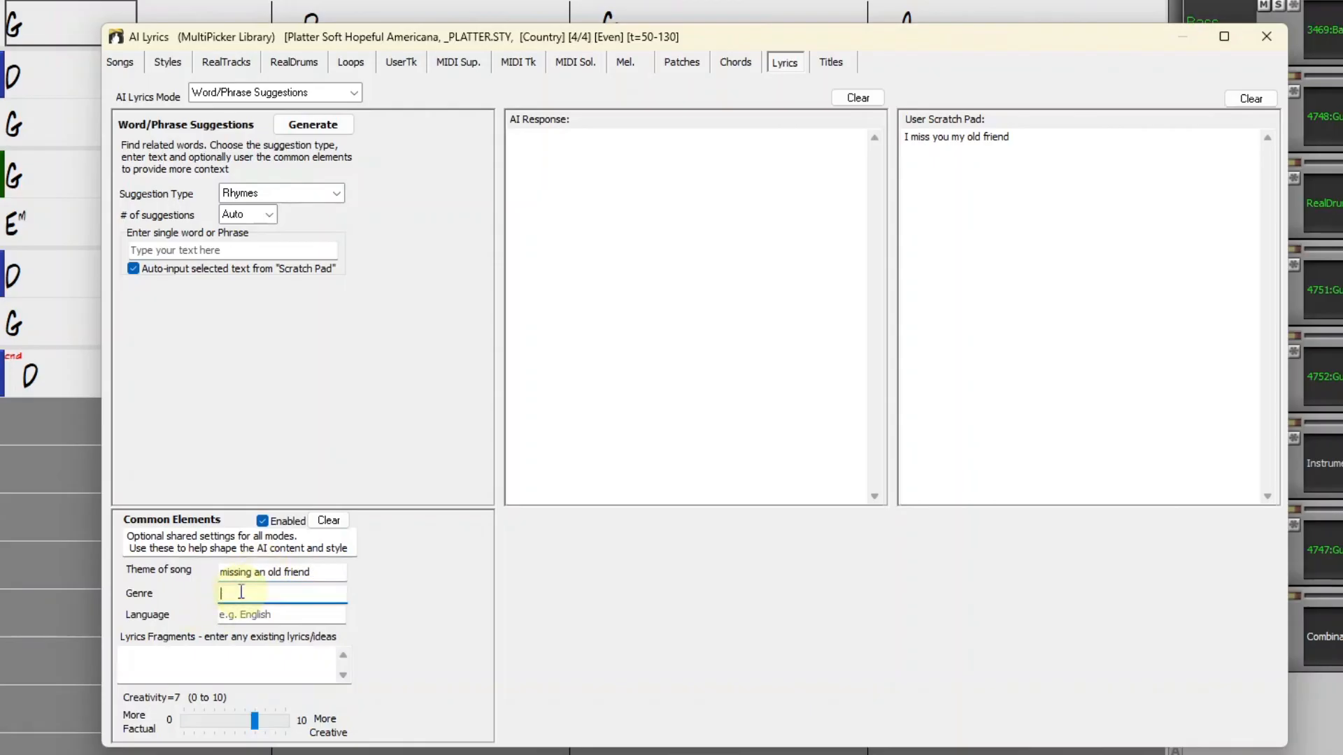
text(americana)
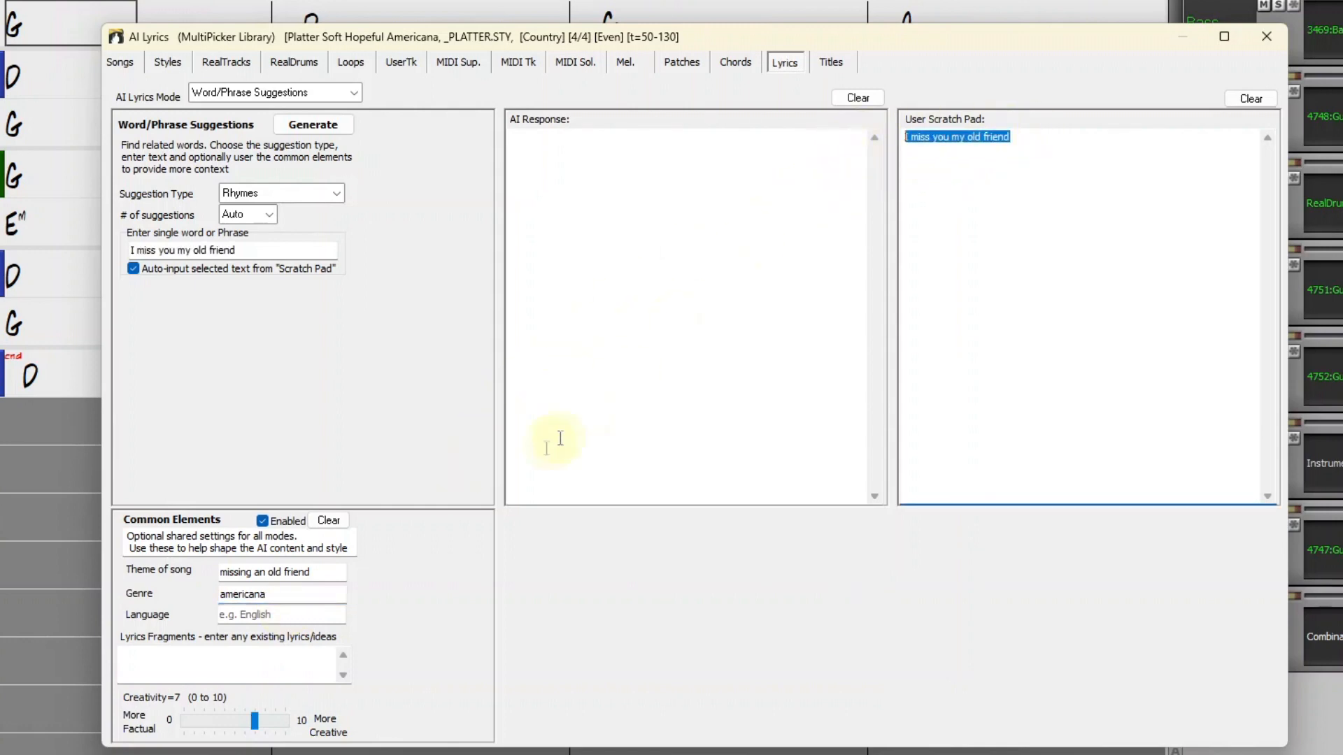
text(I miss you my old friend)
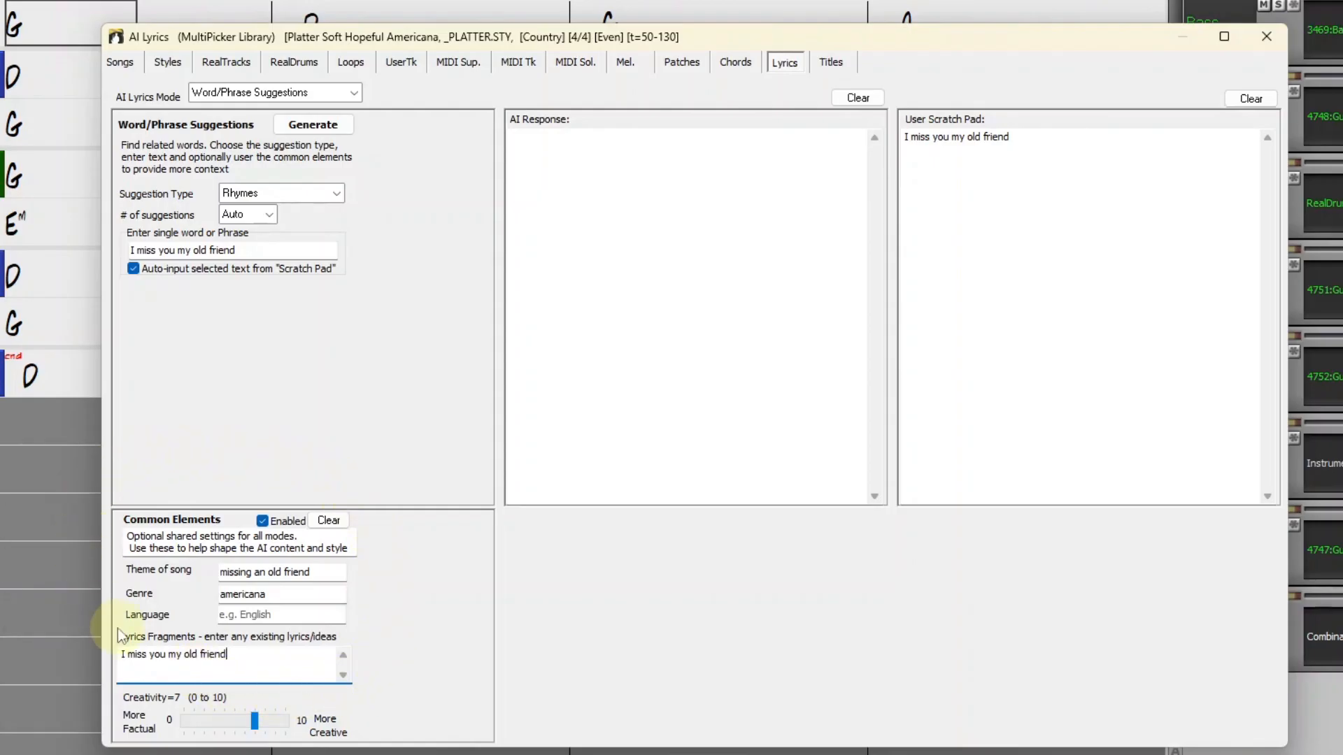
mouse_move(125, 615)
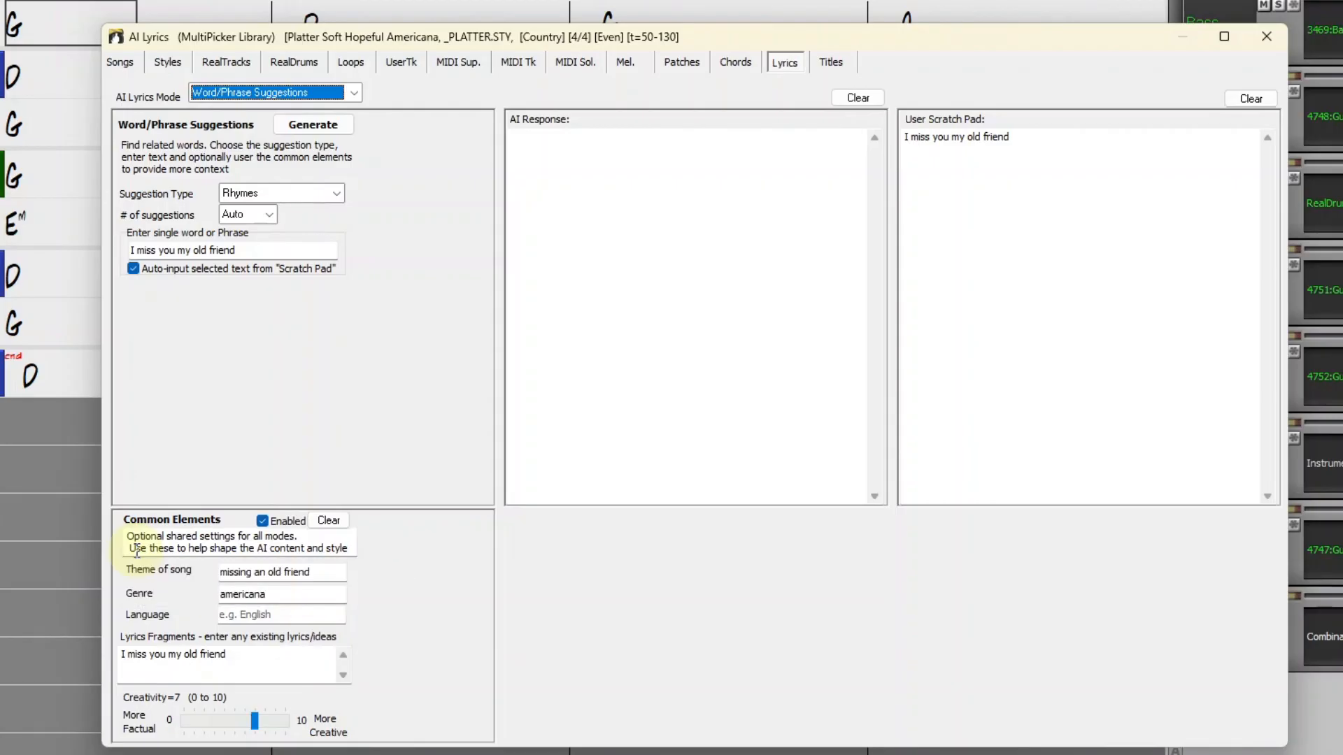
mouse_move(103, 454)
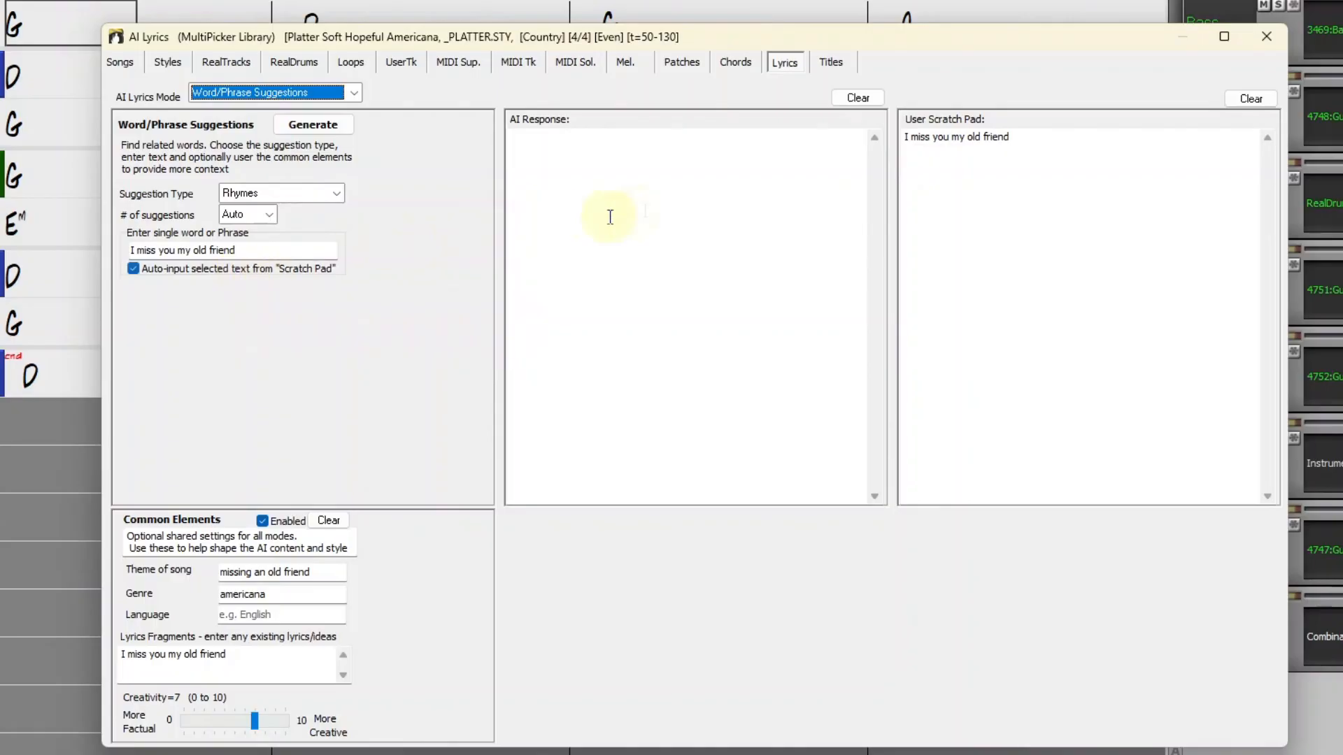
mouse_move(798, 144)
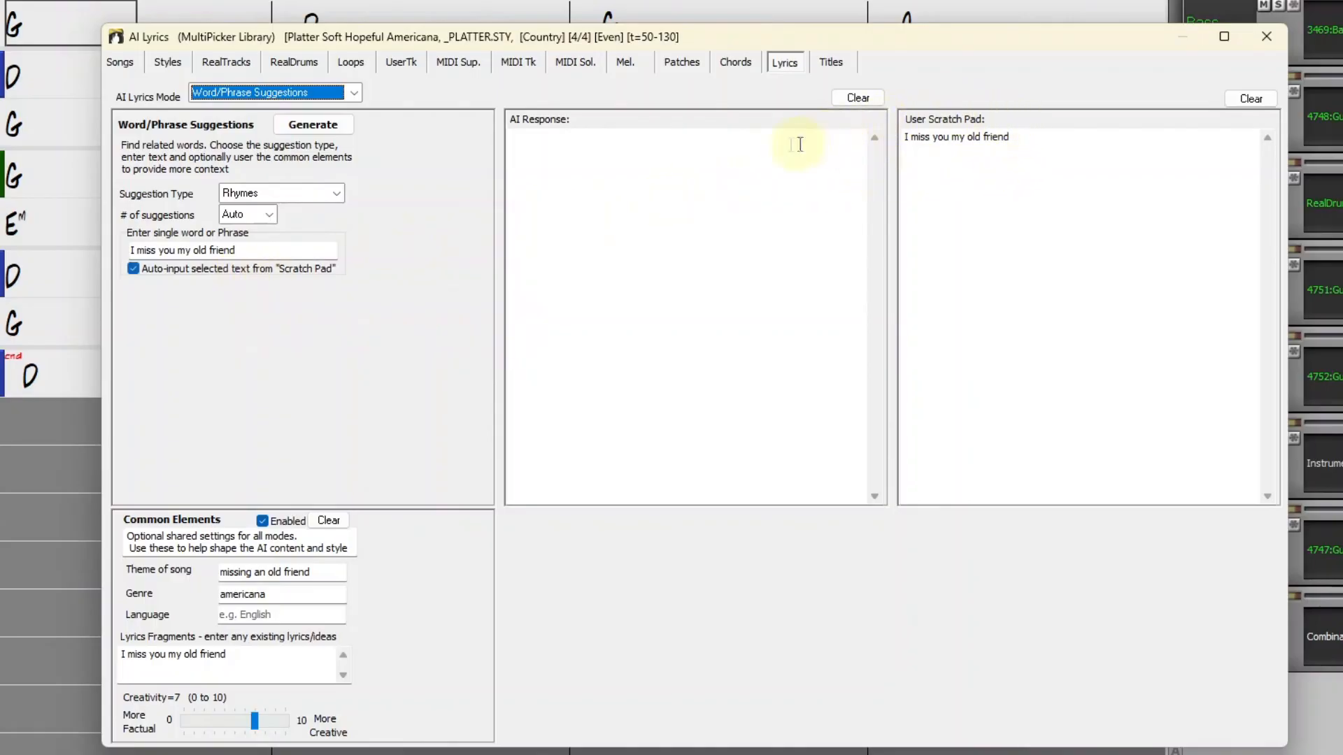
mouse_move(996, 151)
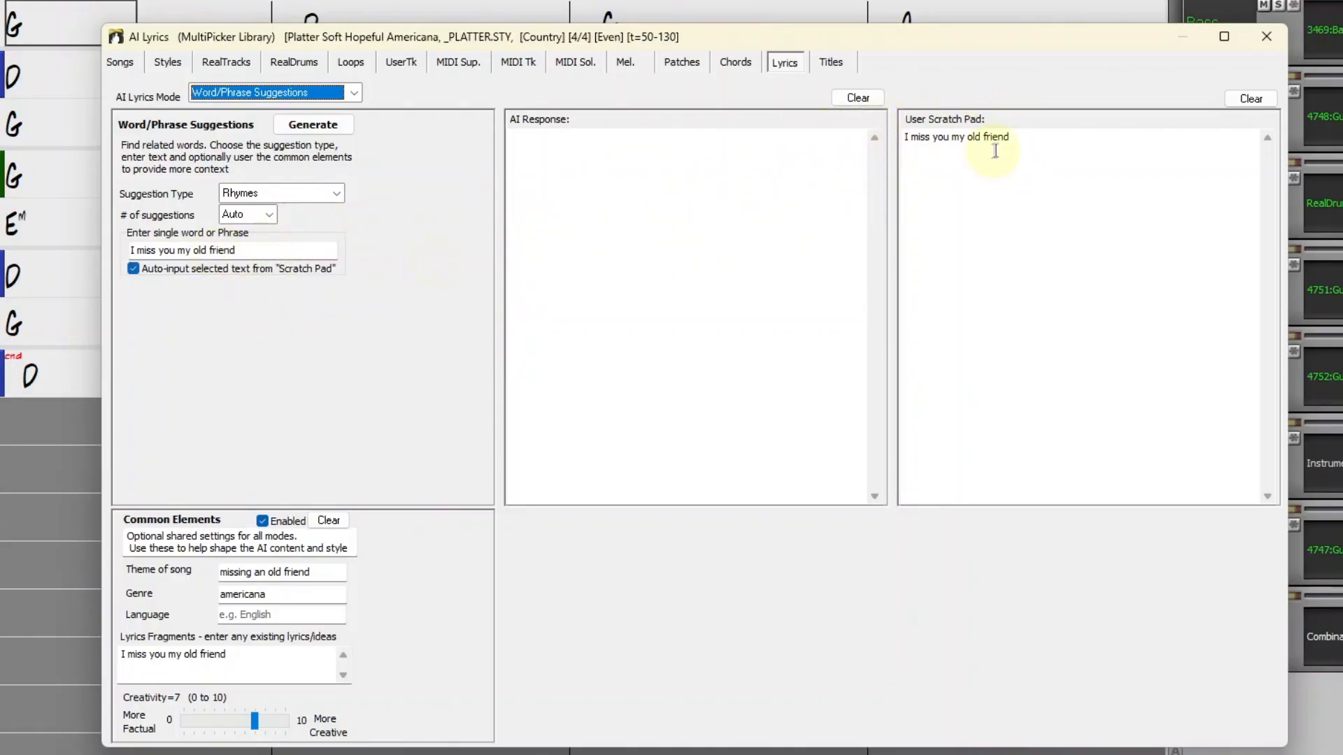
- Generate rhymes for 'my old friend', add 'a broken heart to mend', then pick Alliteration
drag(951, 137, 1009, 137)
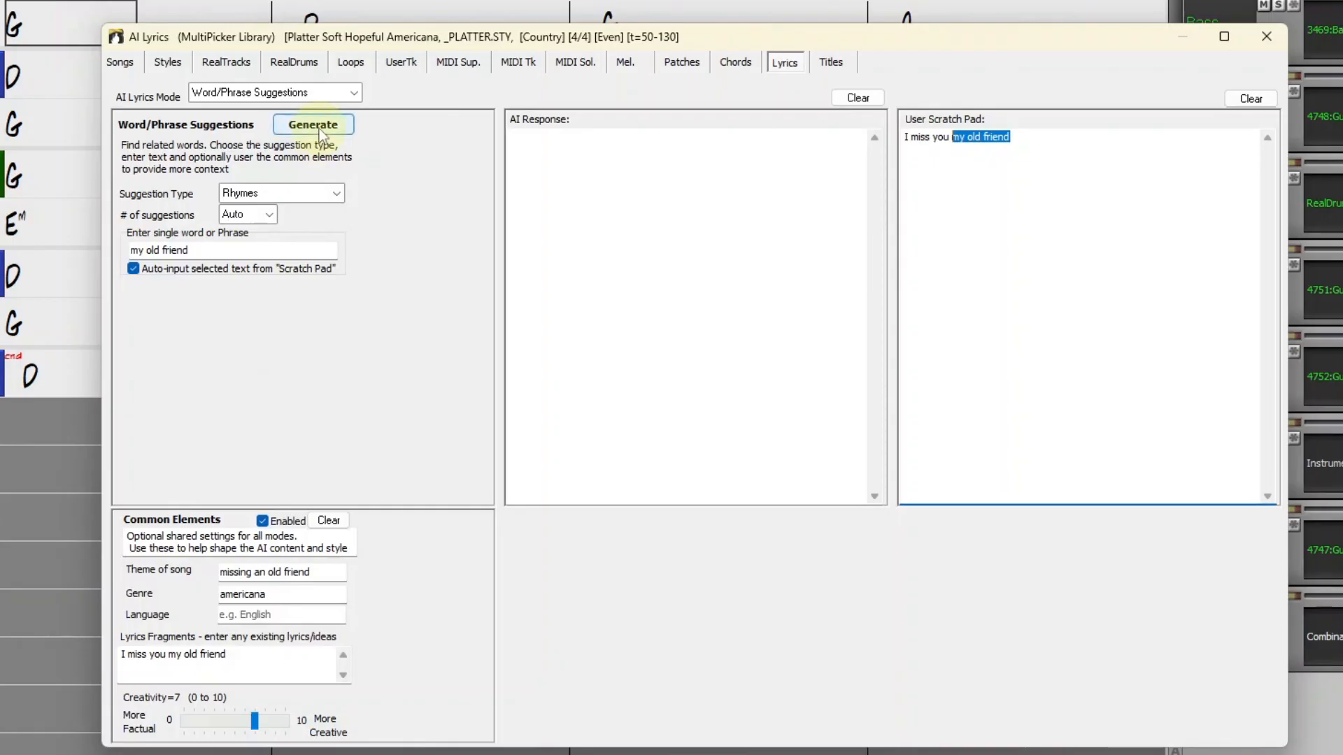
click(313, 124)
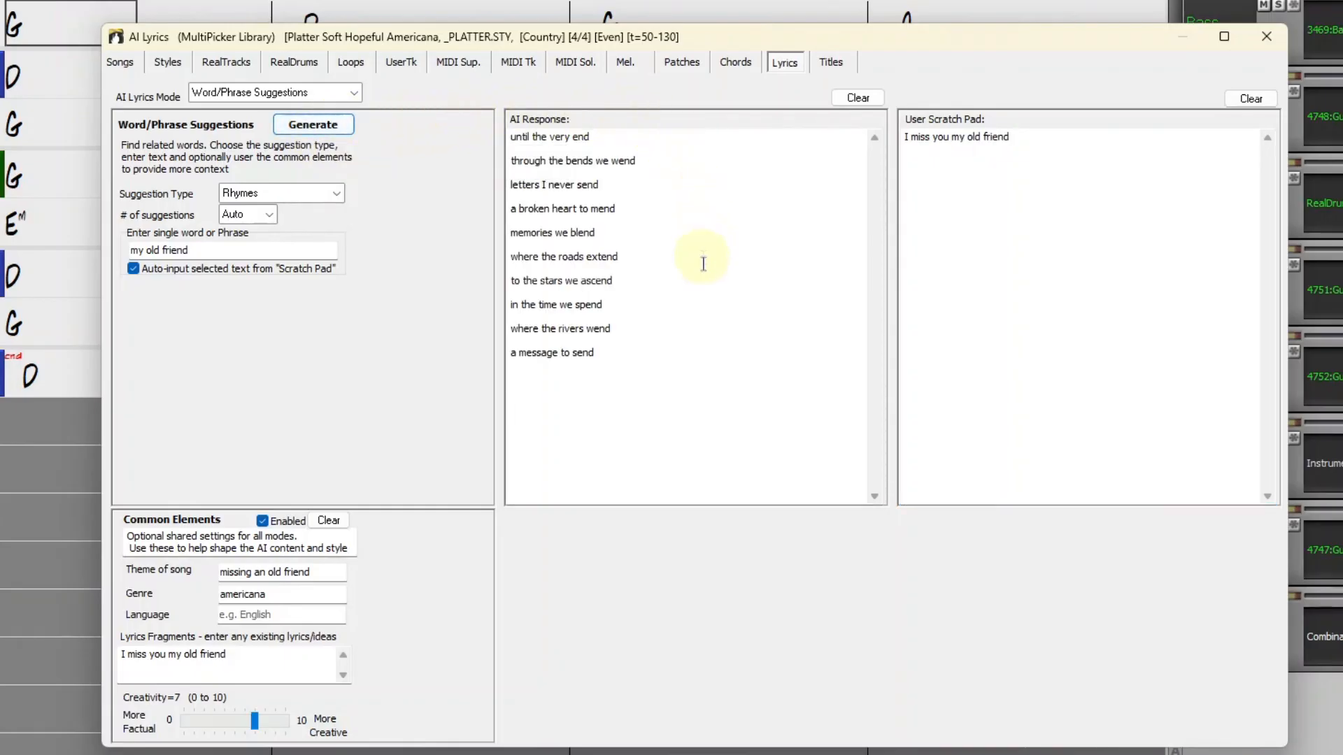
mouse_move(637, 202)
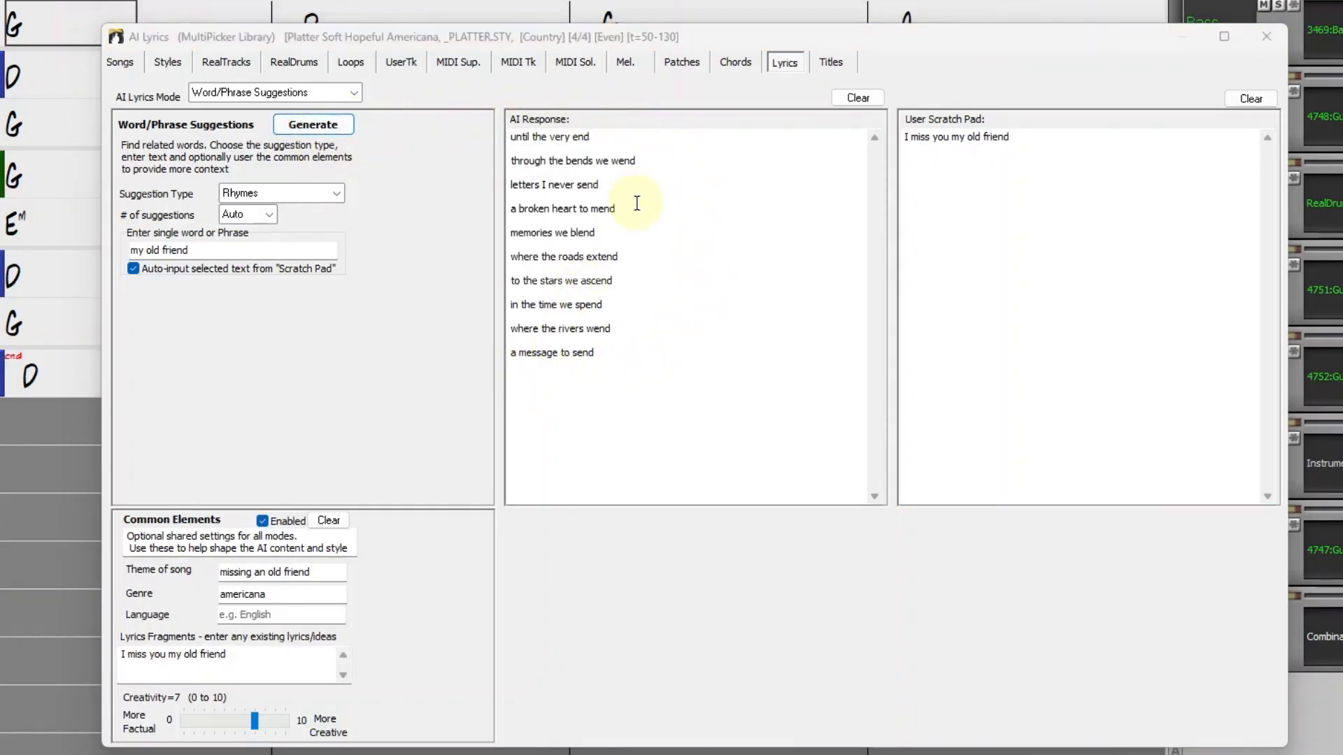
double_click(561, 209)
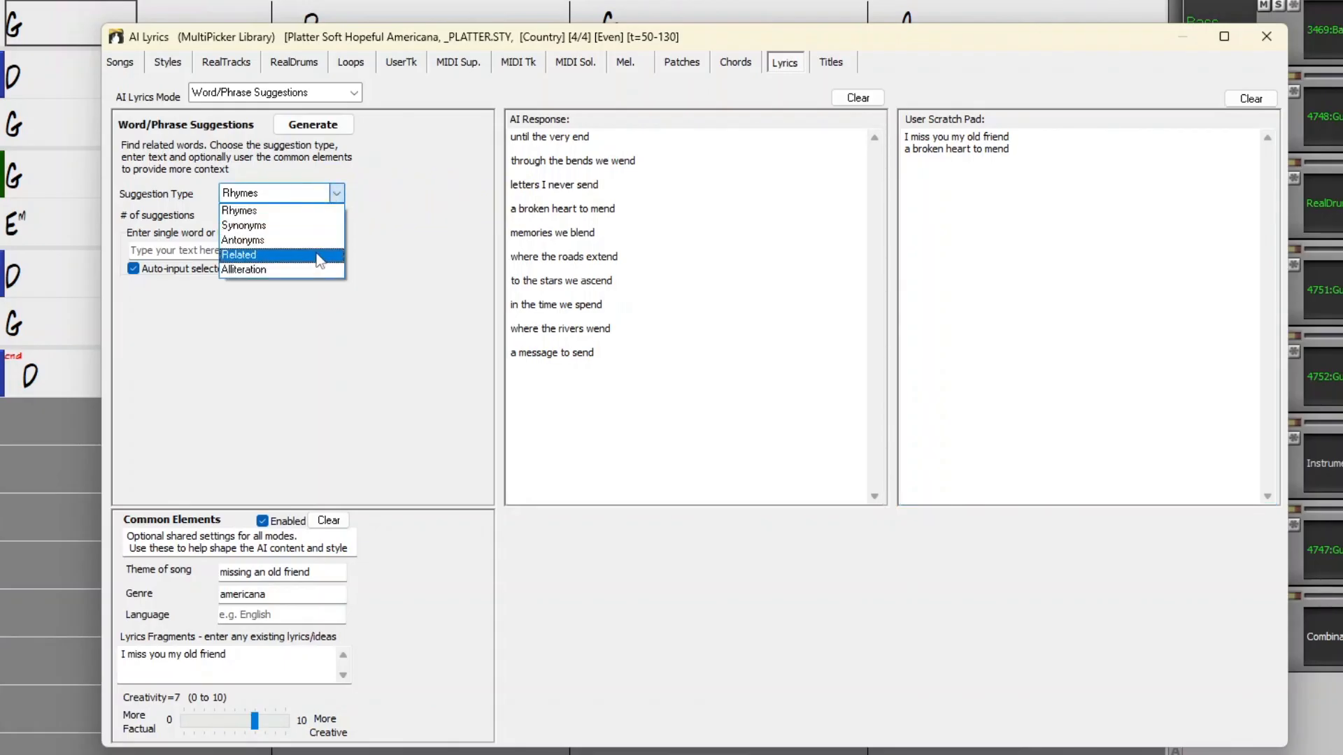
click(244, 269)
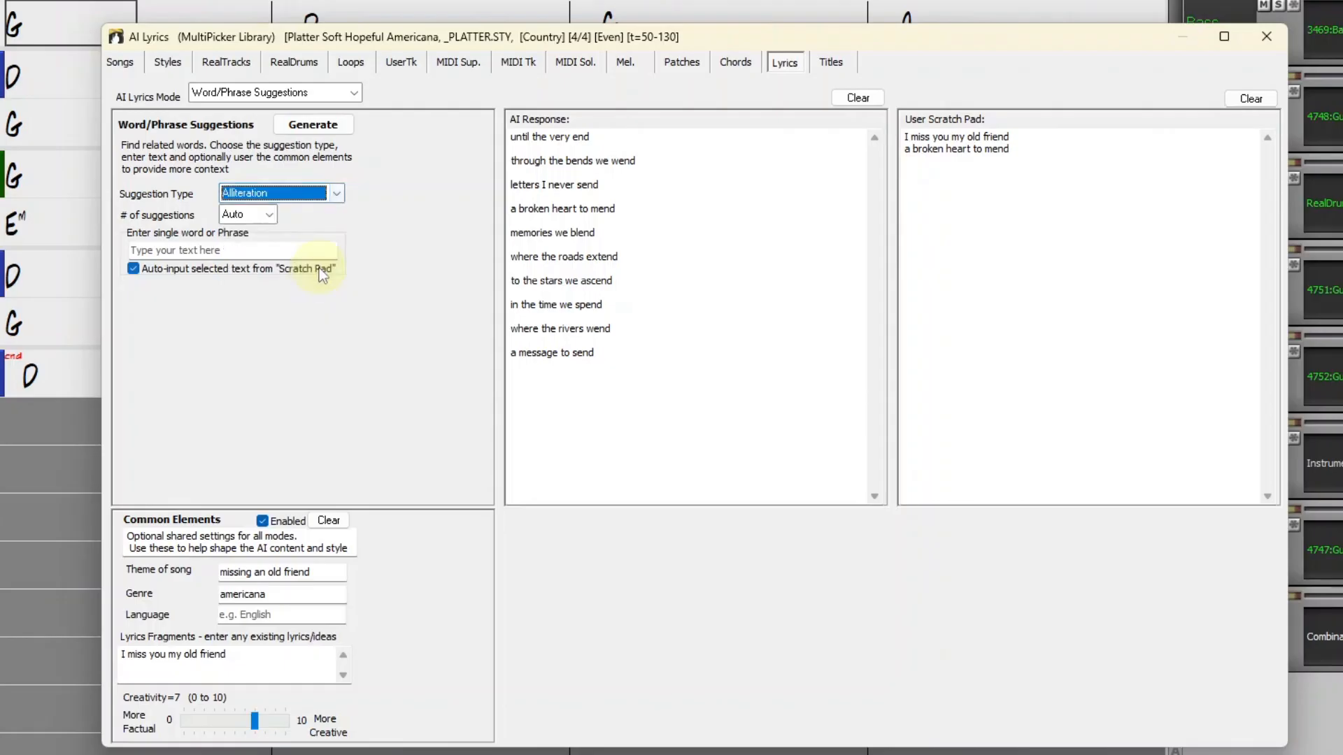
- Use 'a broken heart to mend' as input and generate alliteration ideas
double_click(998, 149)
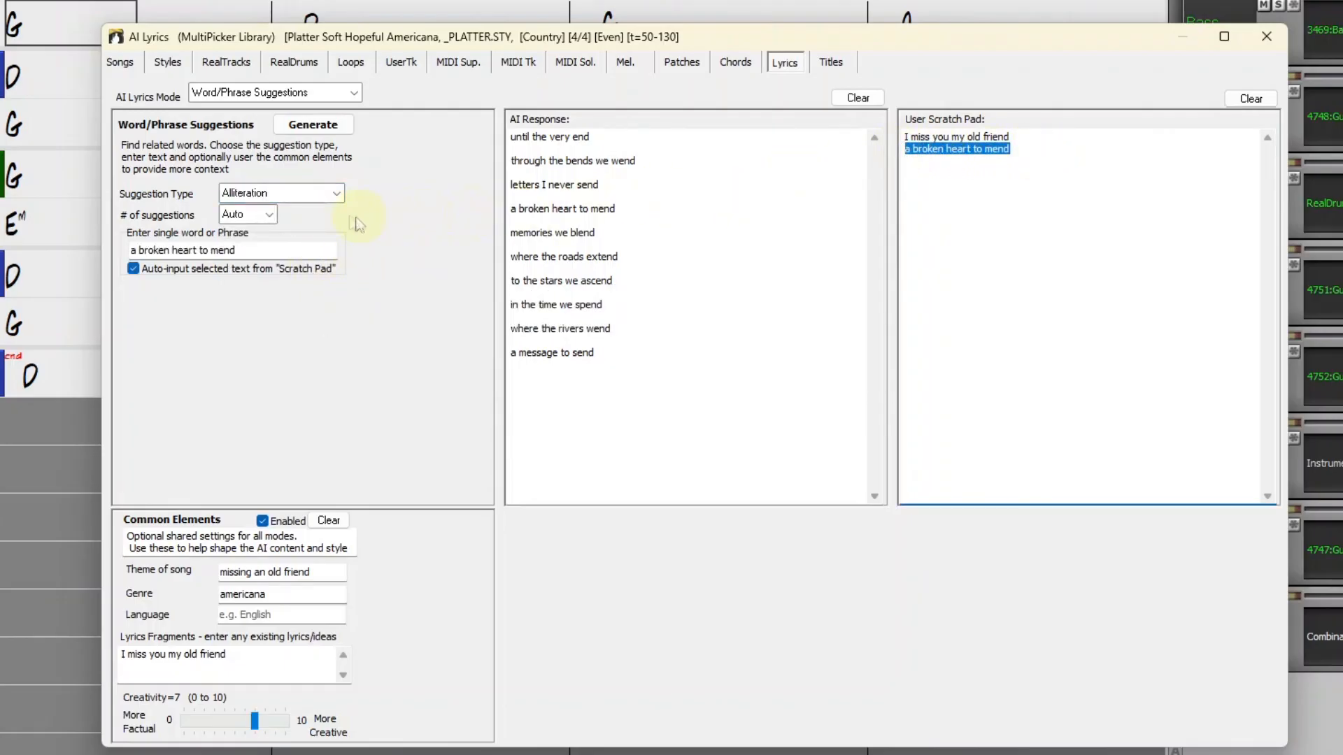
click(312, 124)
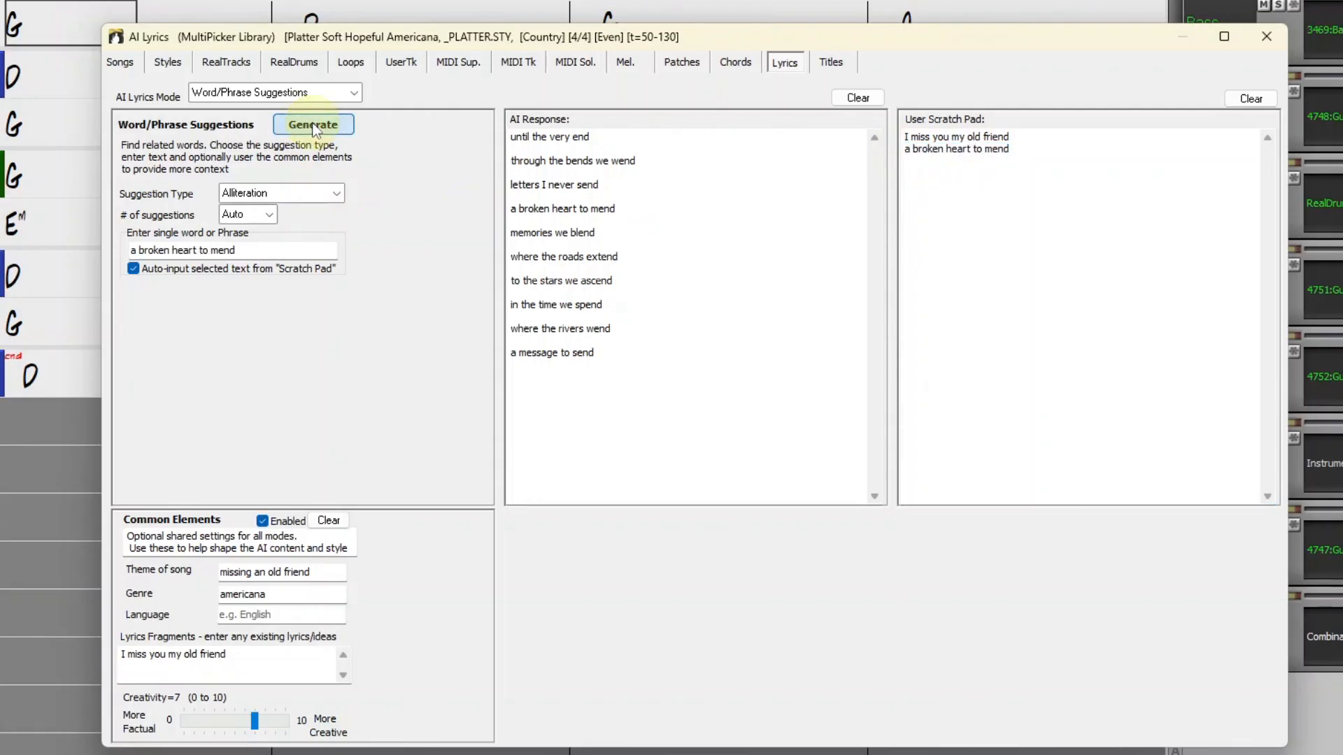
click(312, 125)
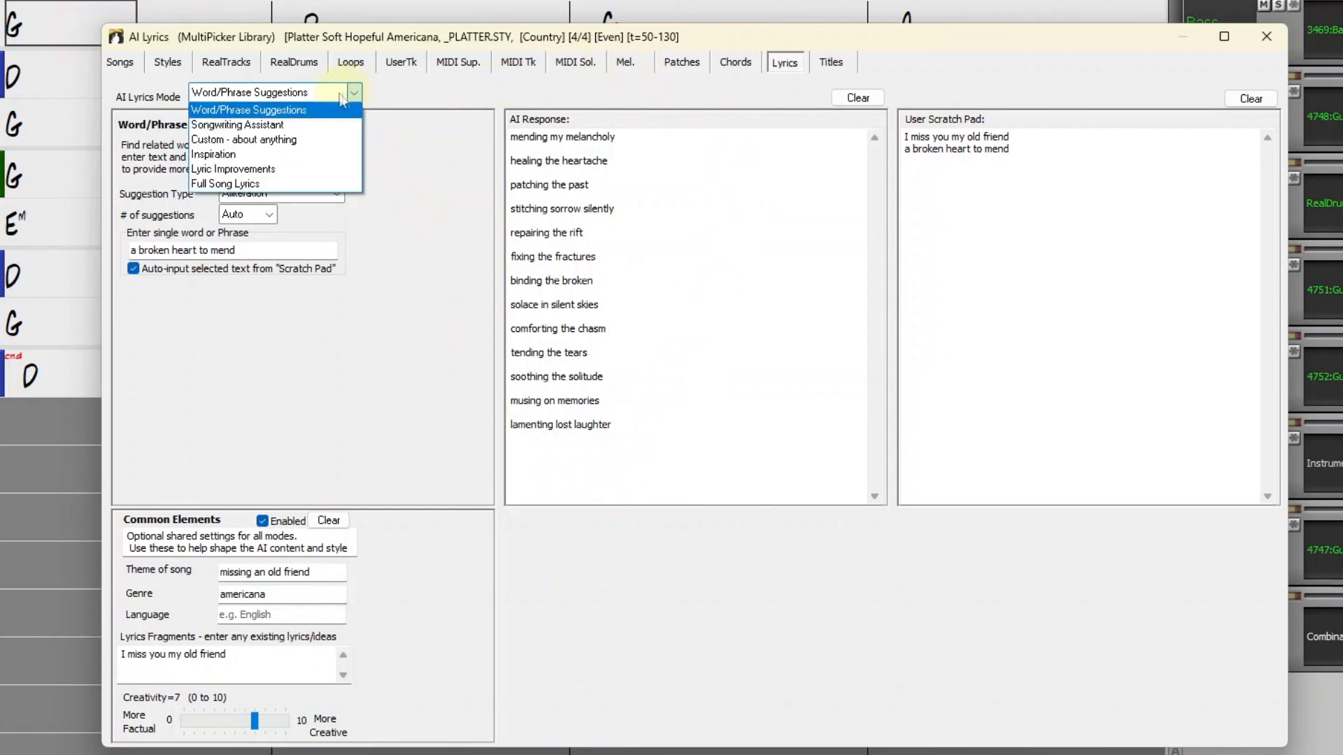
- Get Songwriting Assistant verse, chorus and bridge ideas and move the verse into the scratch pad
click(237, 124)
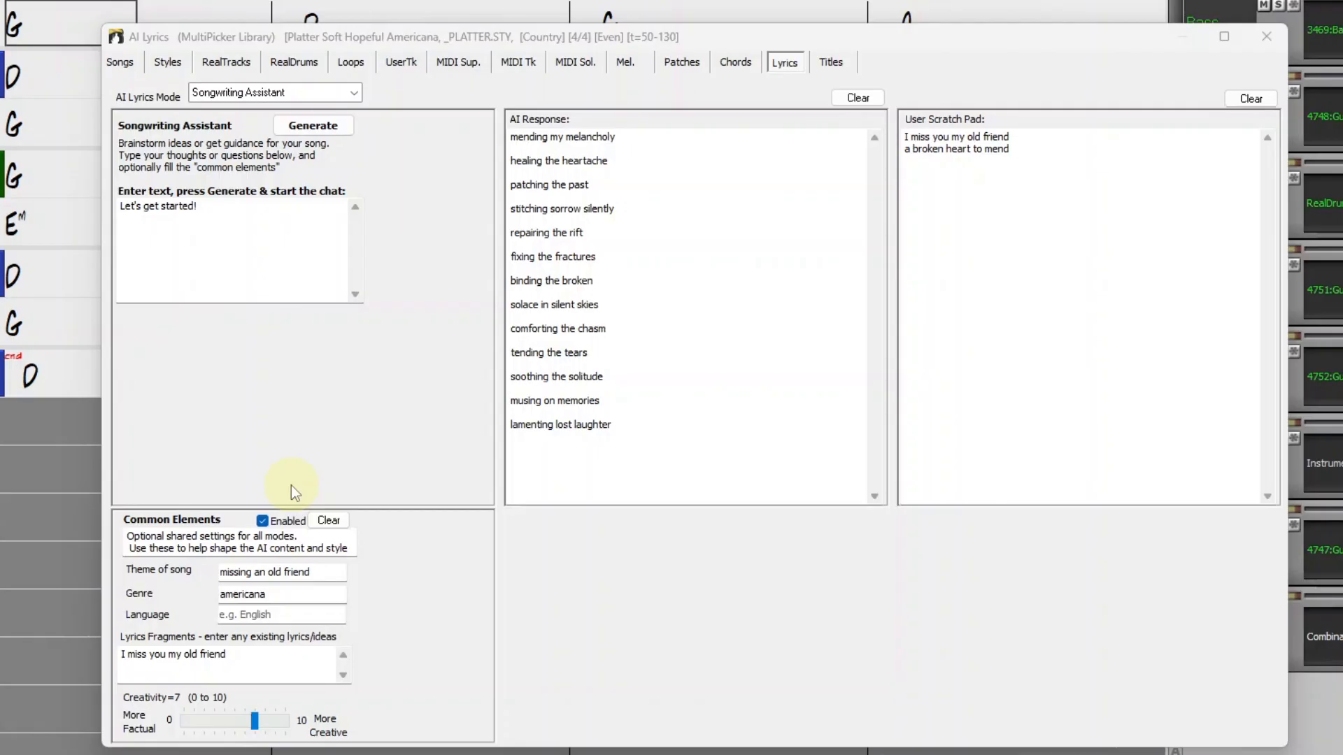
mouse_move(238, 314)
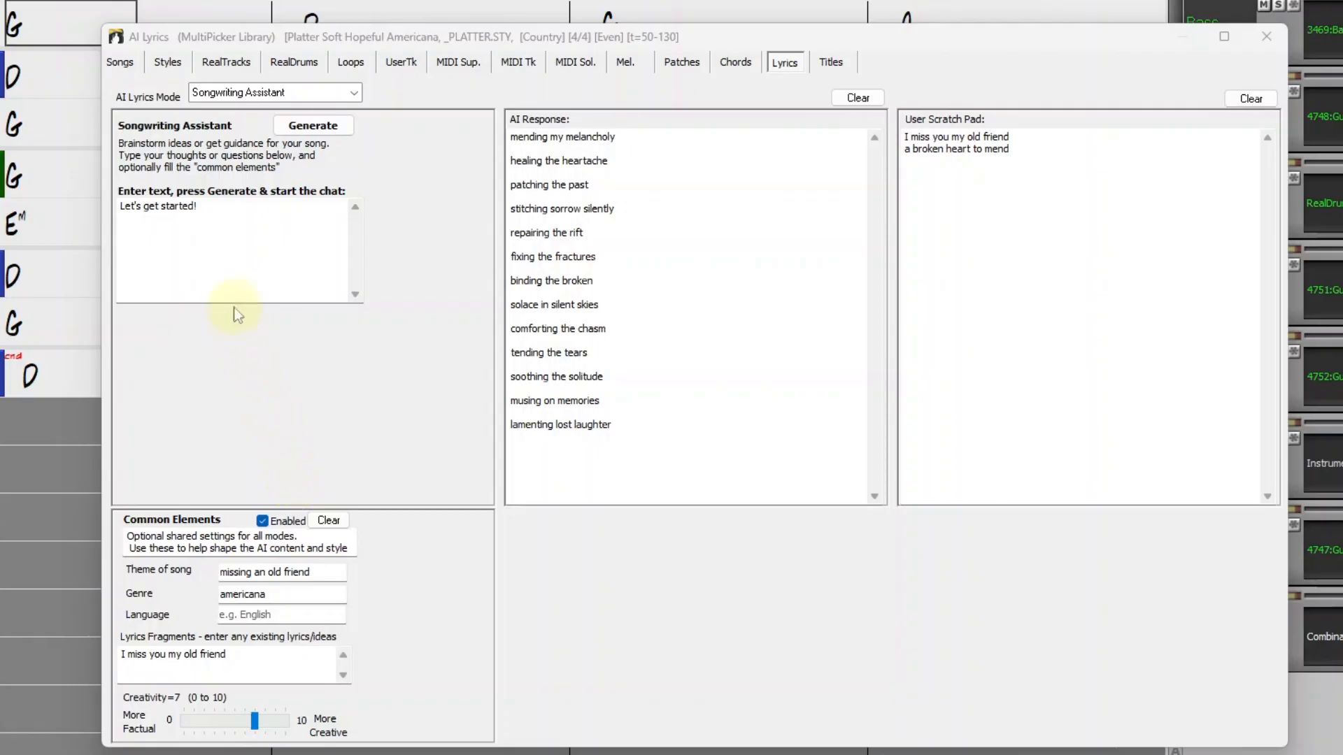
mouse_move(384, 324)
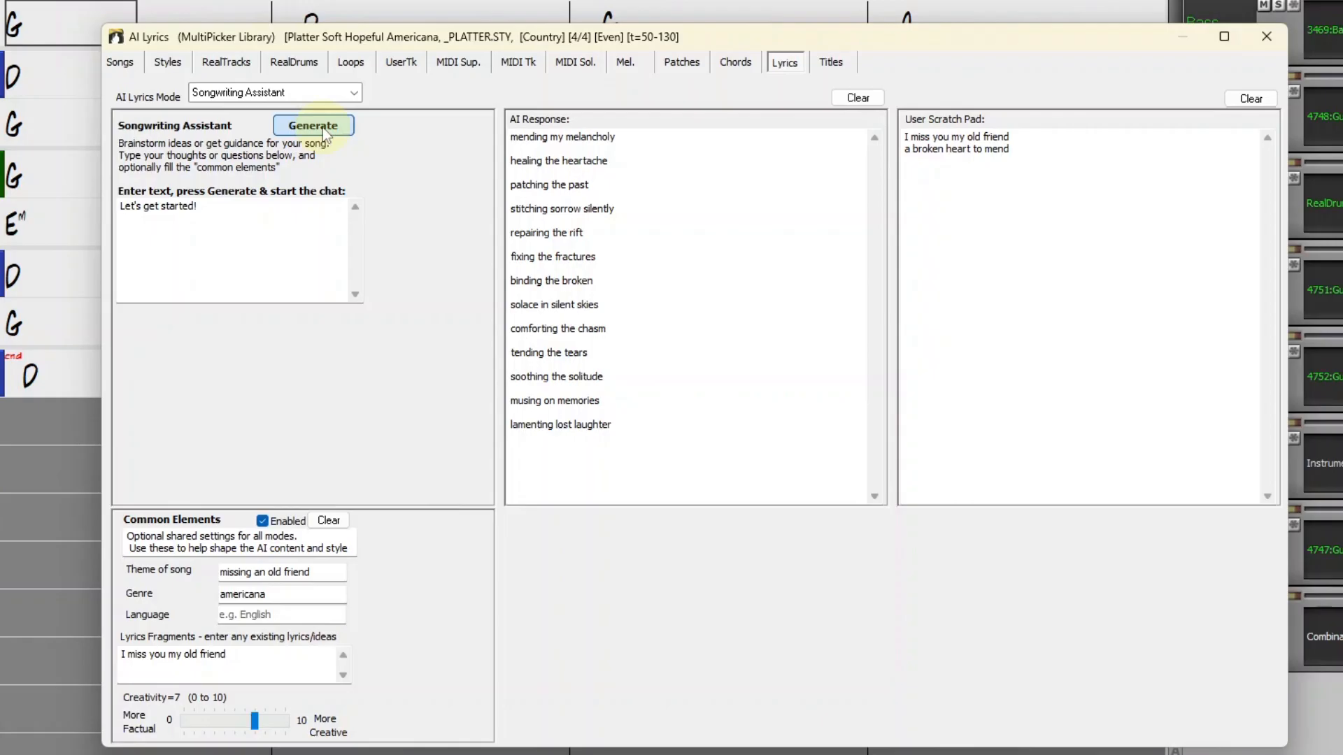
click(313, 125)
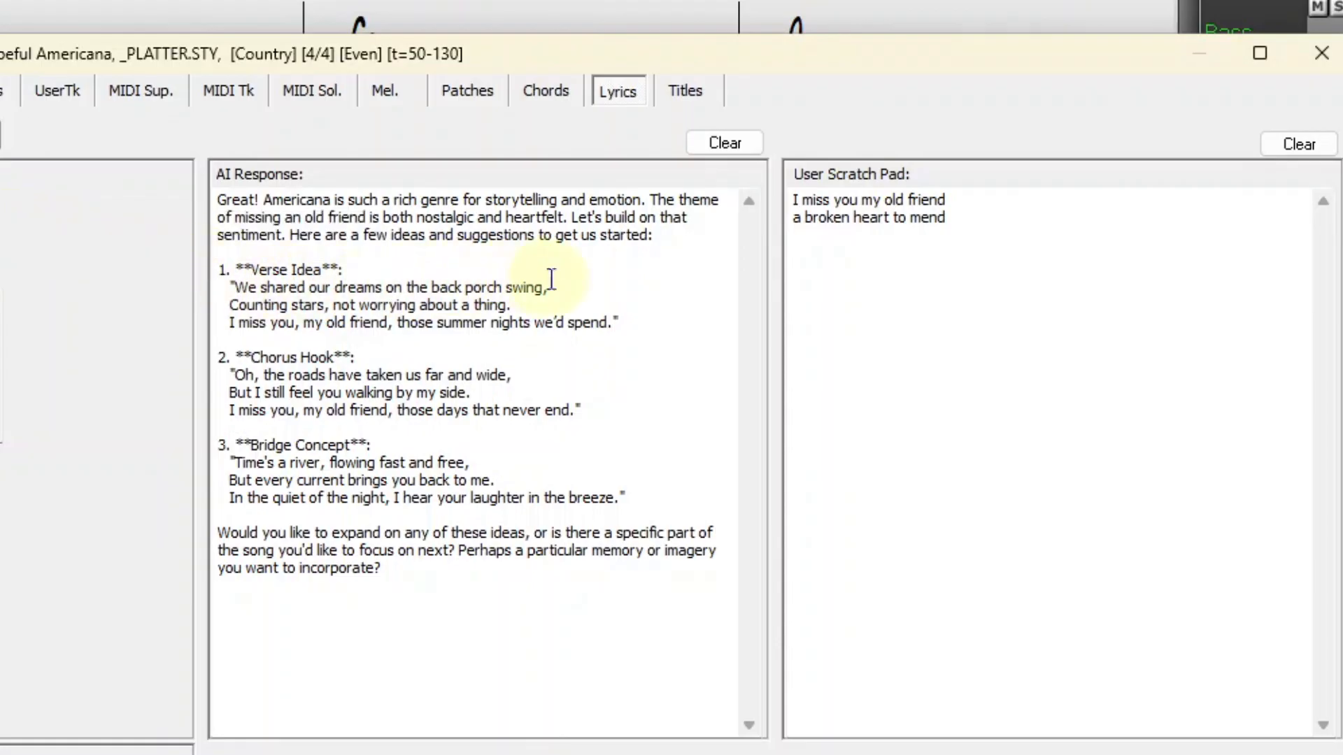
mouse_move(617, 323)
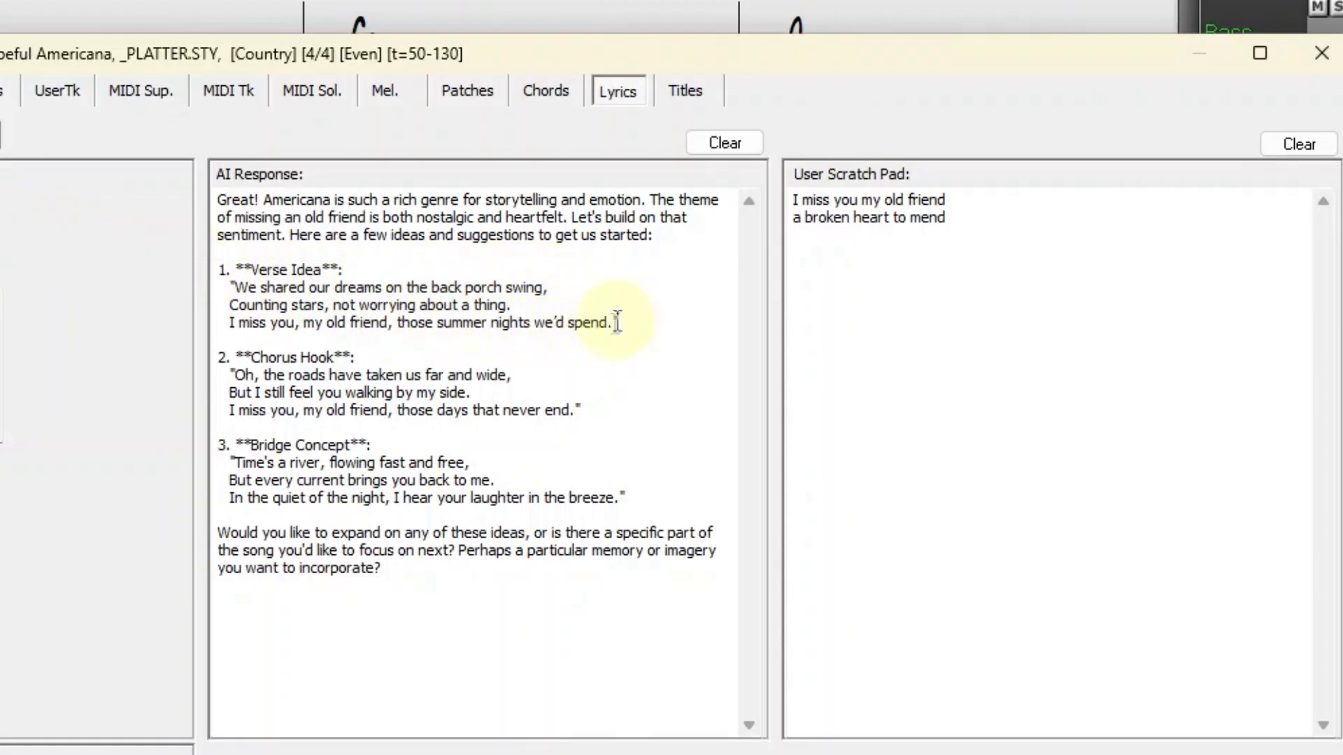
drag(229, 287, 615, 323)
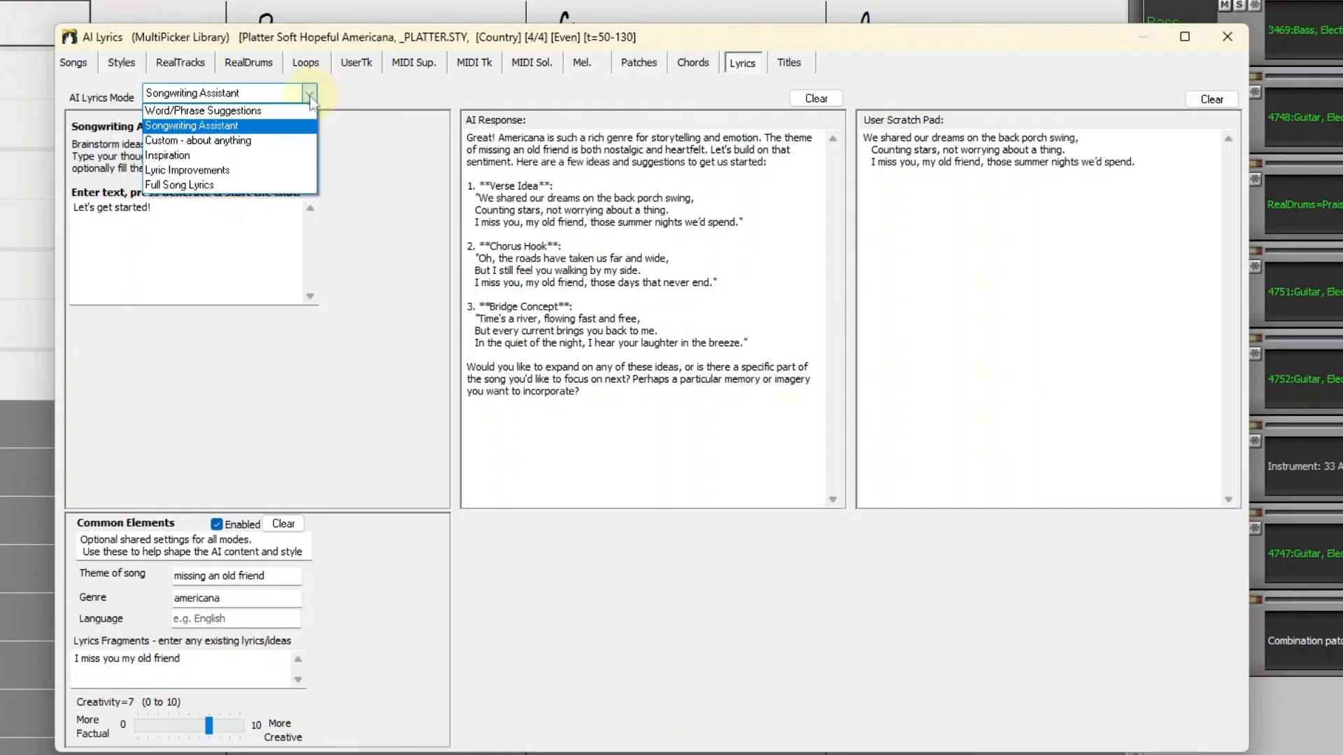
- Try Custom, Inspiration and Lyric Improvements modes, ending on Full Song Lyrics
click(198, 140)
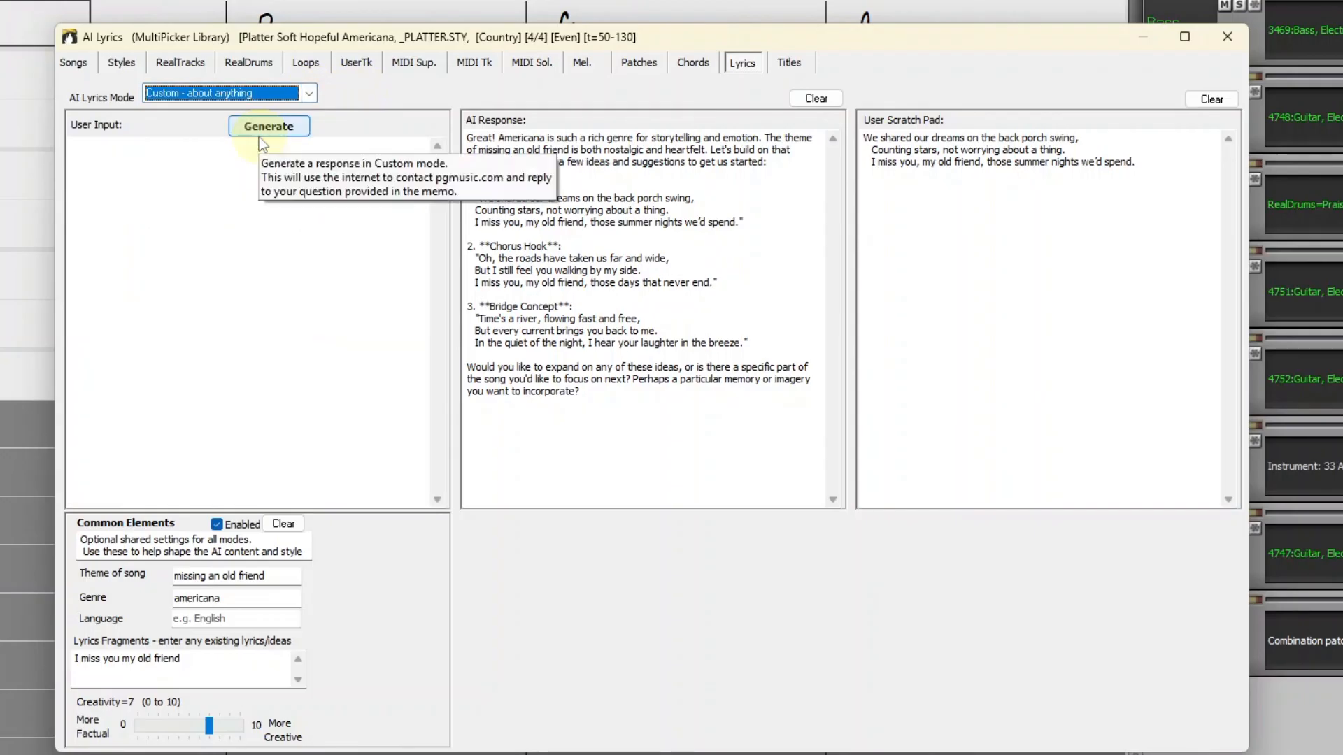
mouse_move(256, 149)
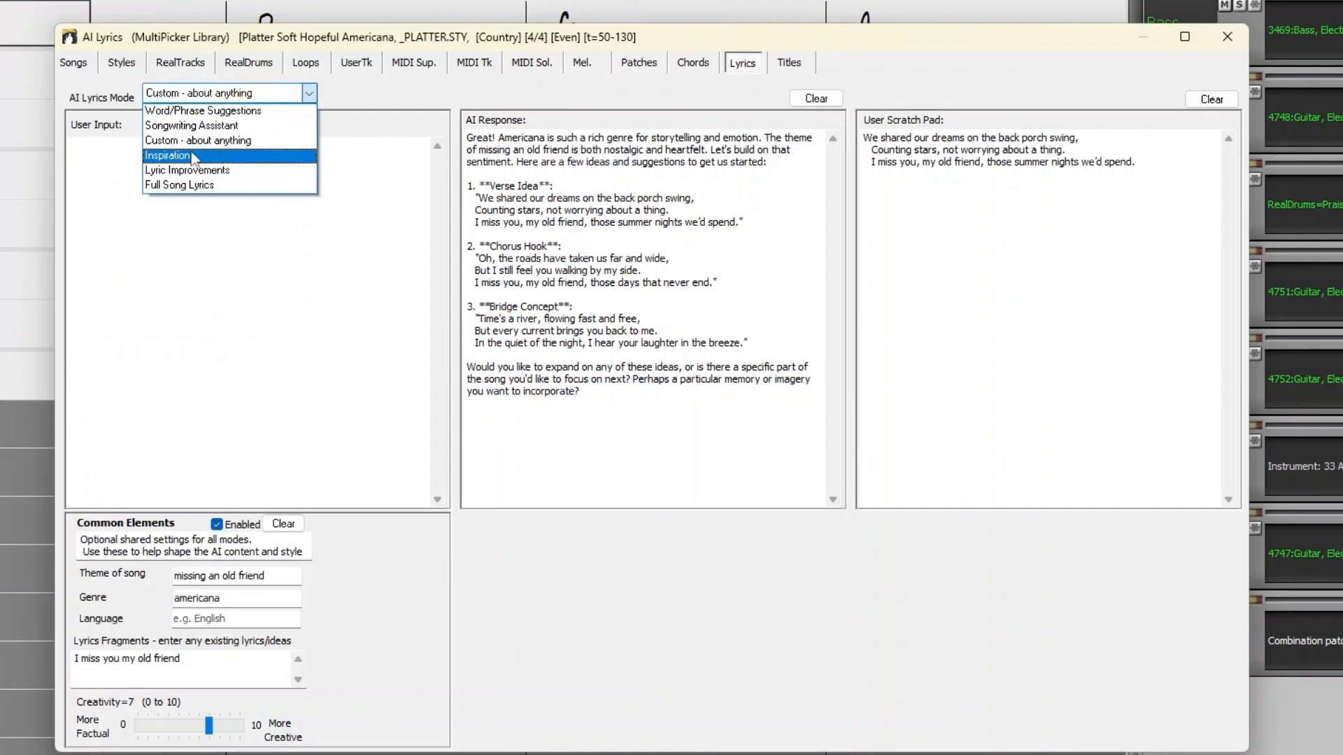
click(168, 155)
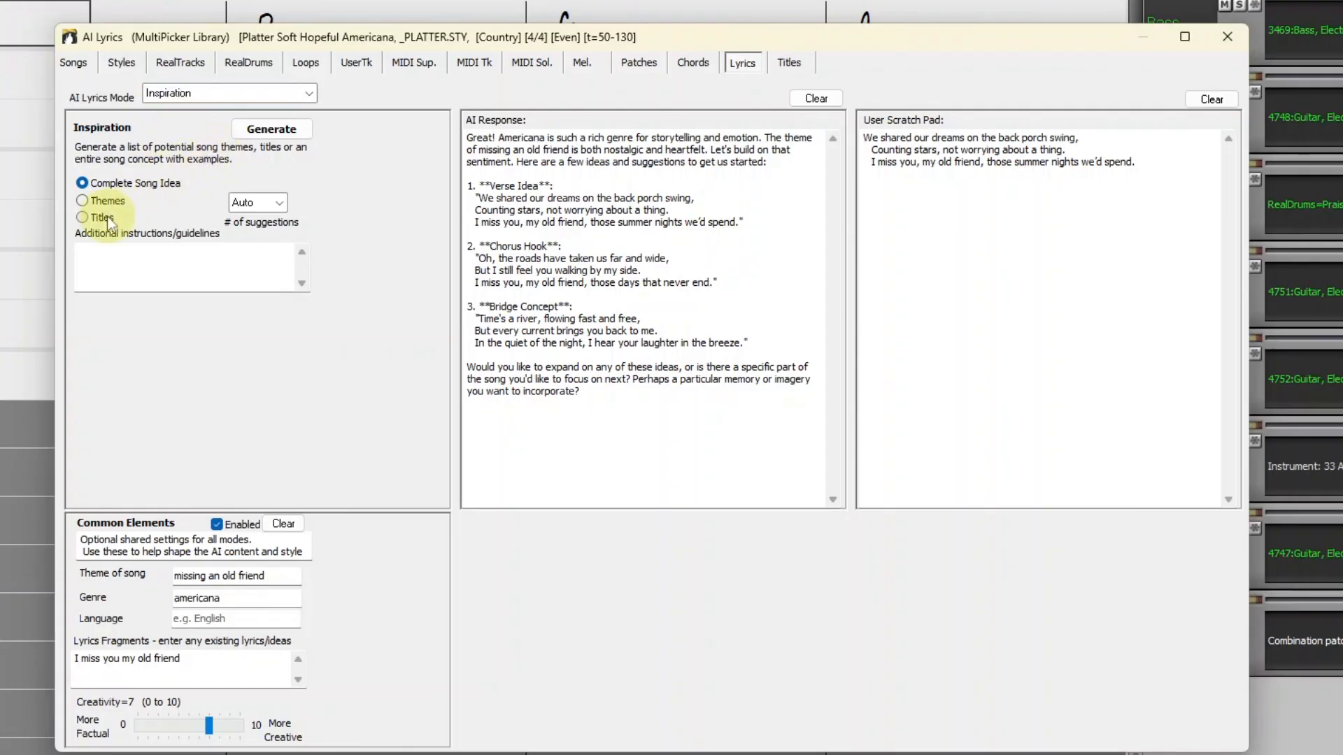
click(83, 201)
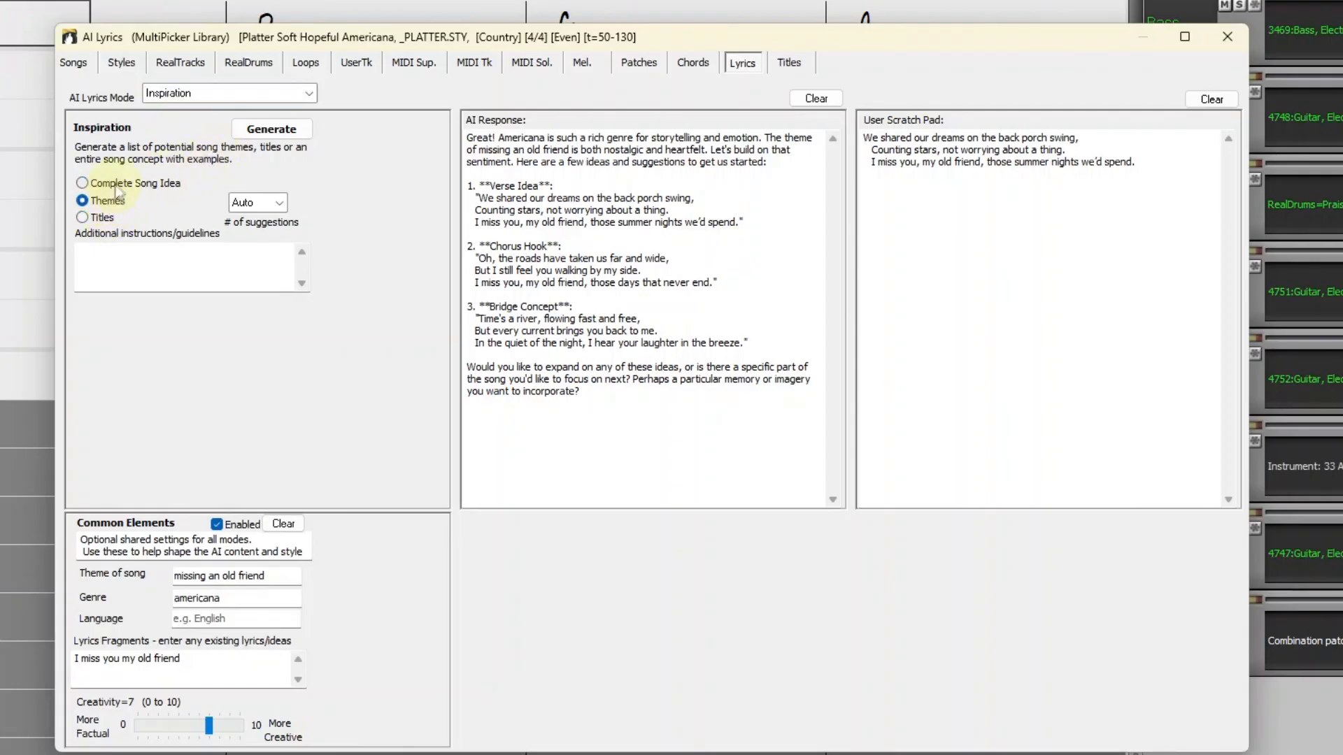
click(82, 183)
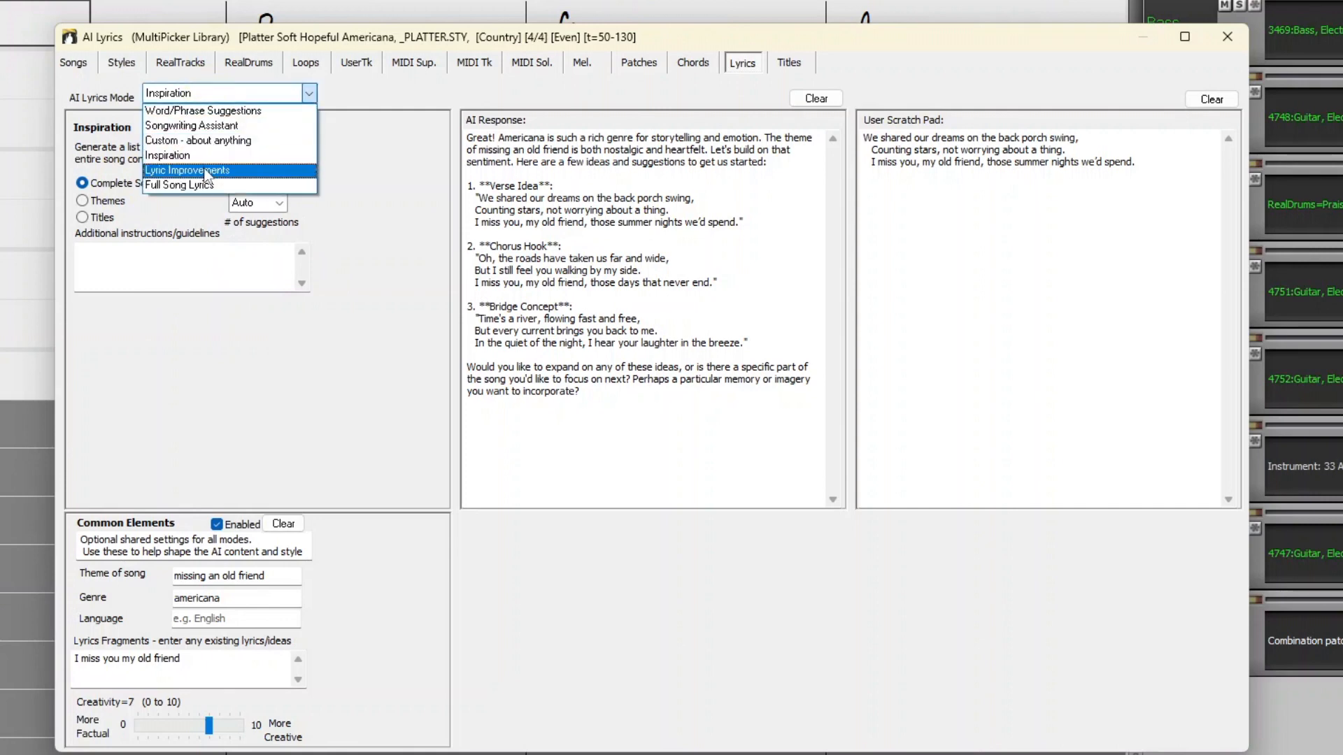
click(187, 170)
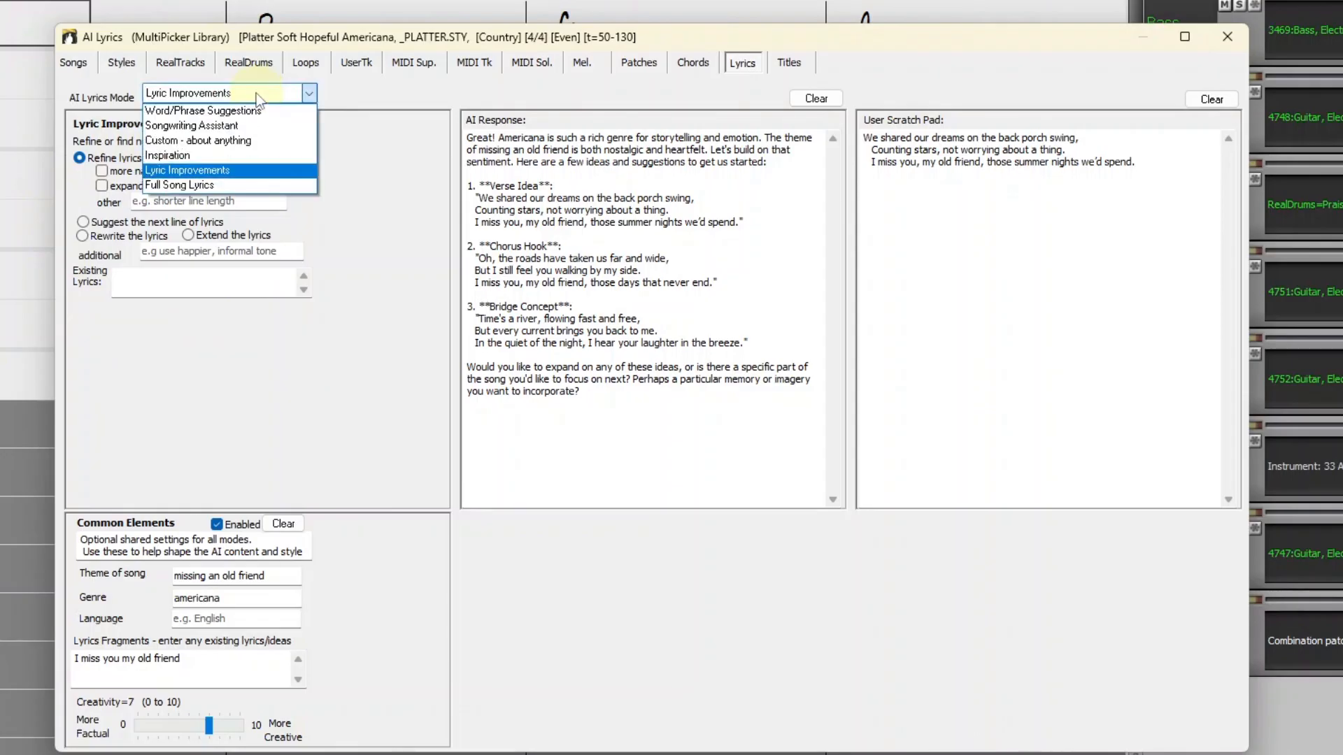
click(179, 184)
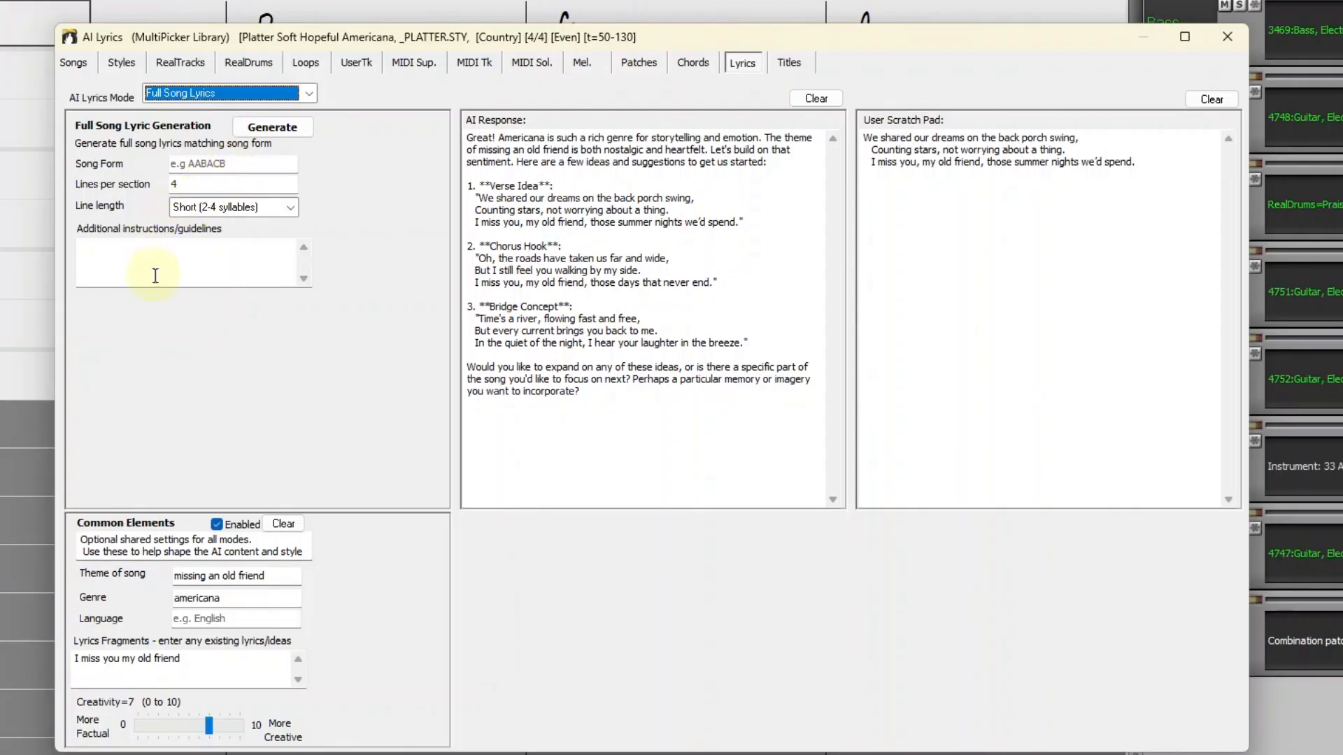
mouse_move(538, 224)
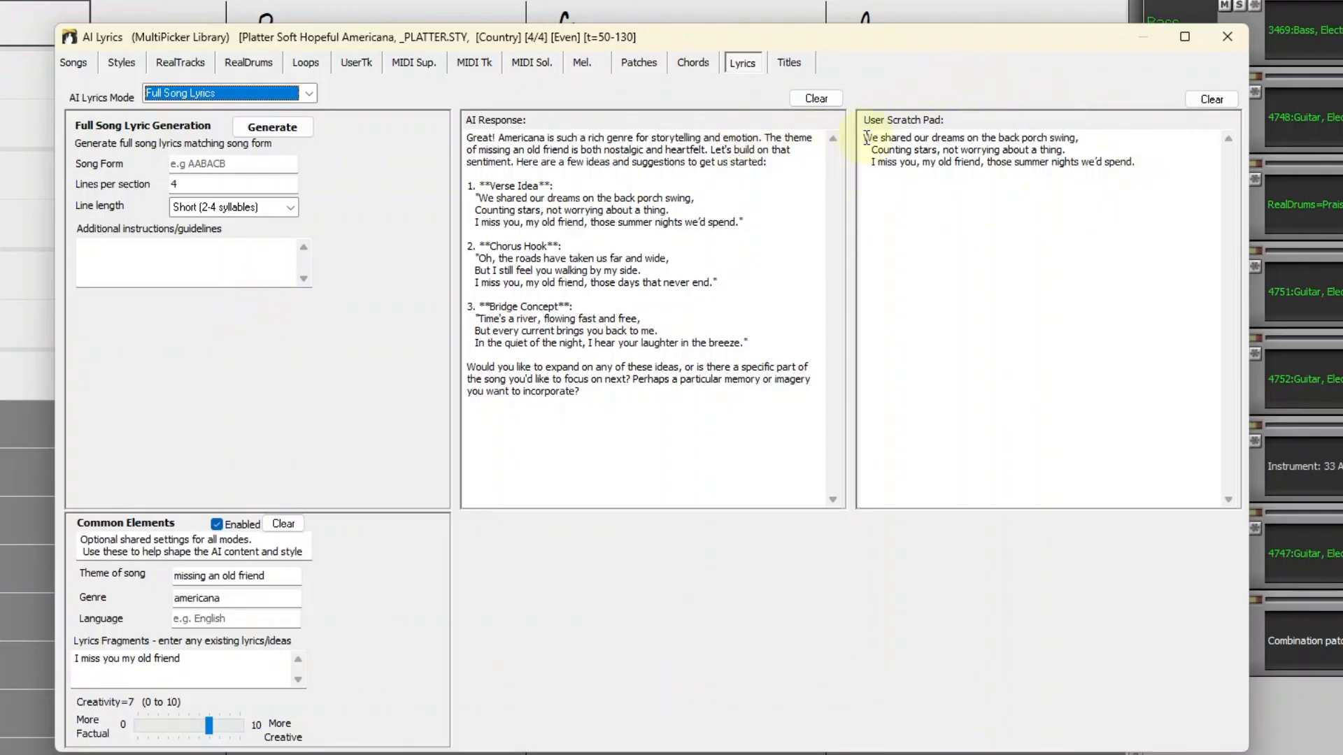
- Rewrite the lyrics fragment as 'I miss you, my old friend, those summer nights we'd spend.'
drag(866, 137, 1135, 161)
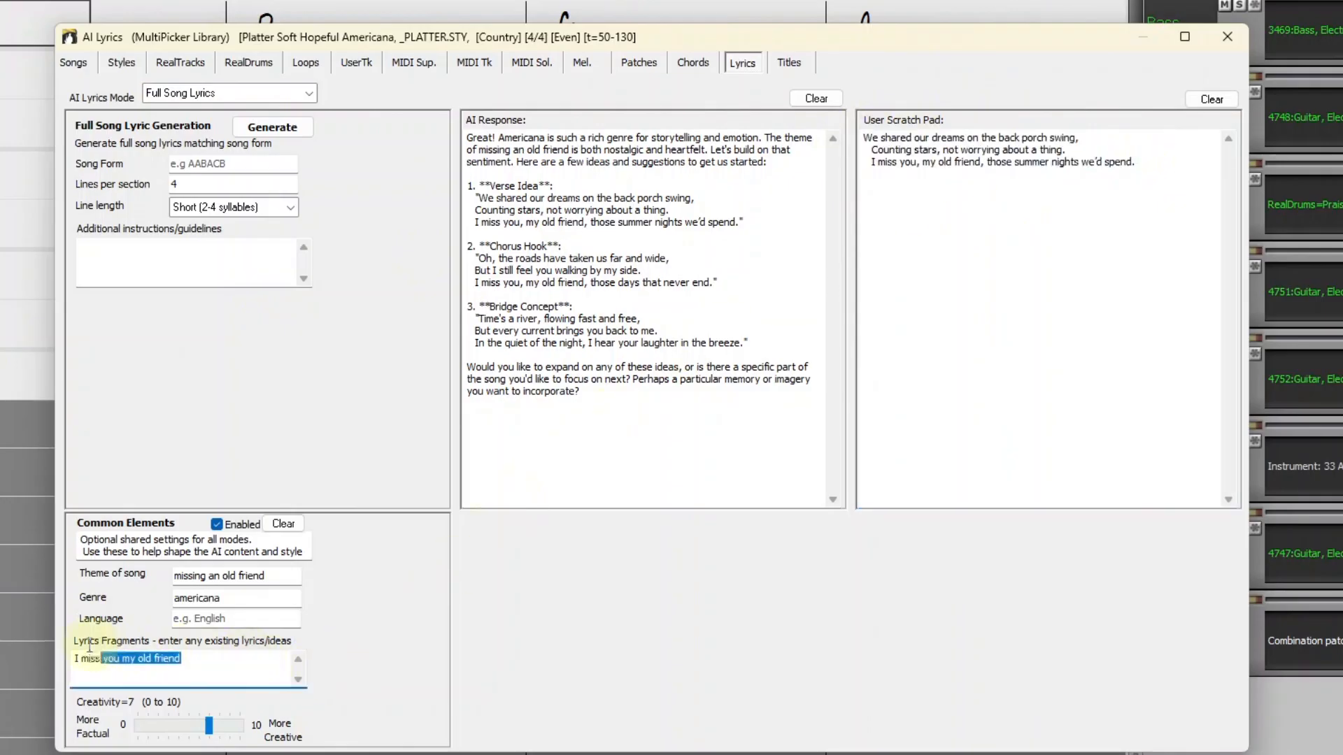
text(I miss you, my old friend, those summer nights we'd spend.)
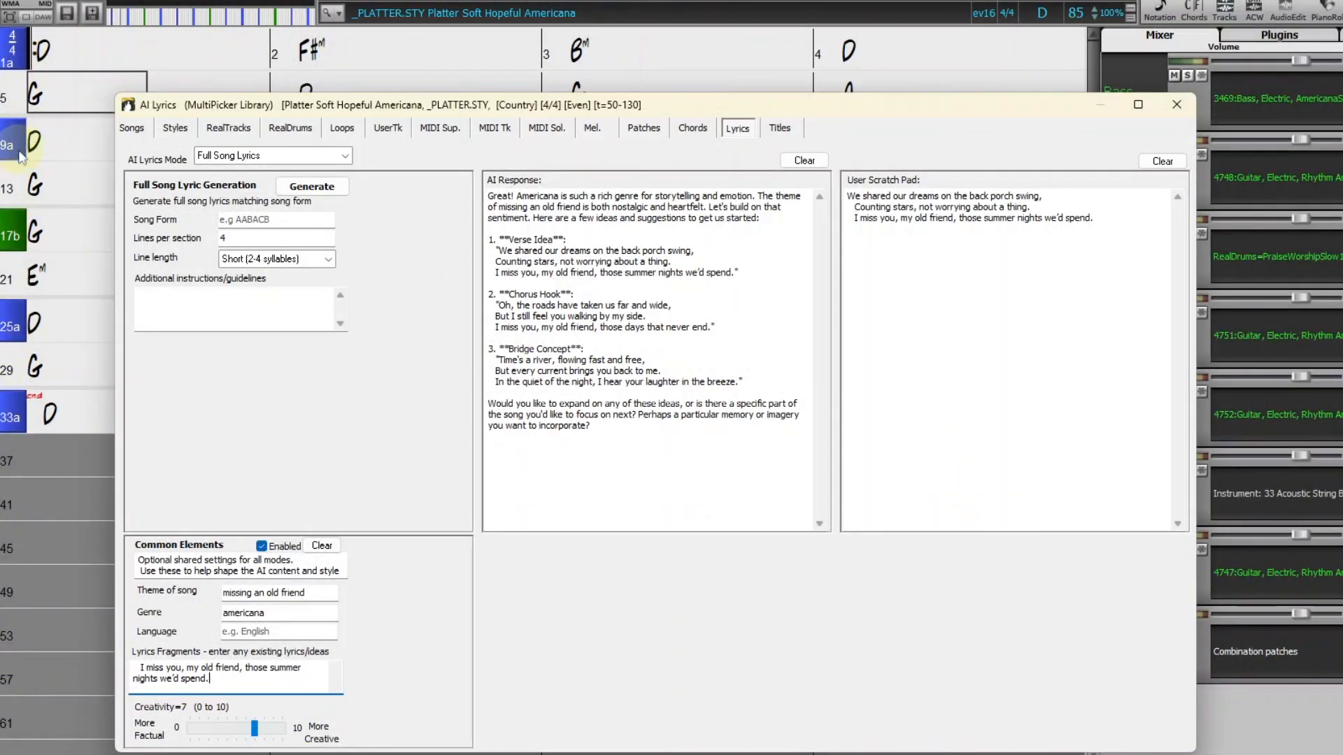
mouse_move(11, 321)
text(AABA)
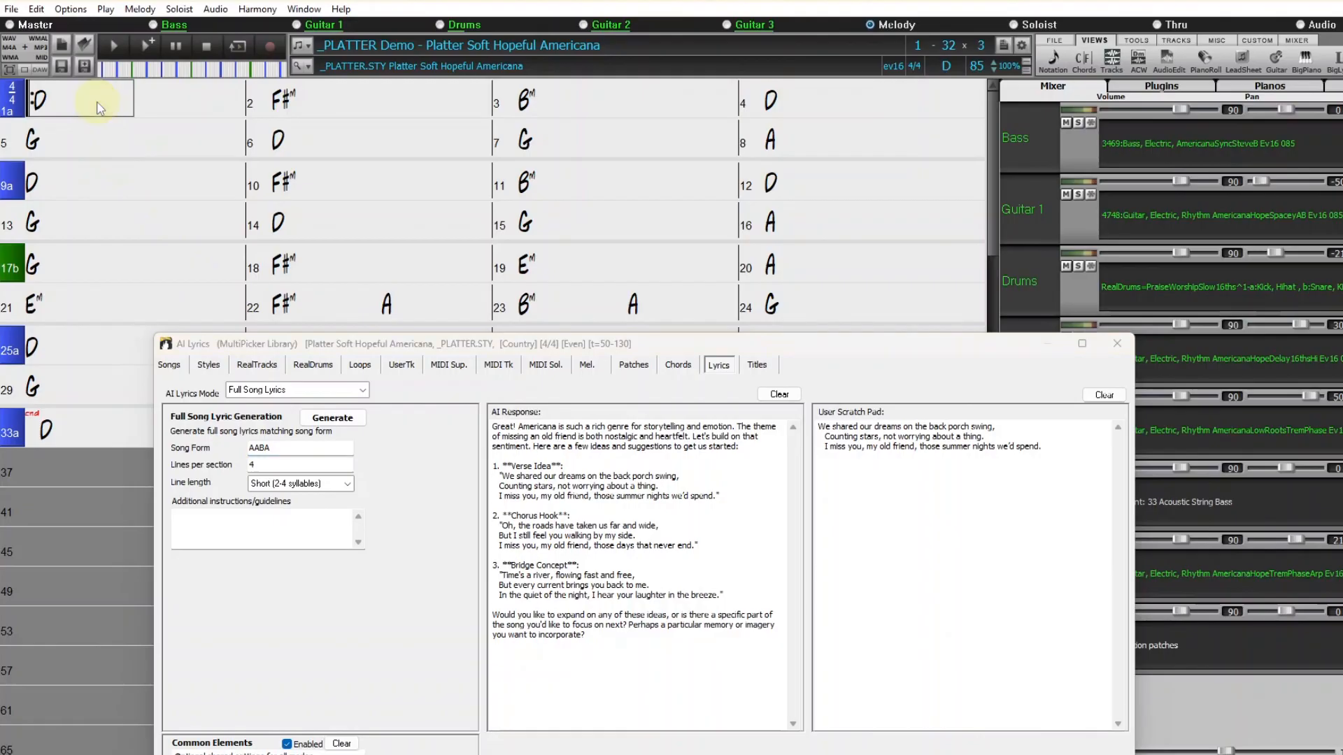
- Request 8 lines per section of Medium (5-8 syllables) length and clear the AI Response
click(82, 99)
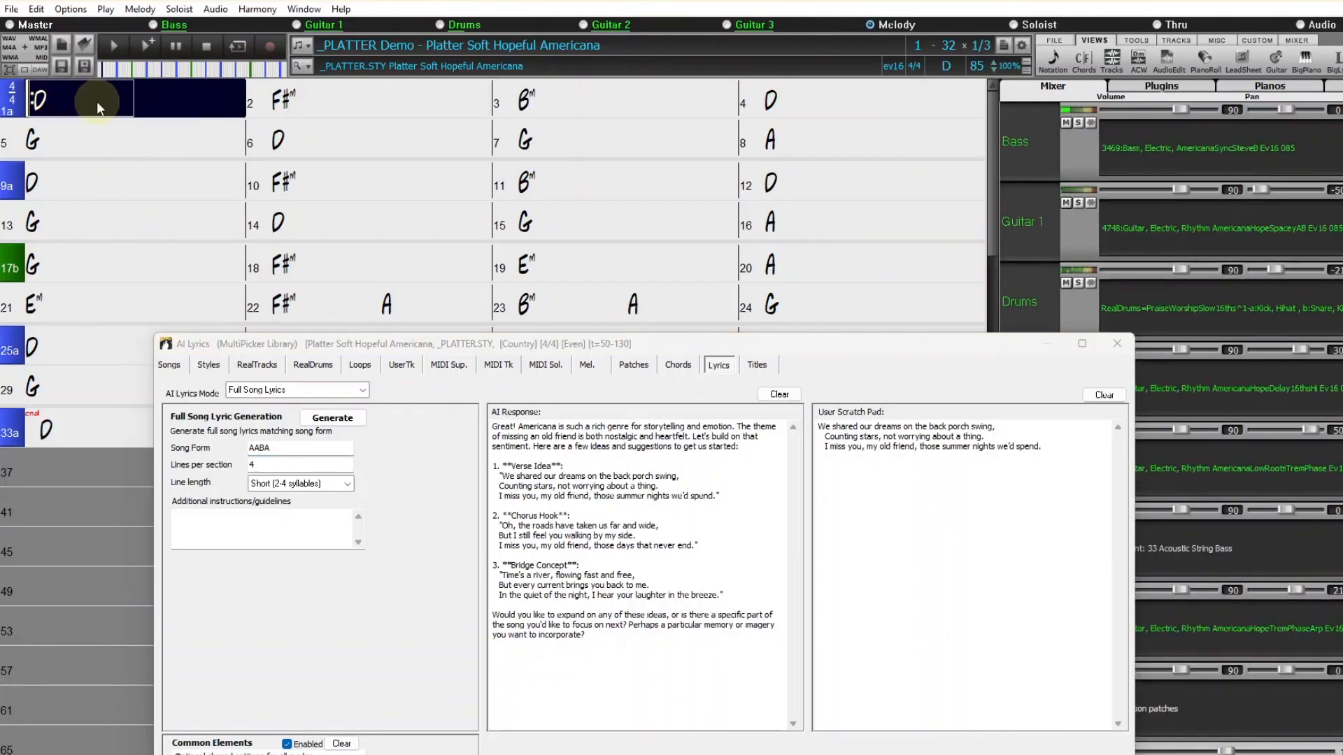
click(382, 97)
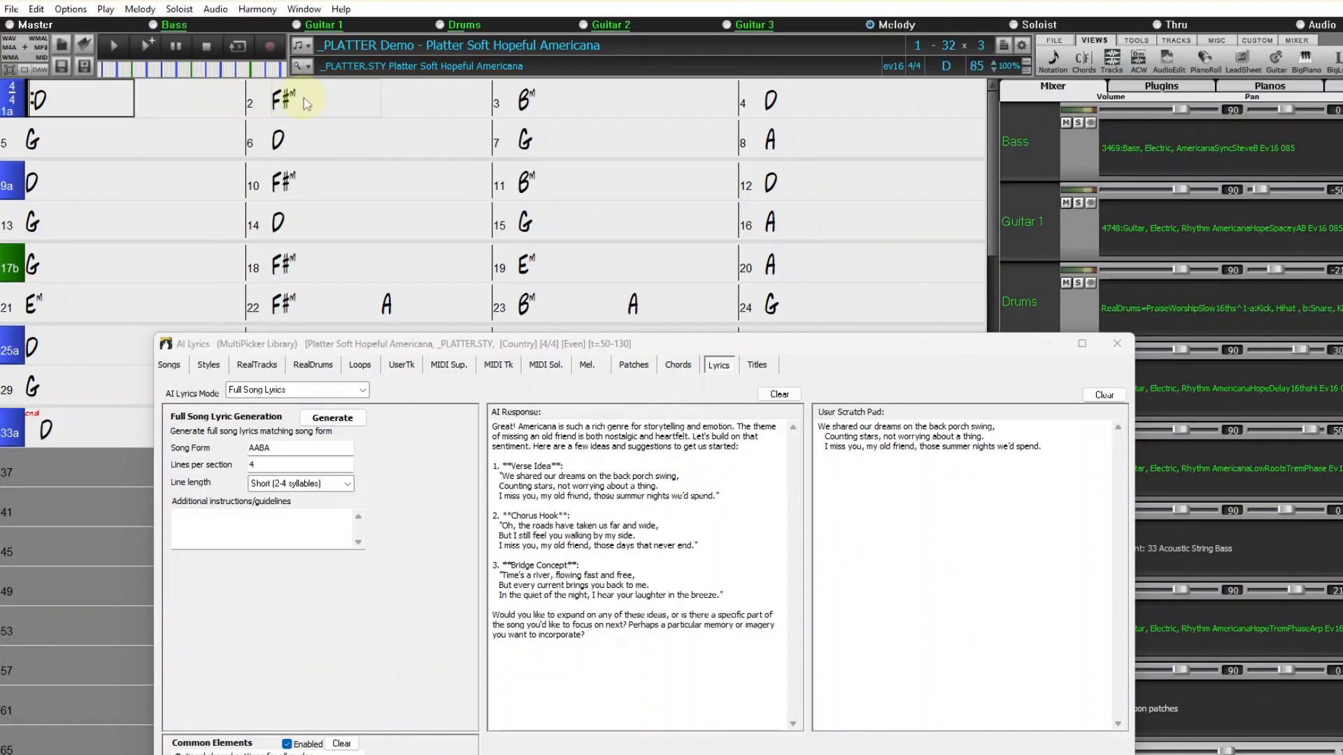
mouse_move(564, 110)
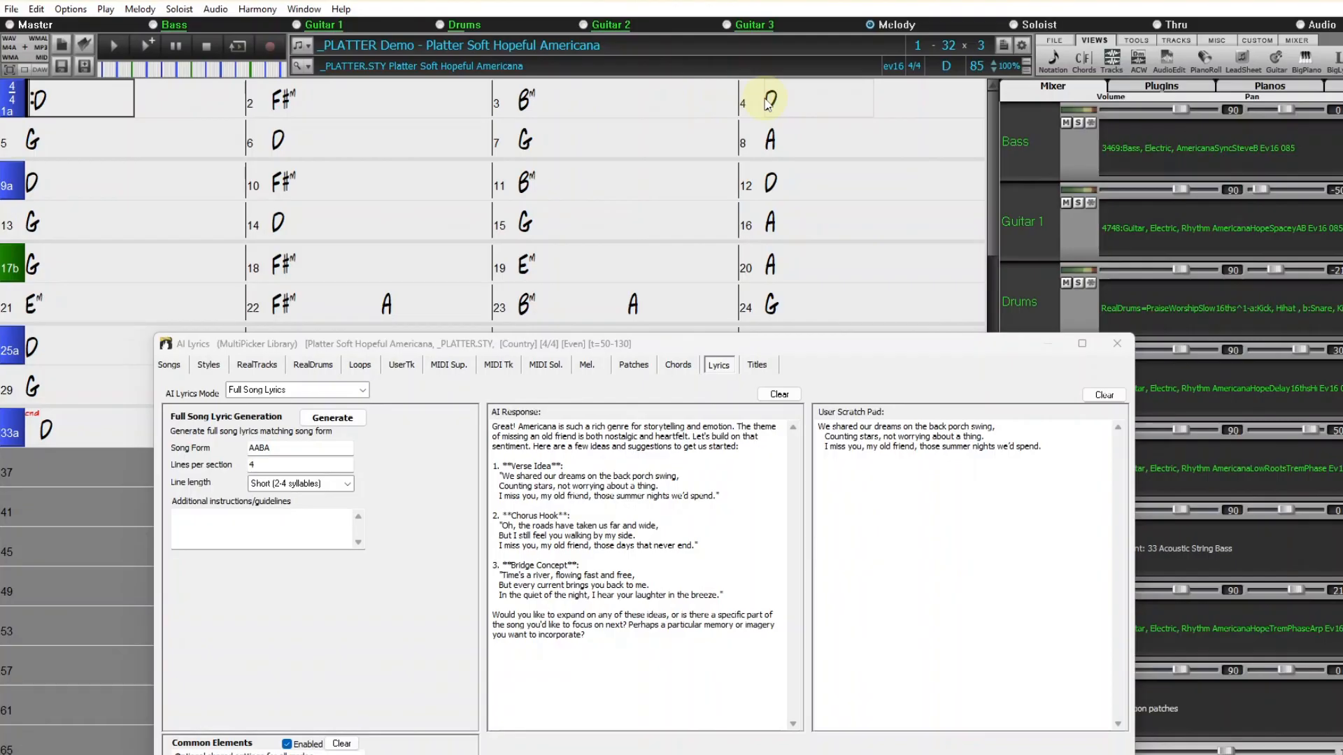
mouse_move(900, 105)
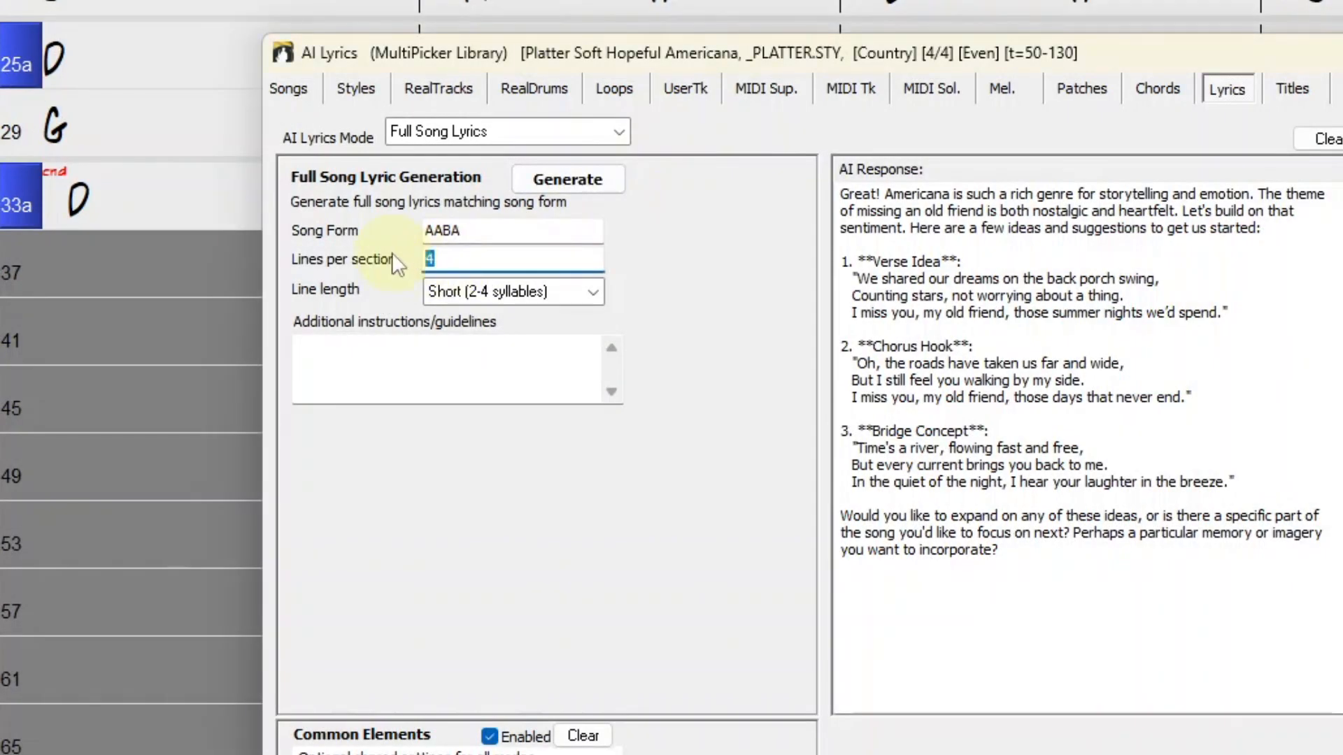
text(8)
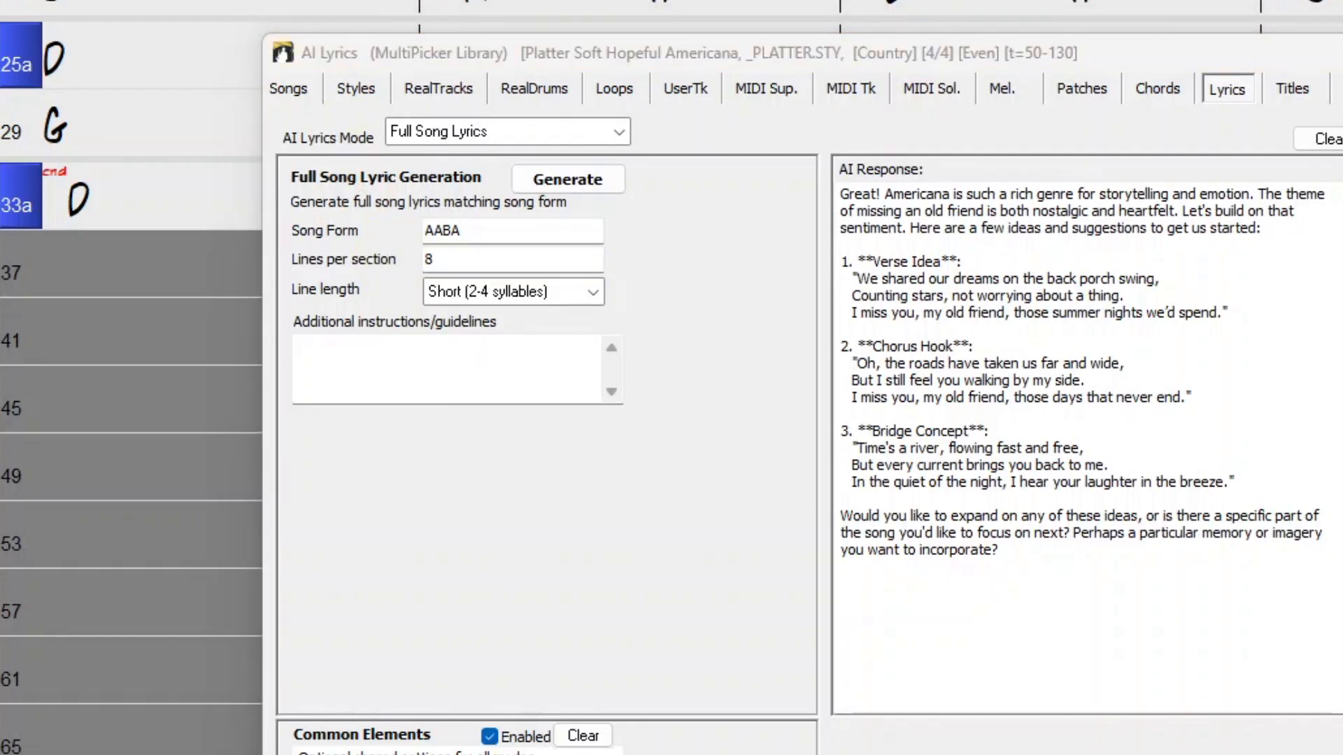
mouse_move(614, 88)
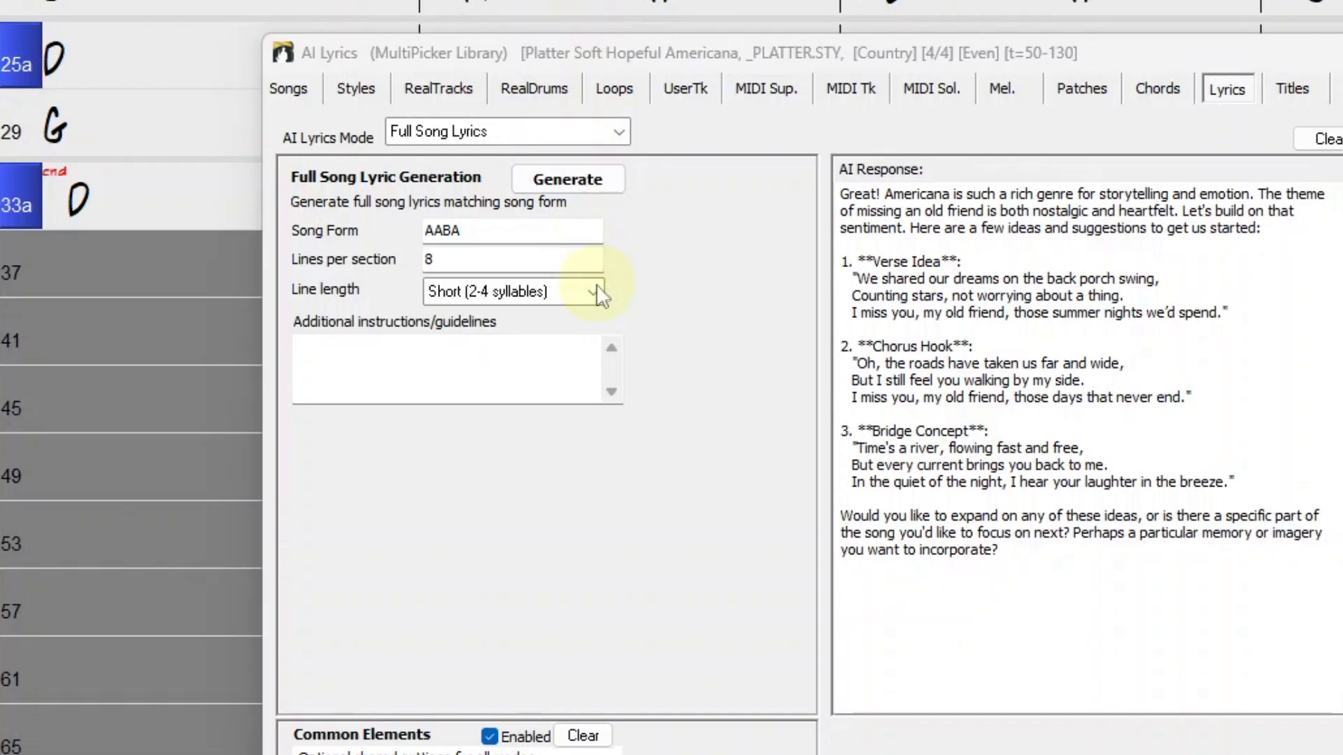
click(594, 293)
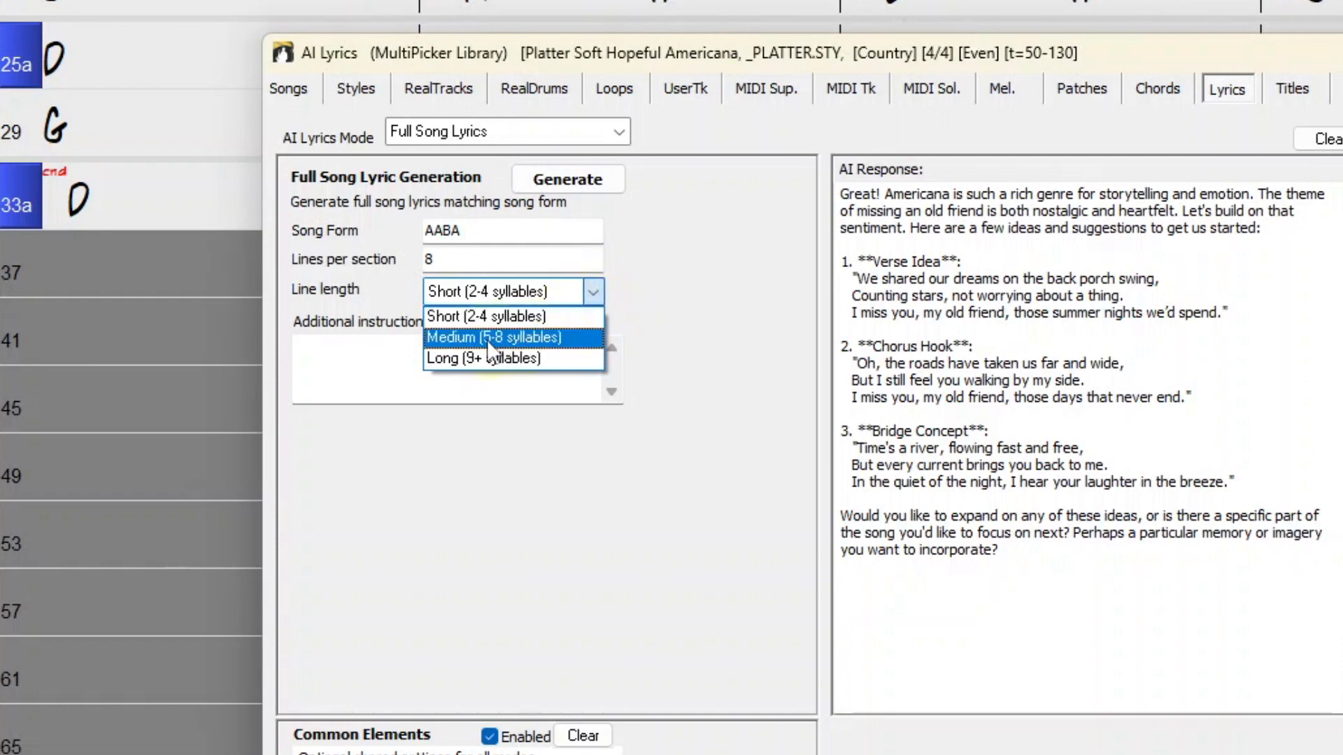
click(491, 337)
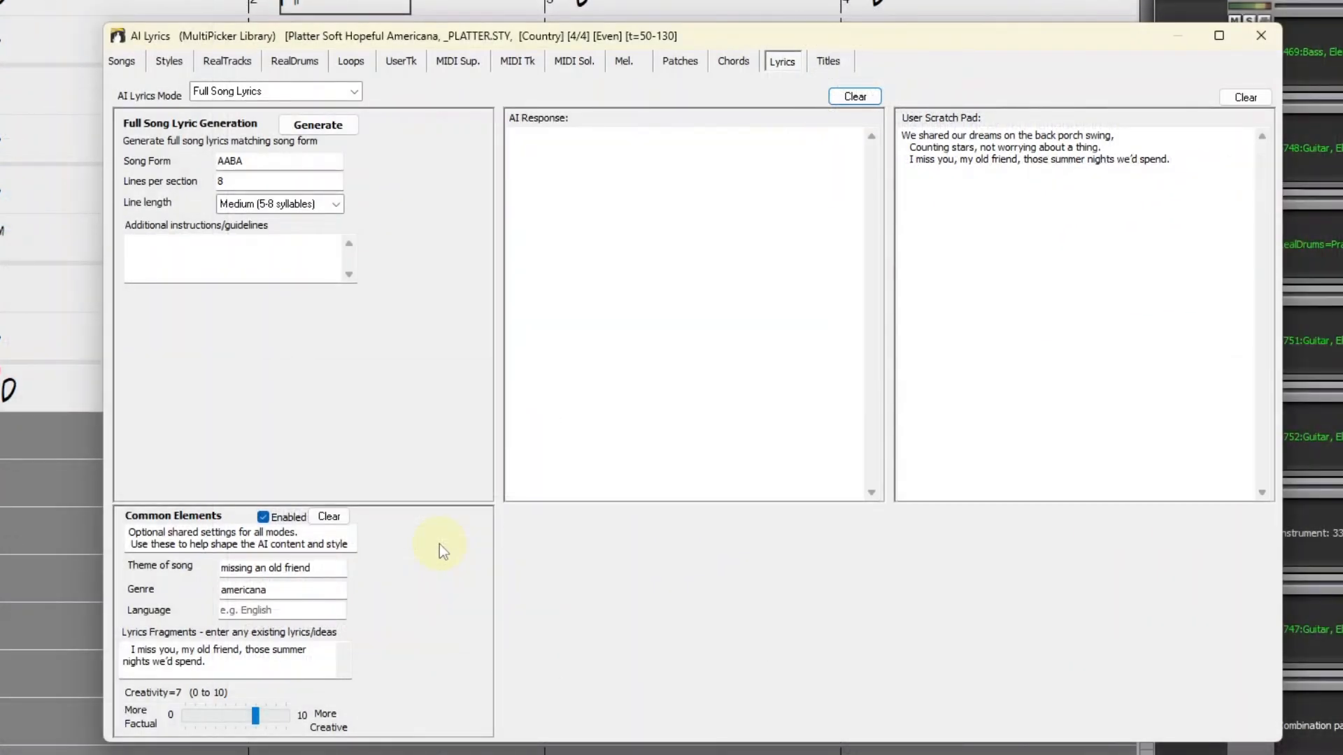
mouse_move(398, 193)
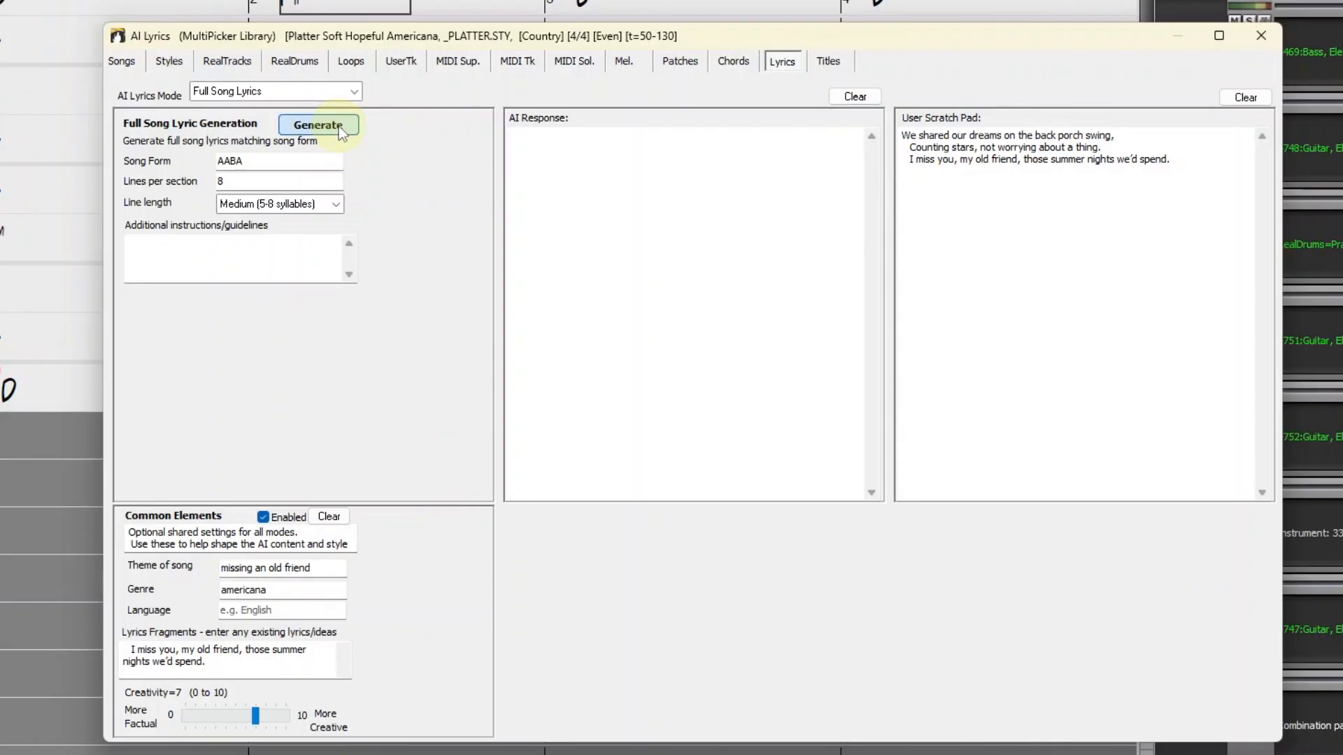
- Generate AABA lyrics titled 'Back Porch Memories' around the friend theme
click(317, 125)
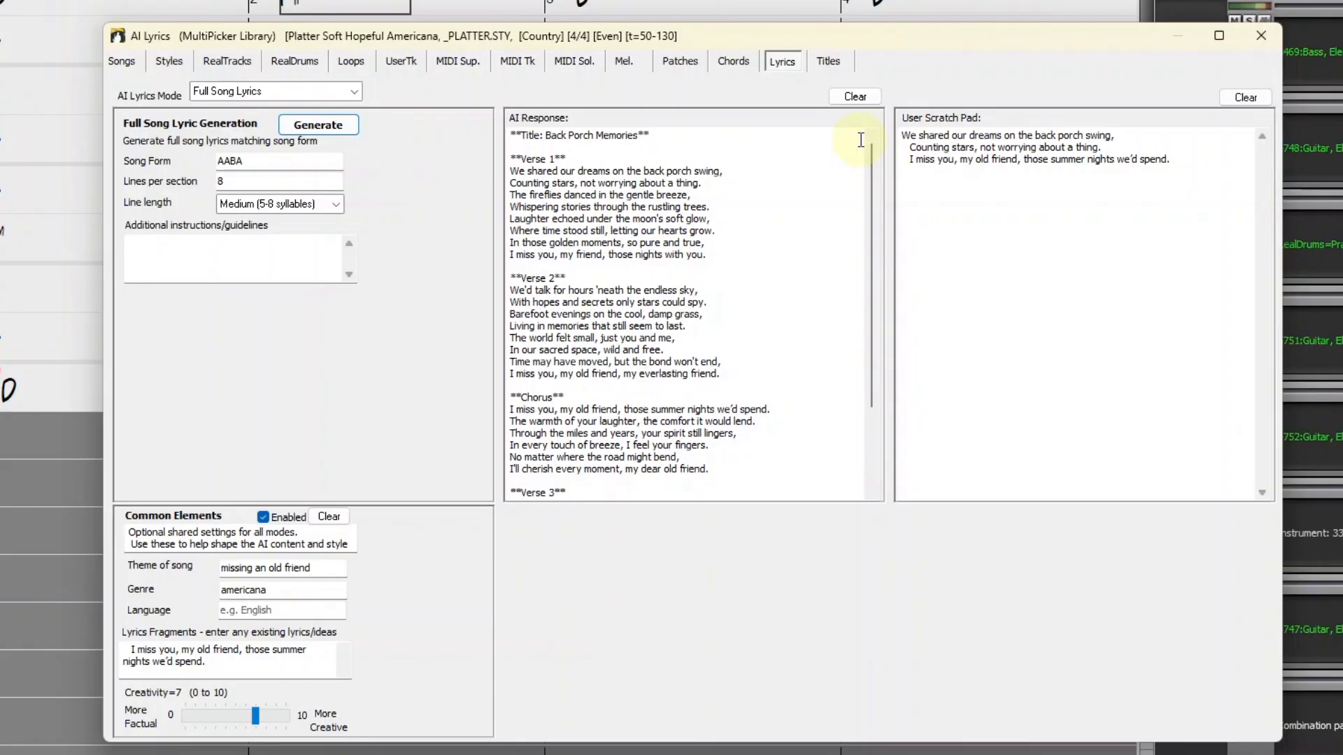
click(240, 256)
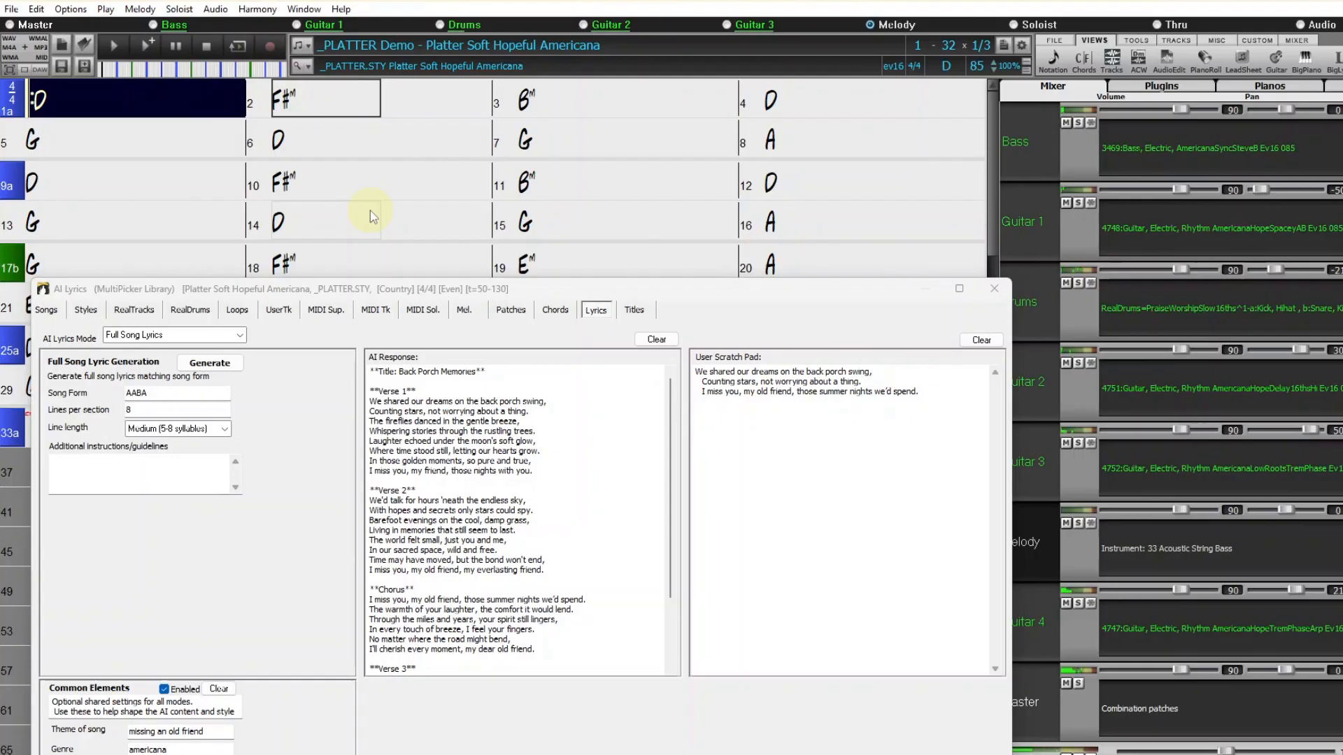
- Change AI Lyrics Mode from Full Song Lyrics to 'Custom - about anything'
click(325, 97)
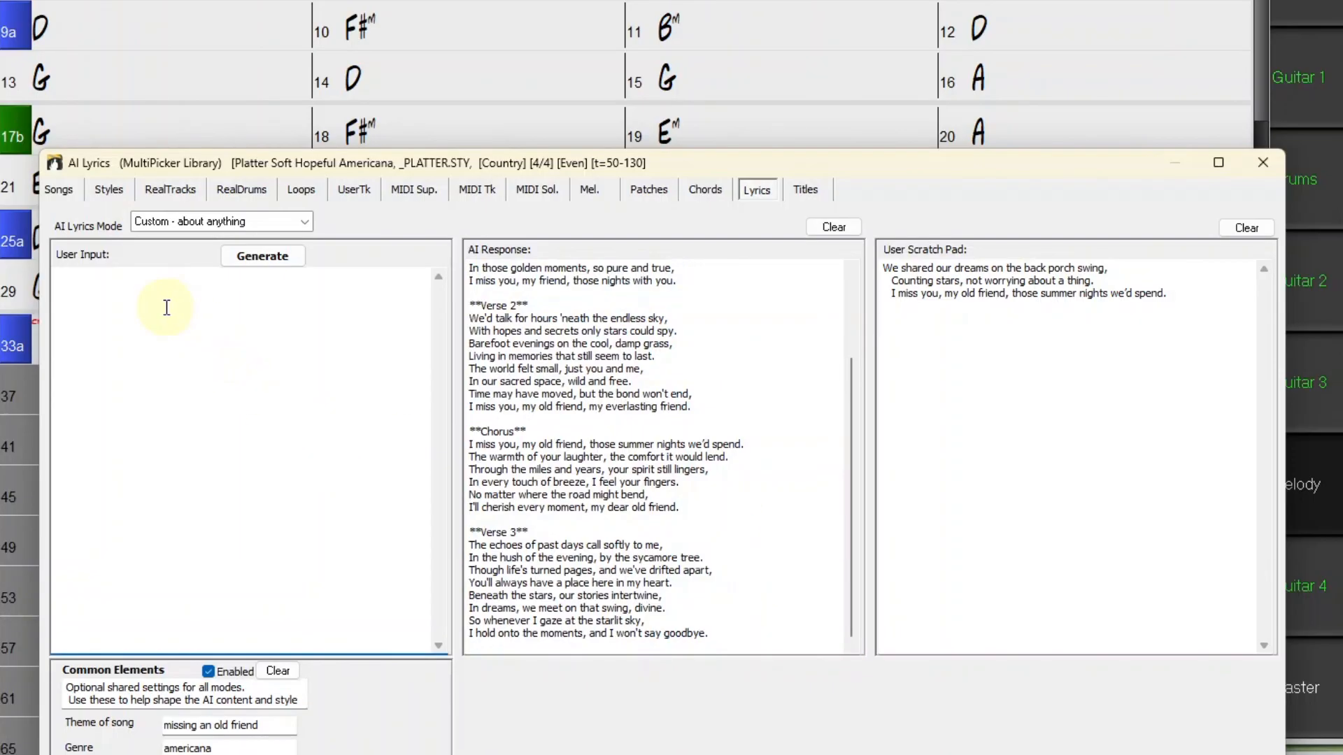
- Write a request removing every 4th and 8th line per section, rewriting a little if needed
text(For these)
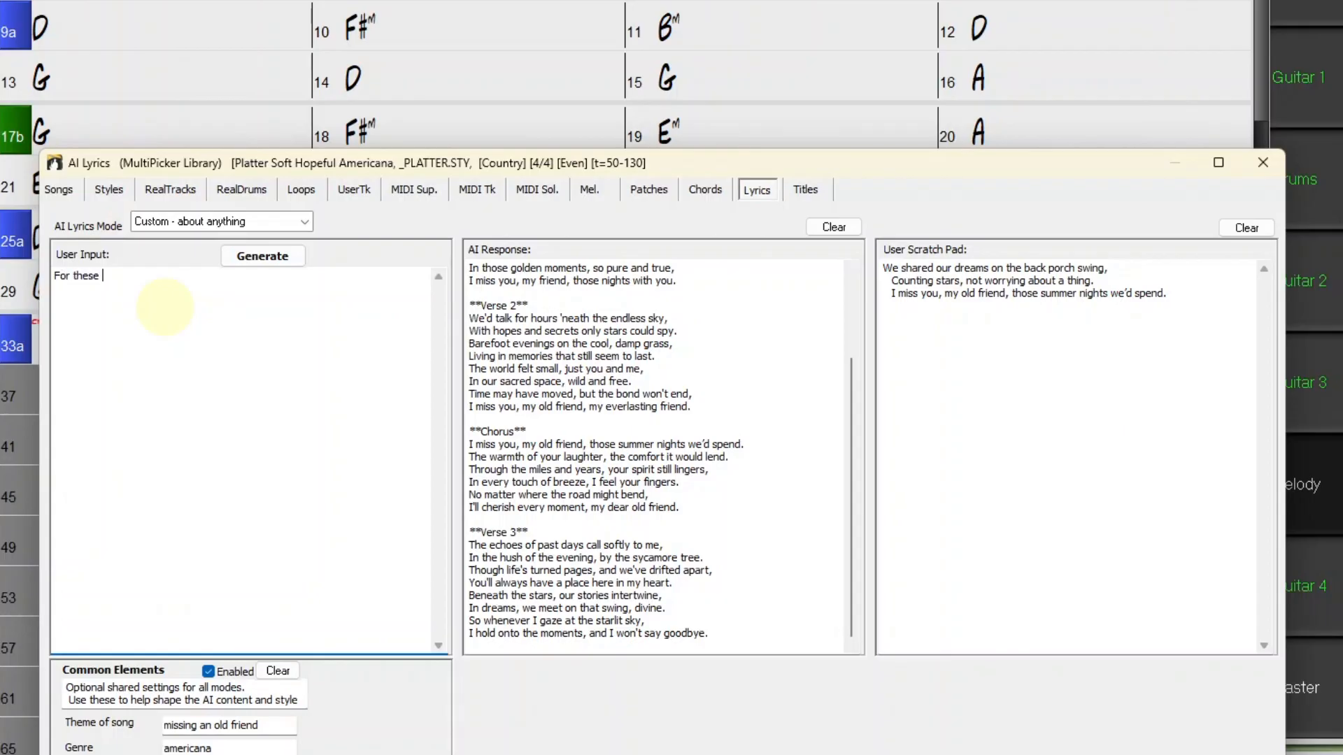
text(lyrics below, I'd)
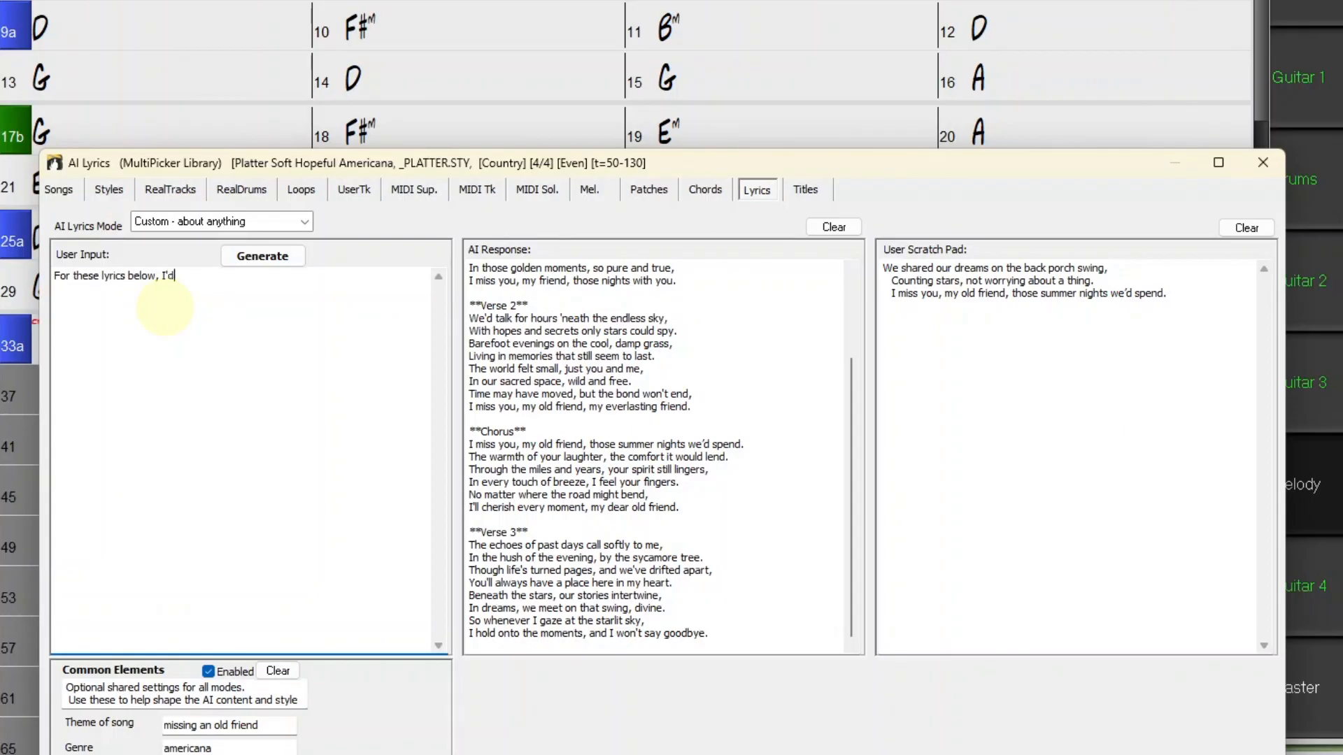
text(like every)
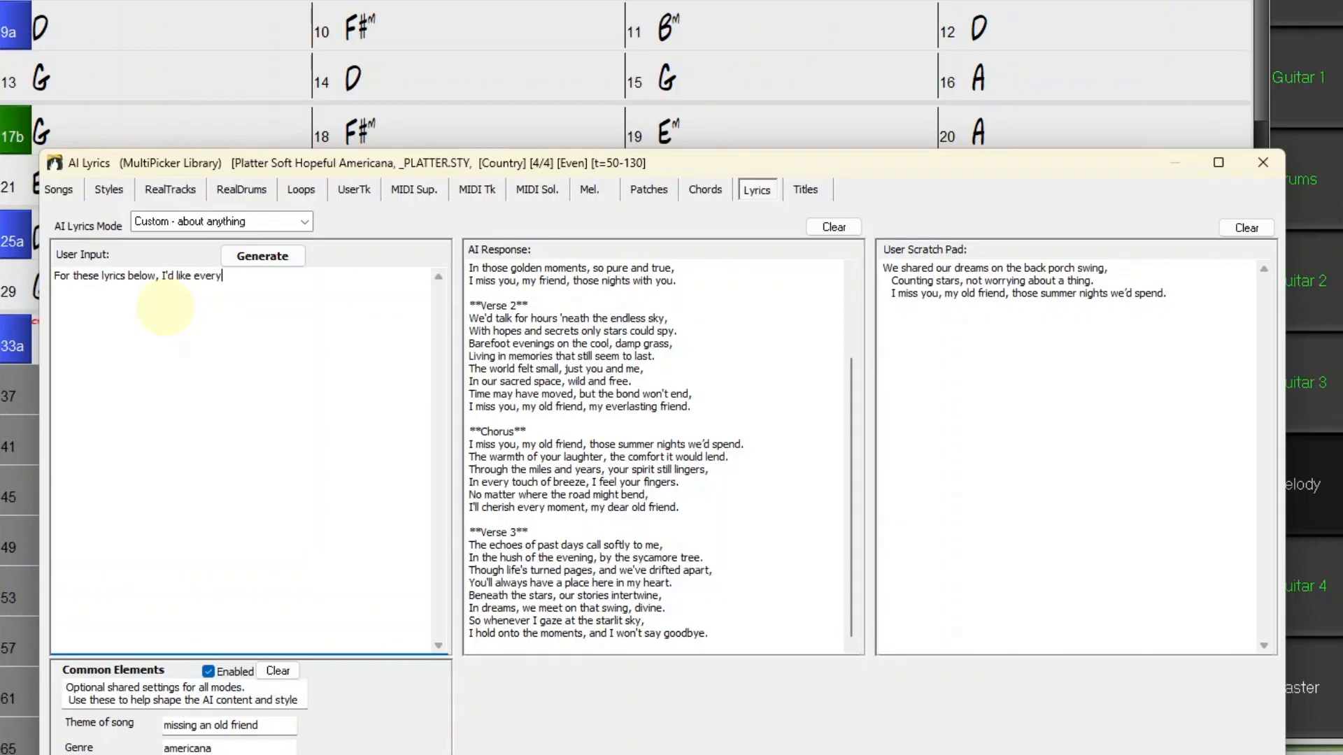
text(4th line and)
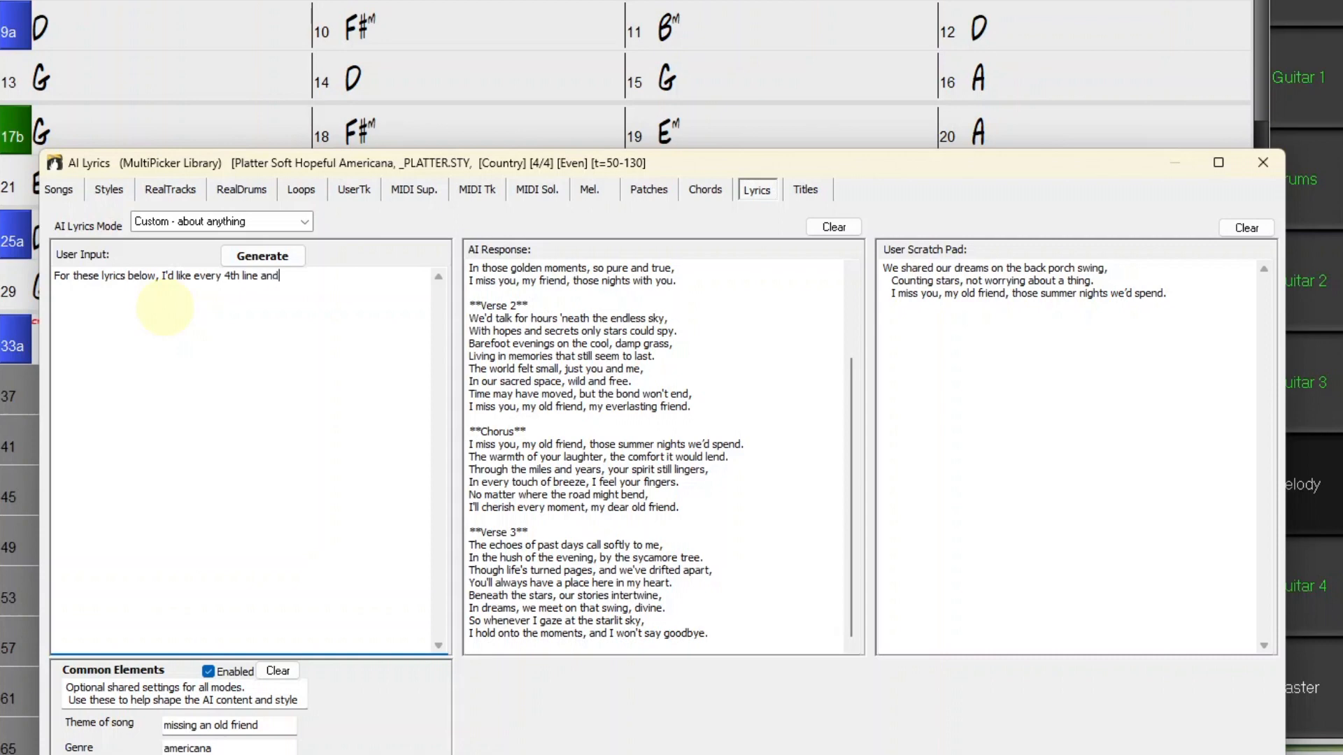
text(every 8th)
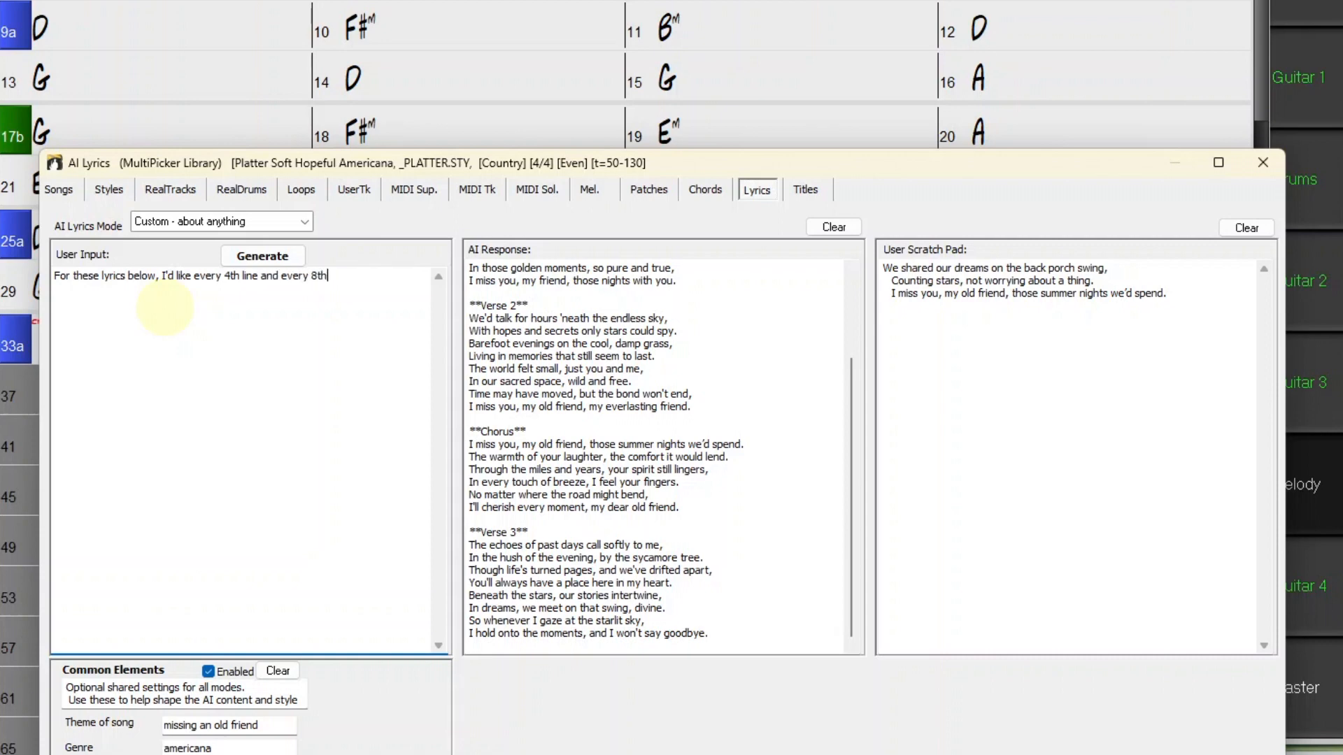
text(line in each)
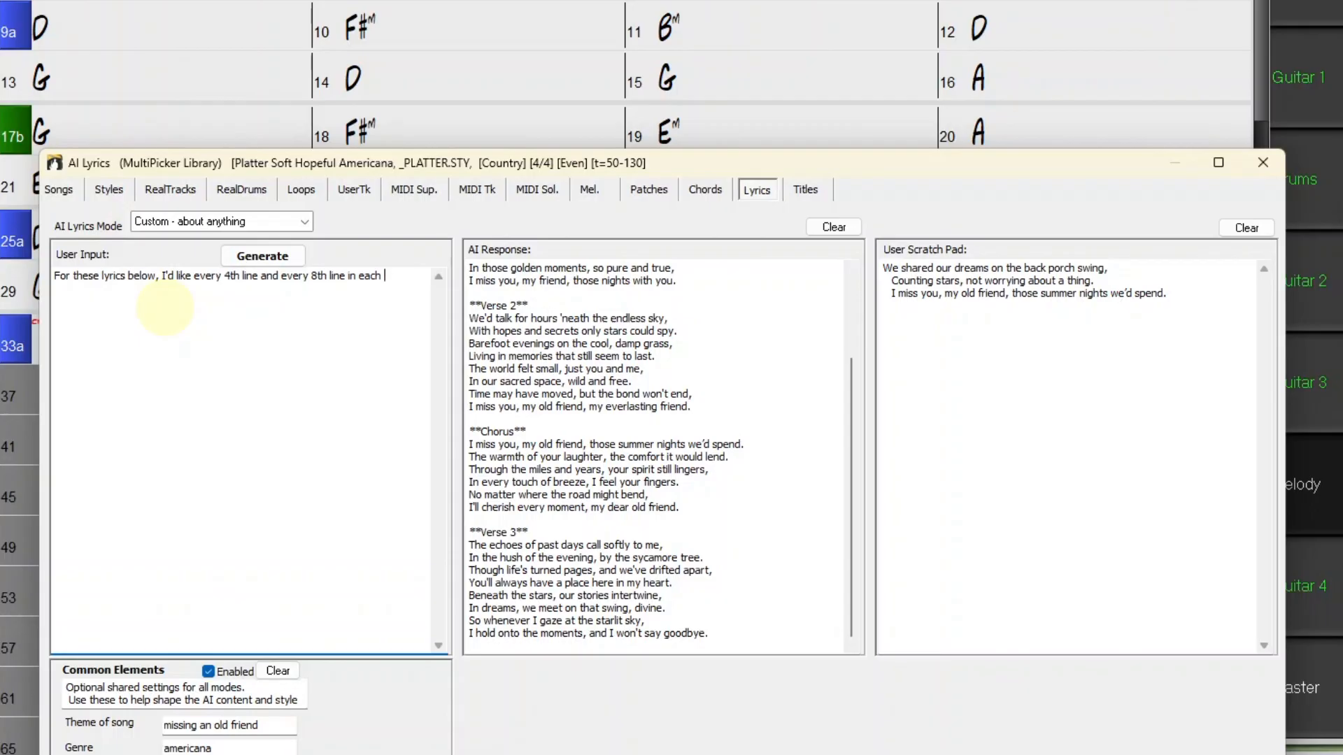
text(section to be)
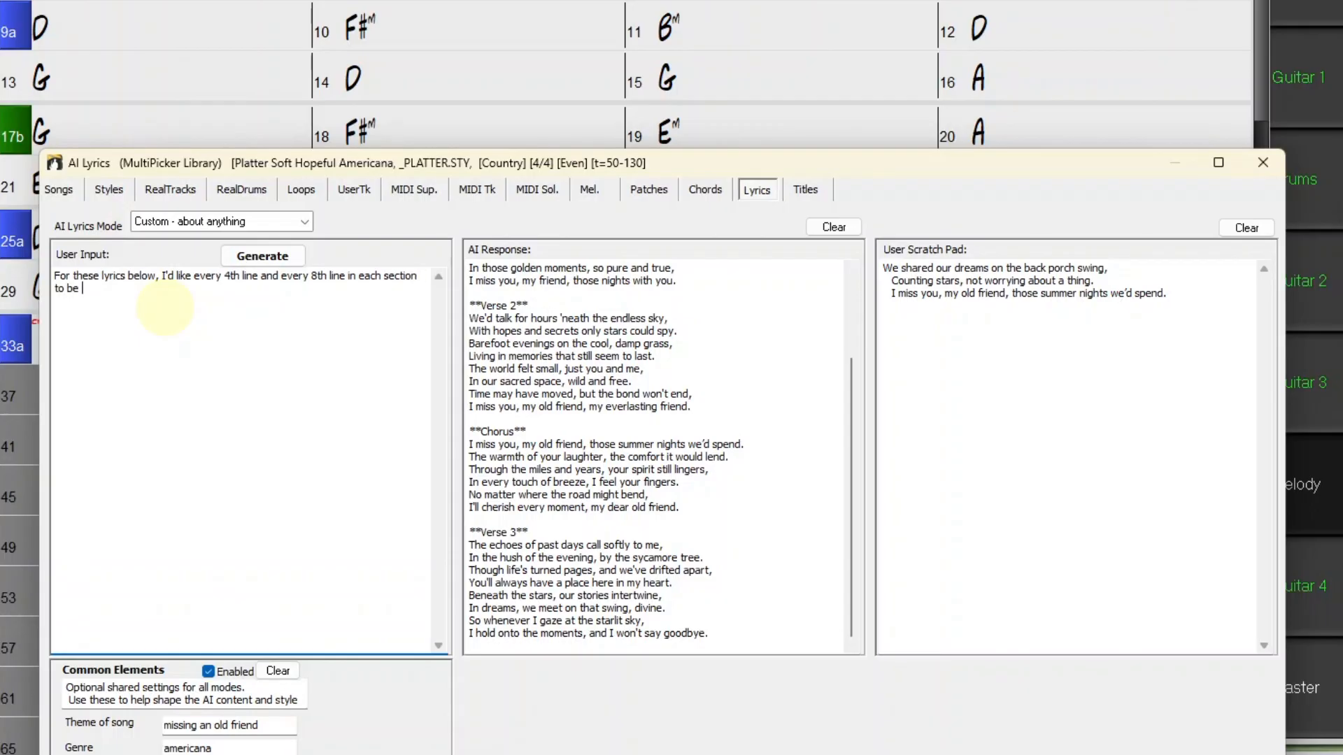
text(removed.)
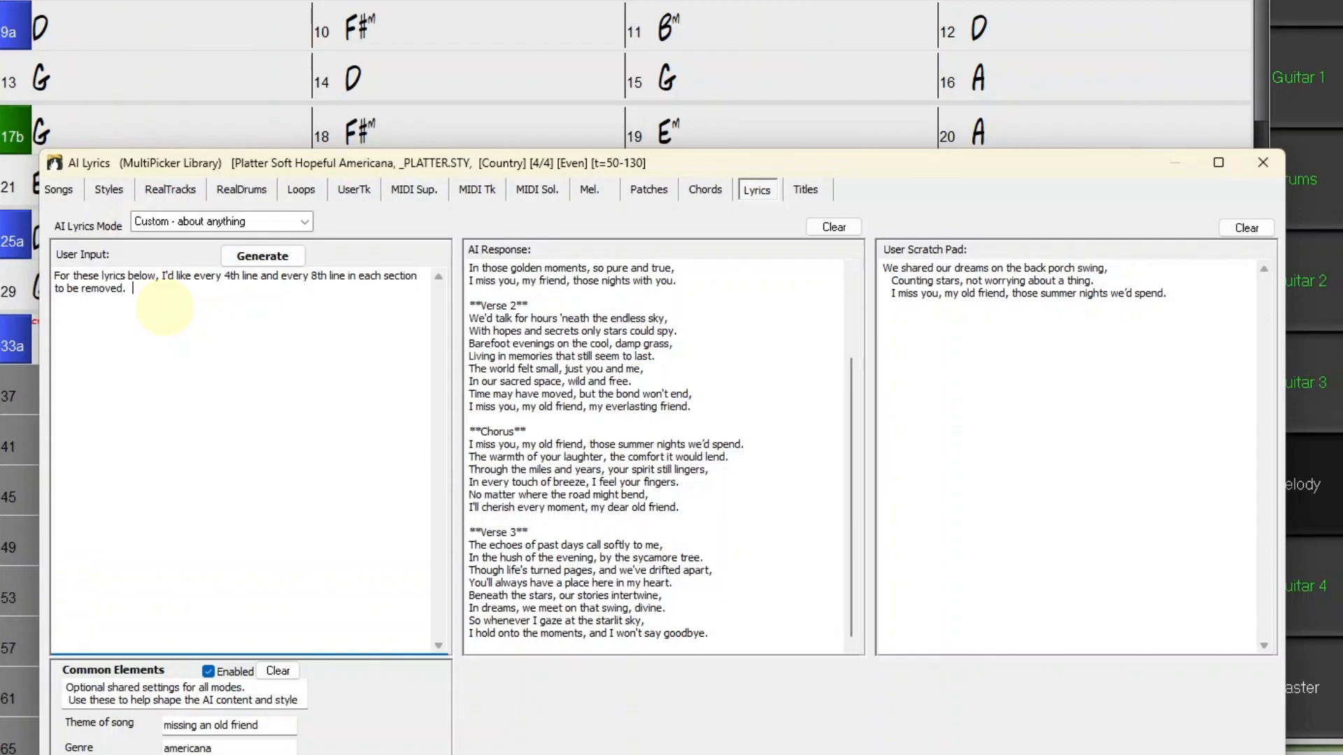
text(Then if the)
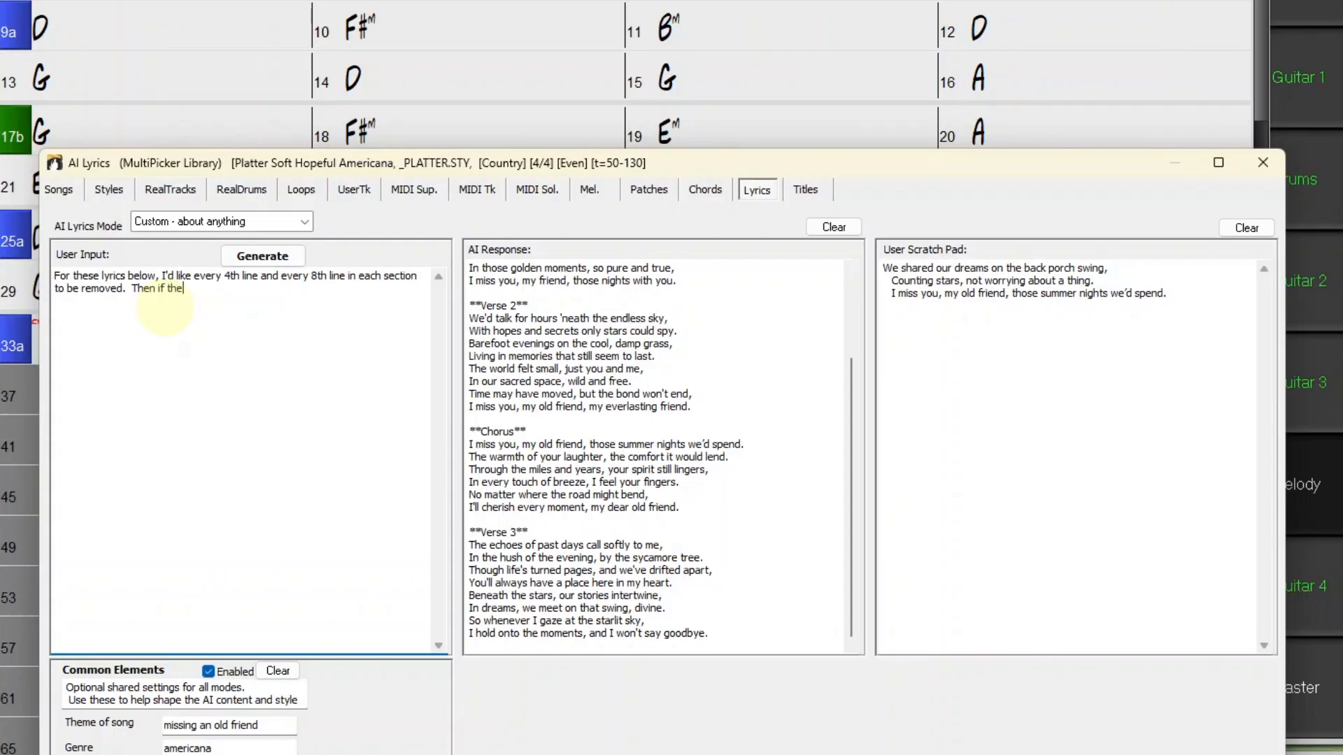
text(lyrics don't)
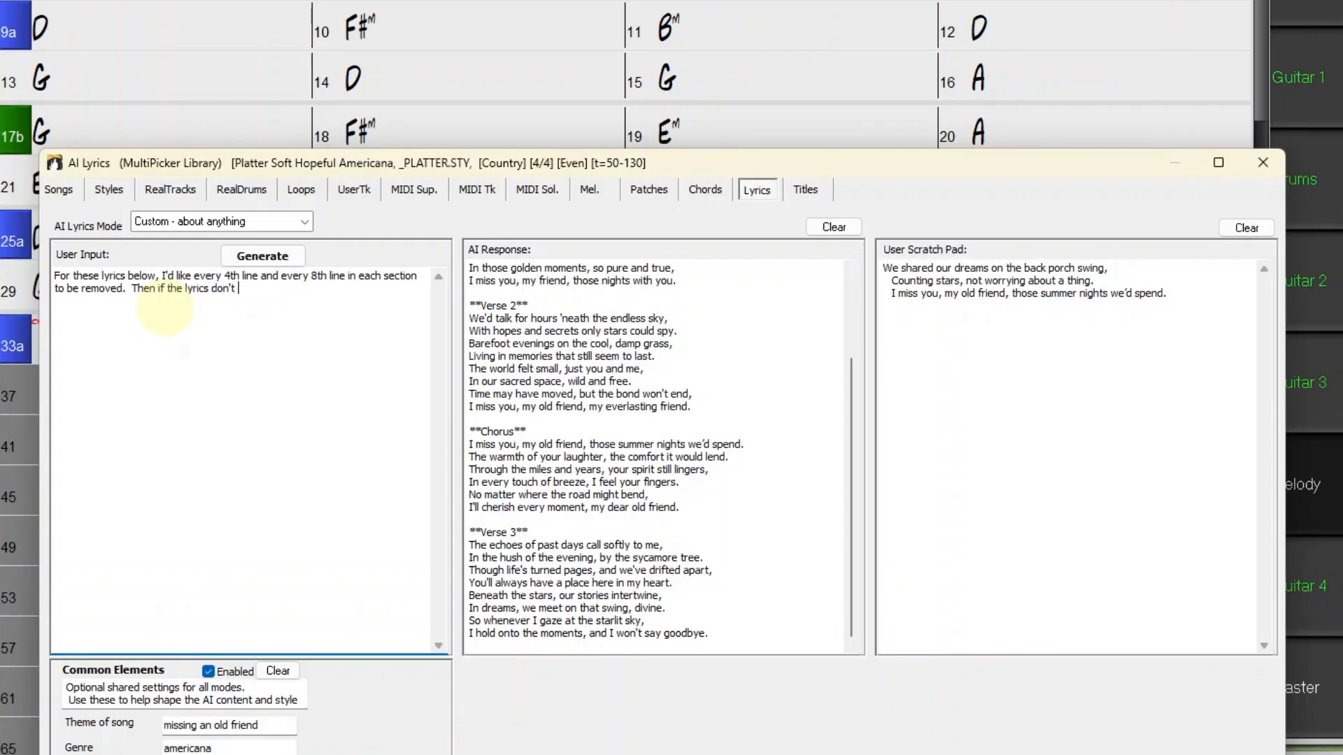
text(make sense t)
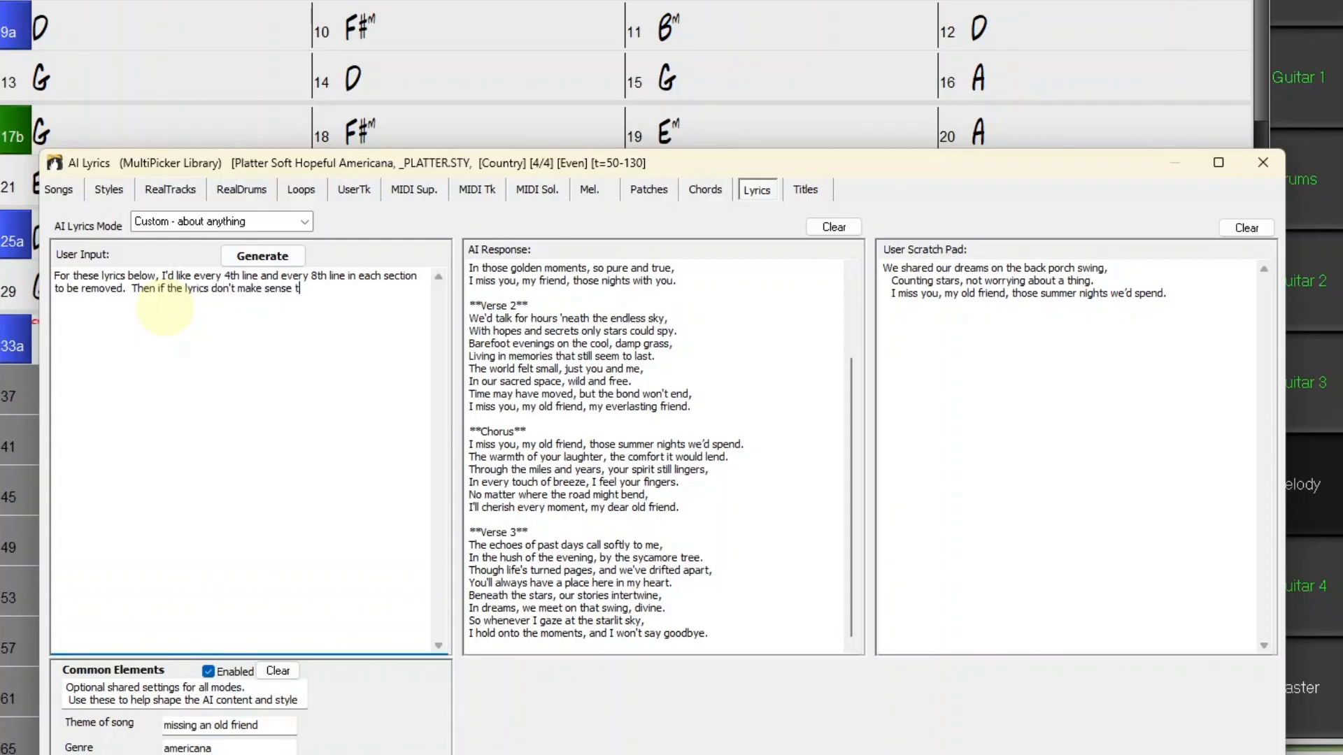
text(hey can be)
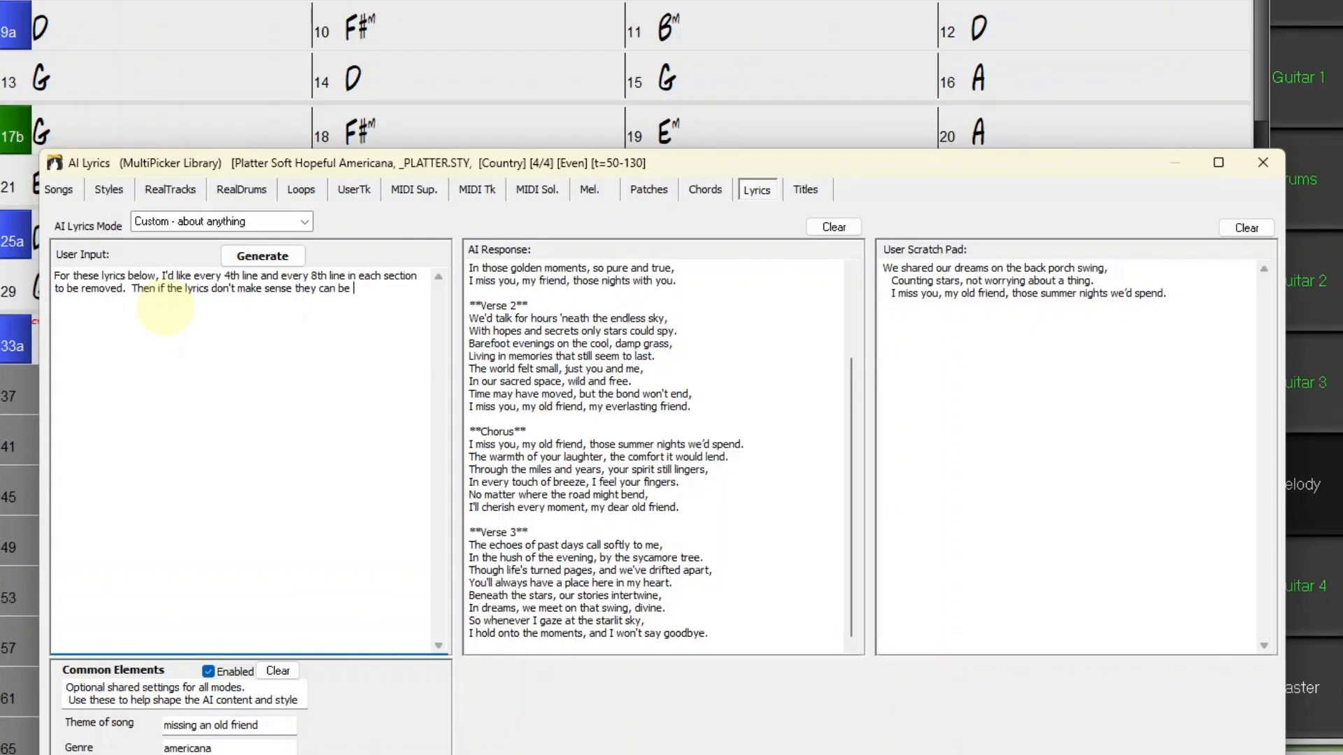
text(re-written)
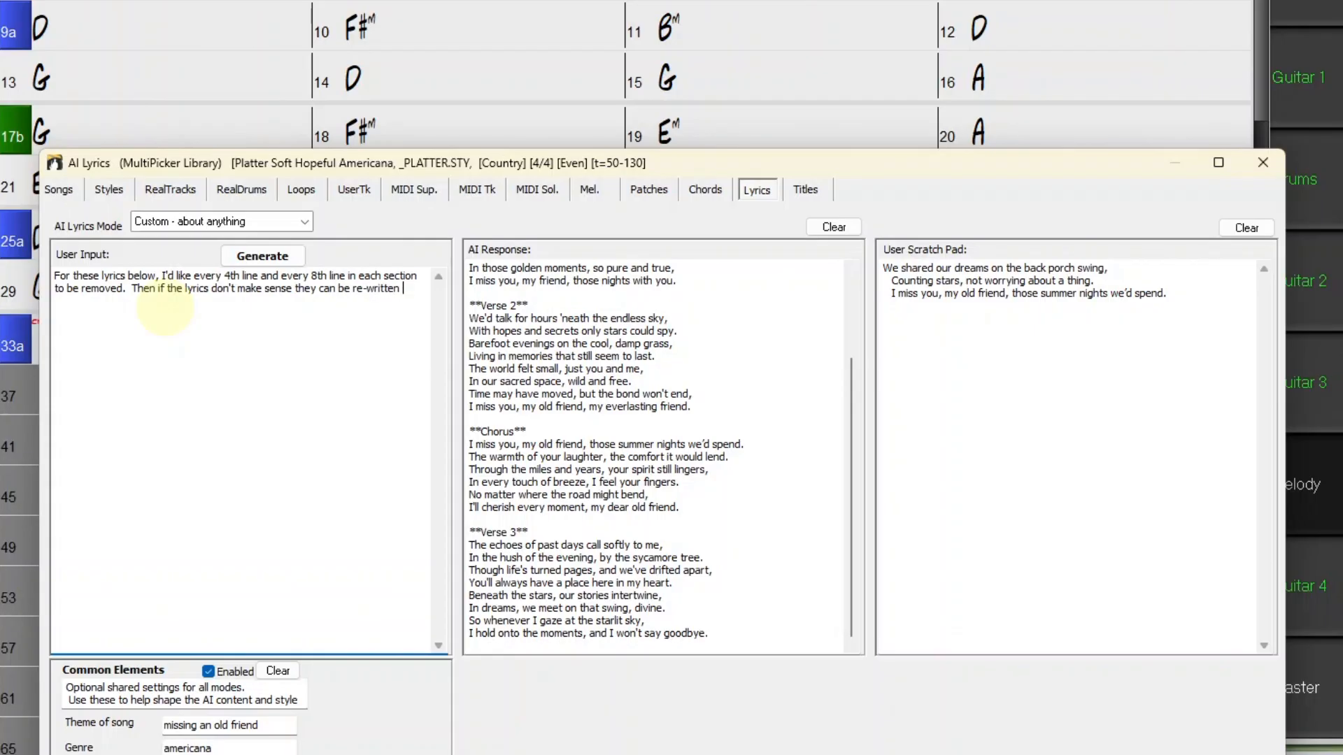
text(a little bit)
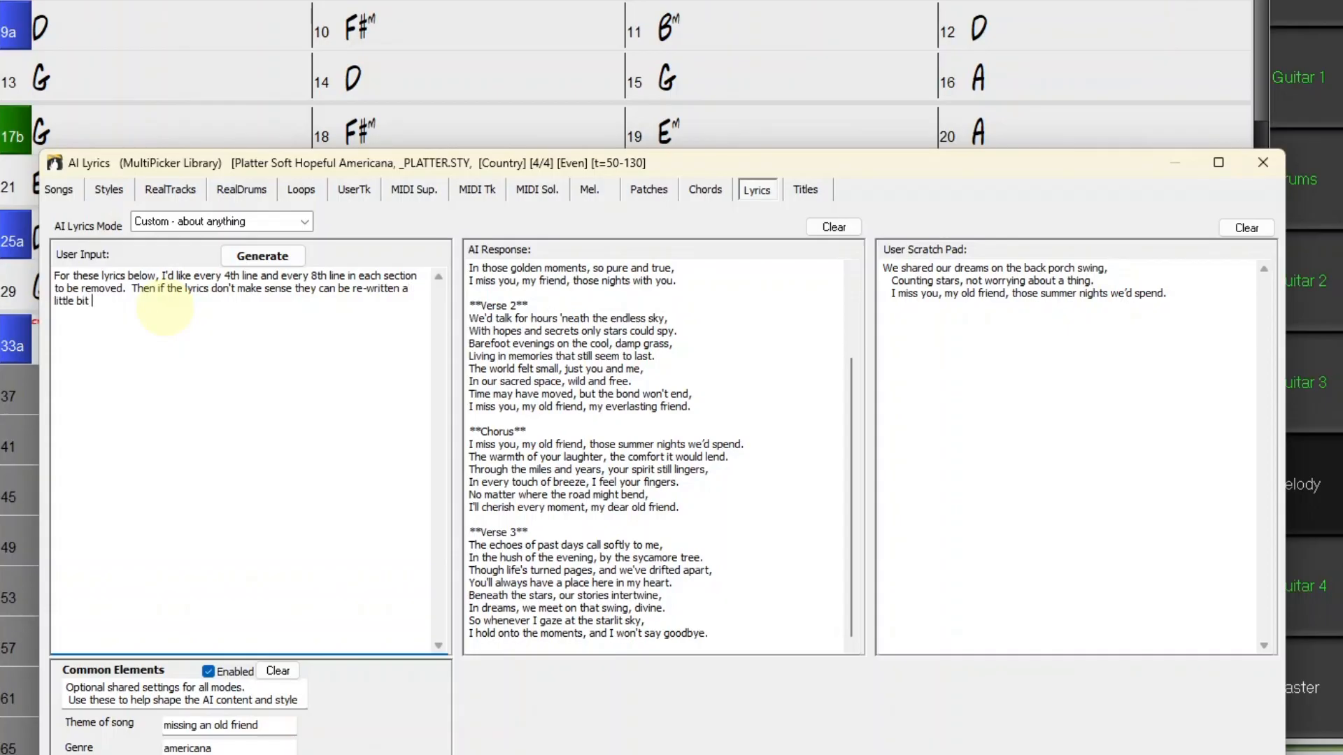
text(to make)
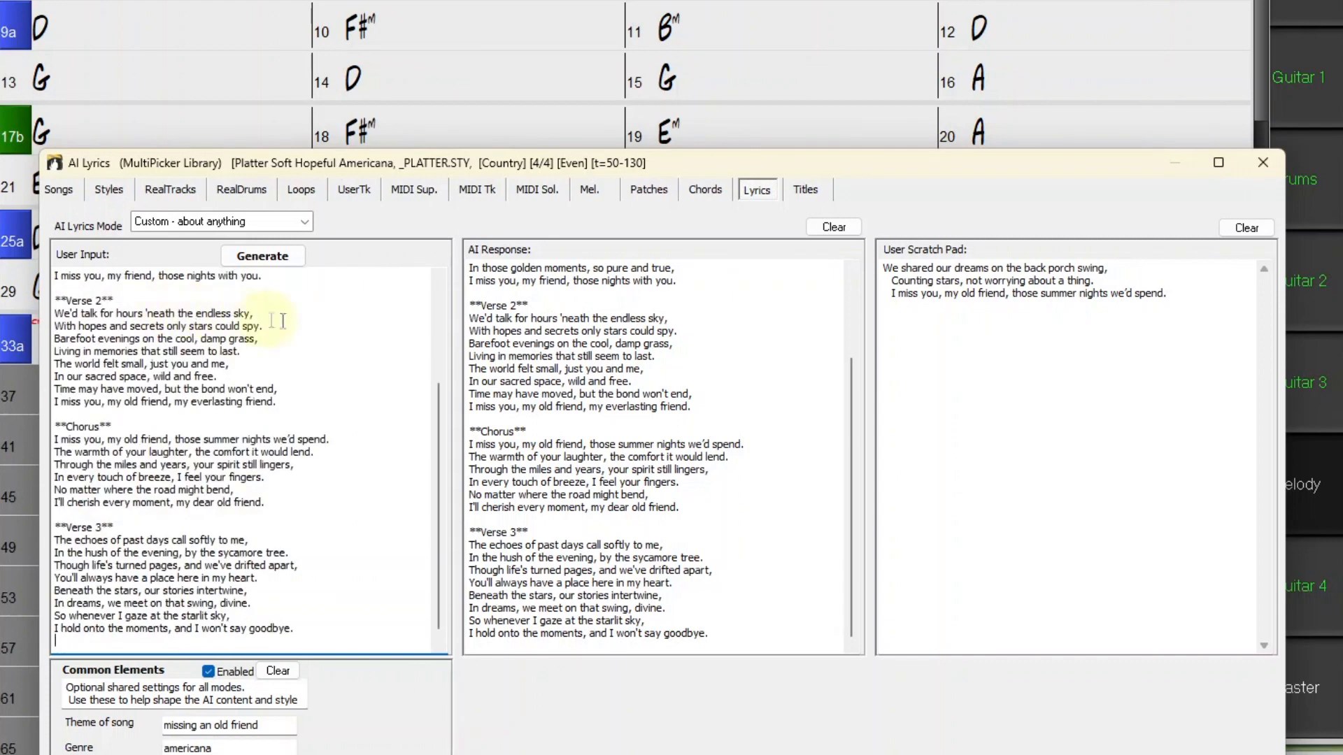
- Generate revised lyrics without each section's 4th and 8th lines, adjusted for coherence
click(832, 227)
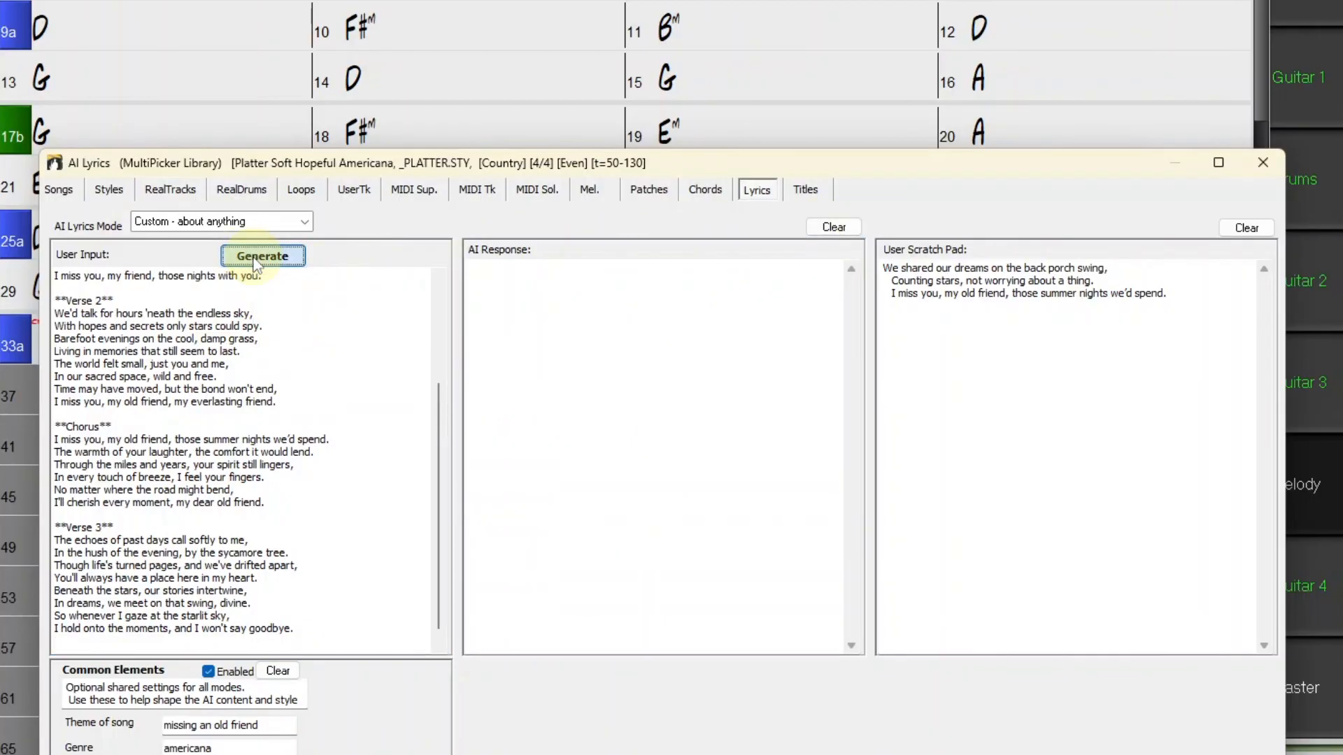
click(263, 256)
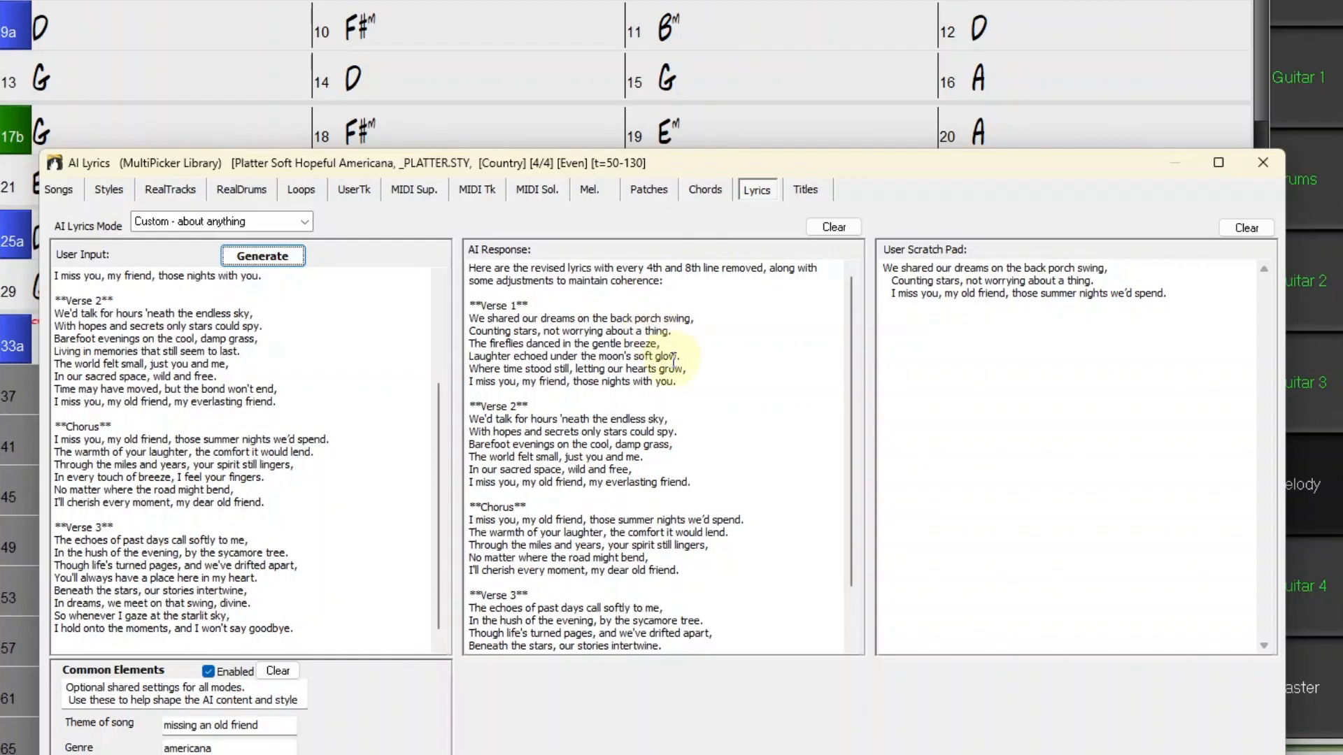
mouse_move(667, 375)
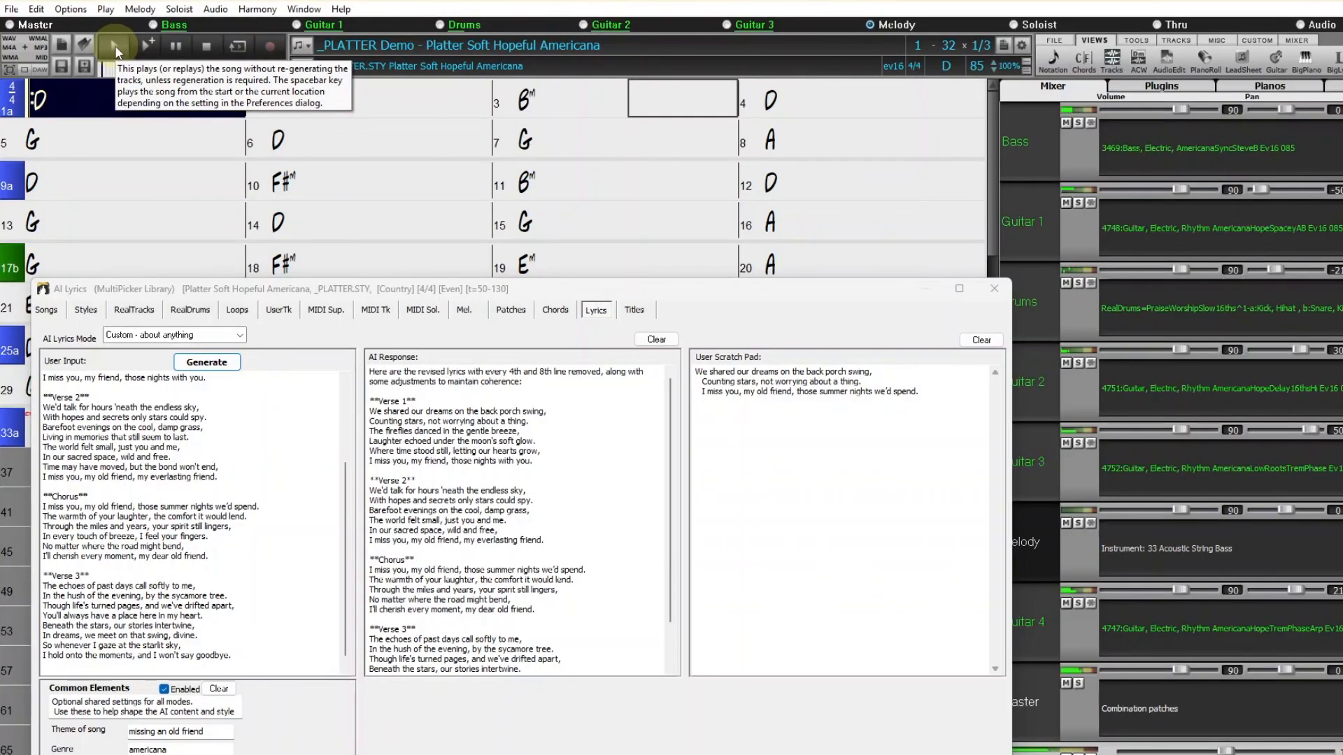
- Play the song from the start, then stop playback
click(116, 46)
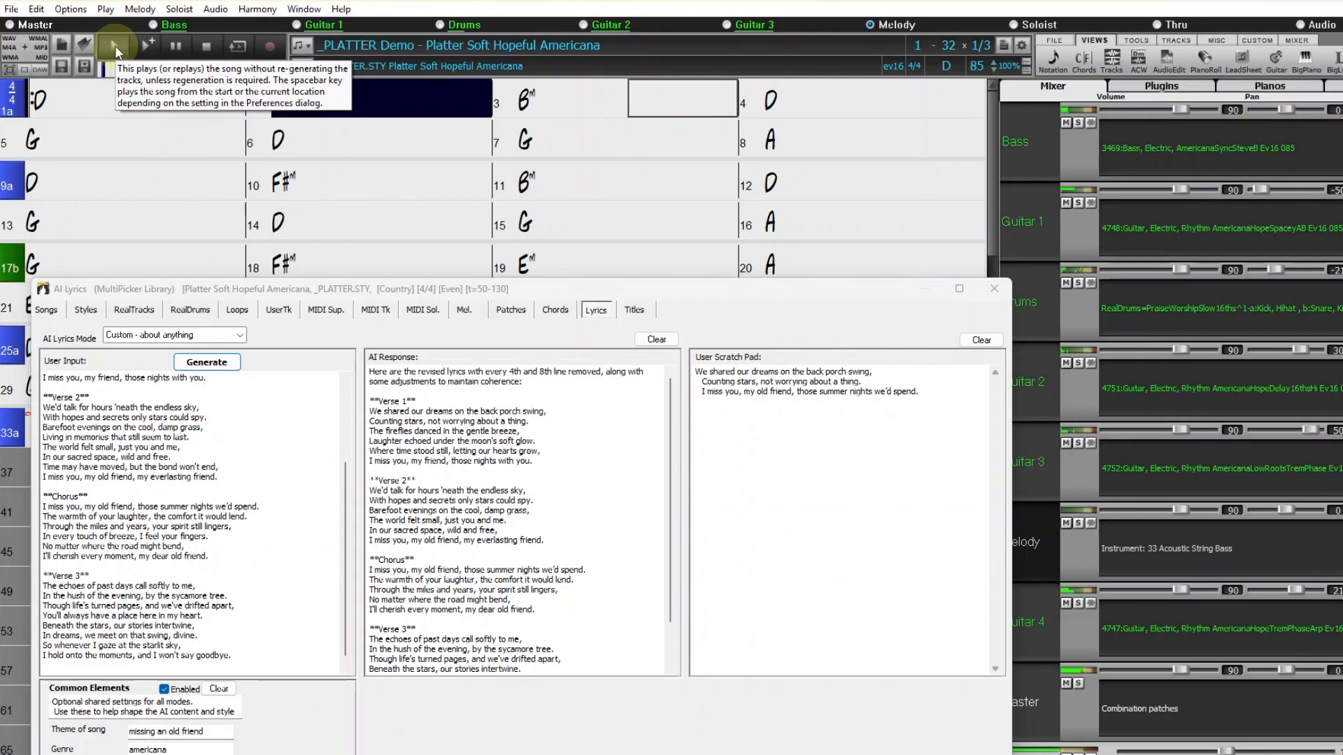
click(114, 46)
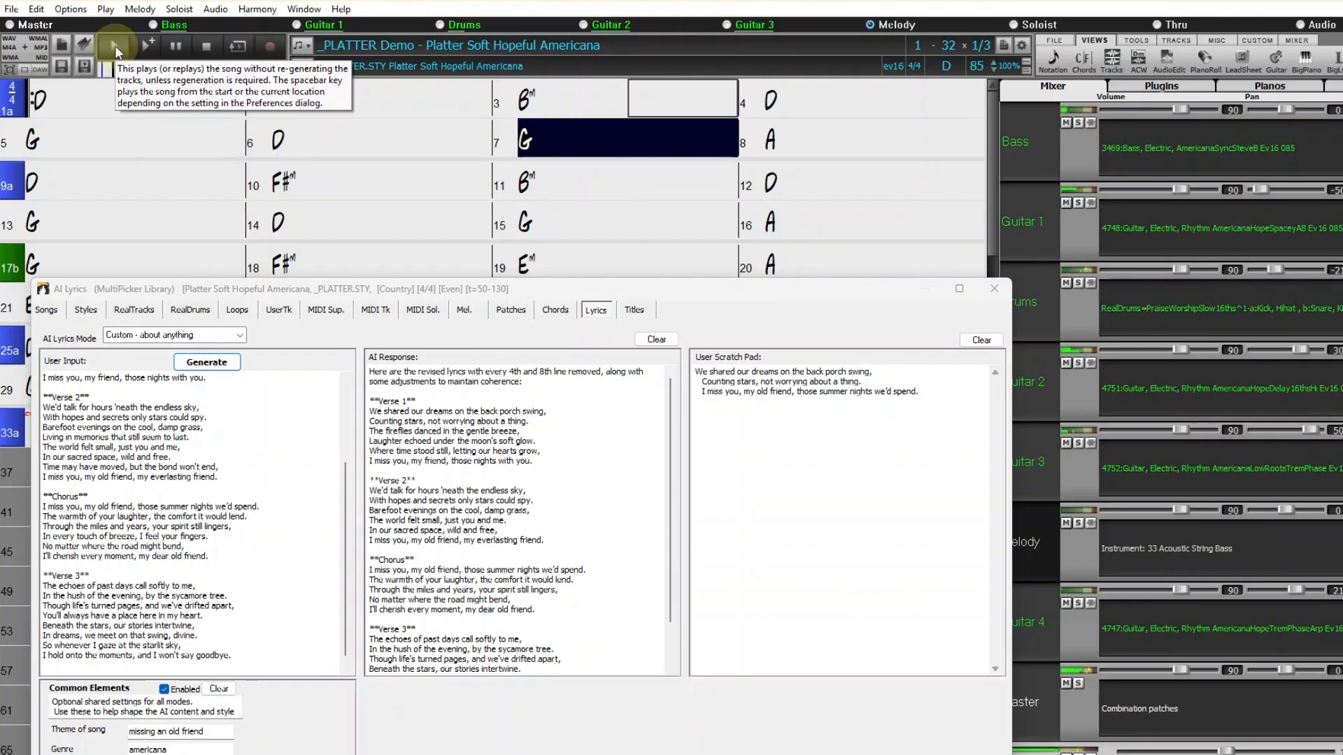
click(115, 46)
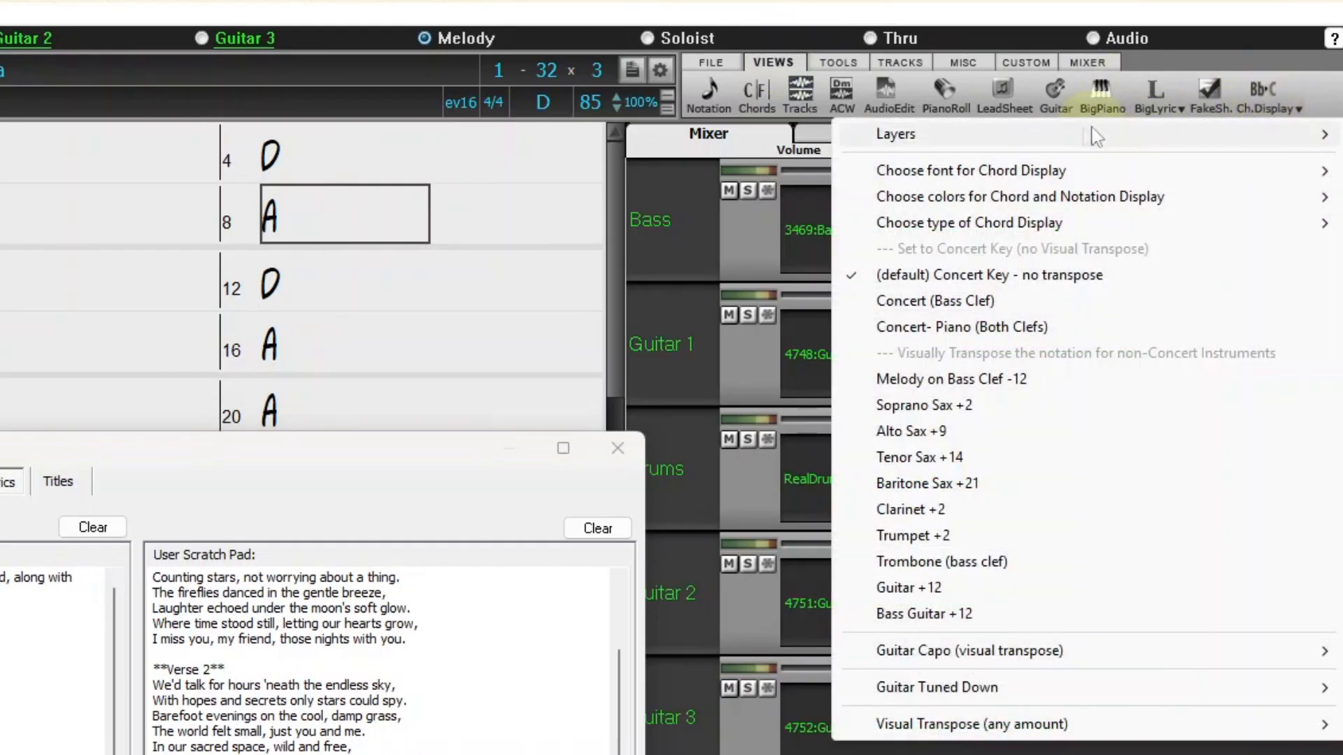
mouse_move(895, 134)
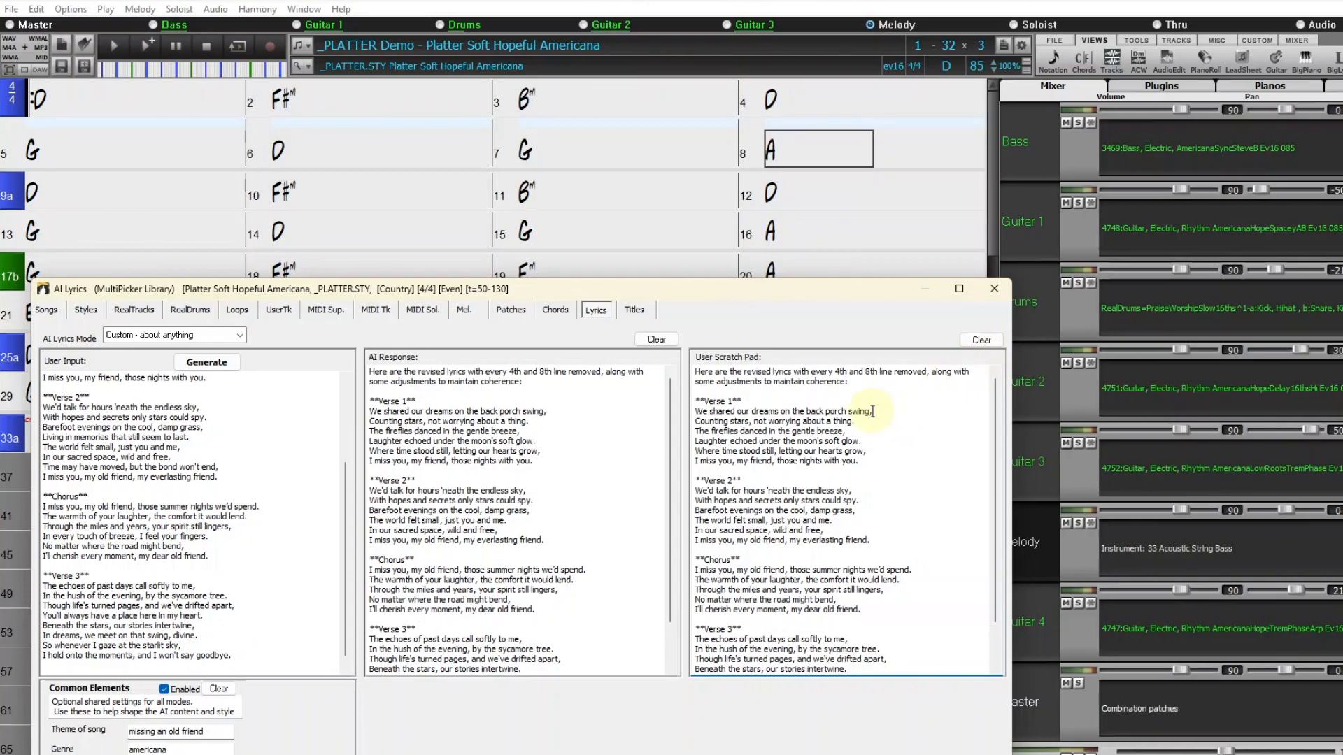
mouse_move(882, 420)
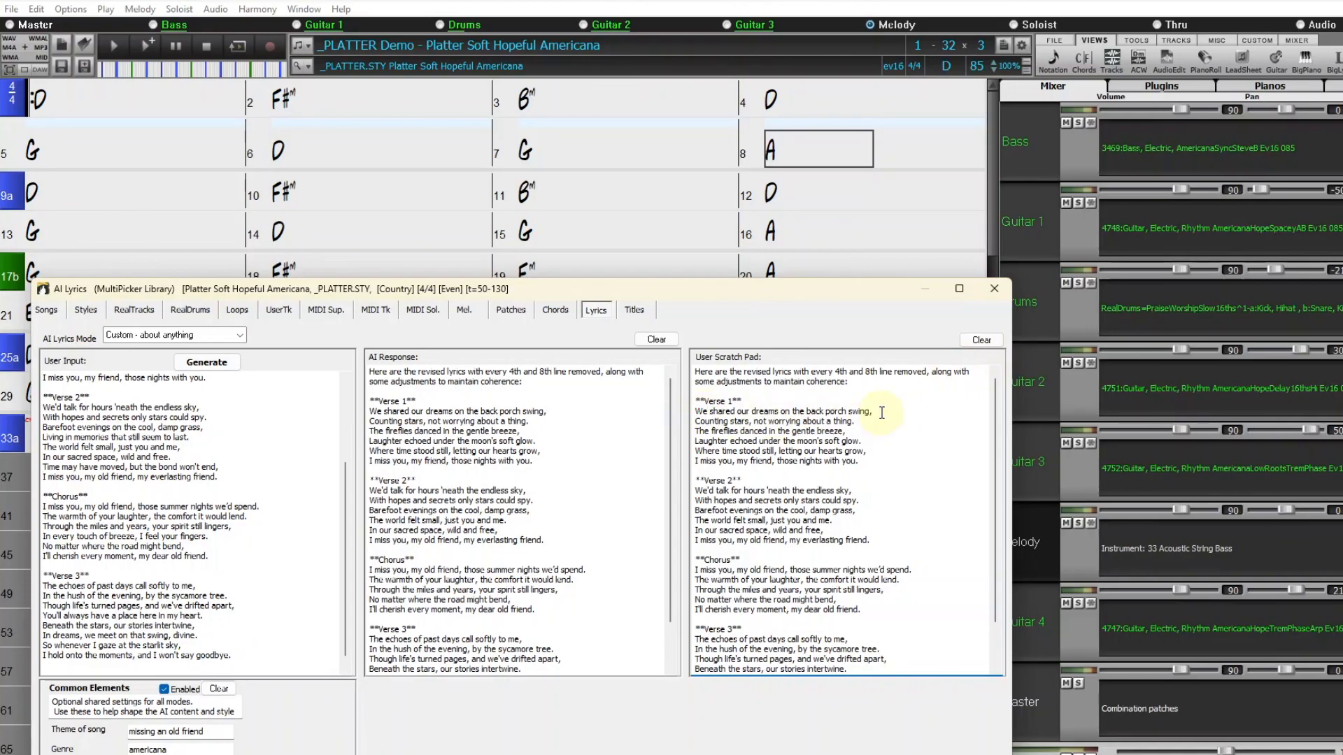
- Select the **Verse 1** heading in the User Scratch Pad to remove it
double_click(716, 400)
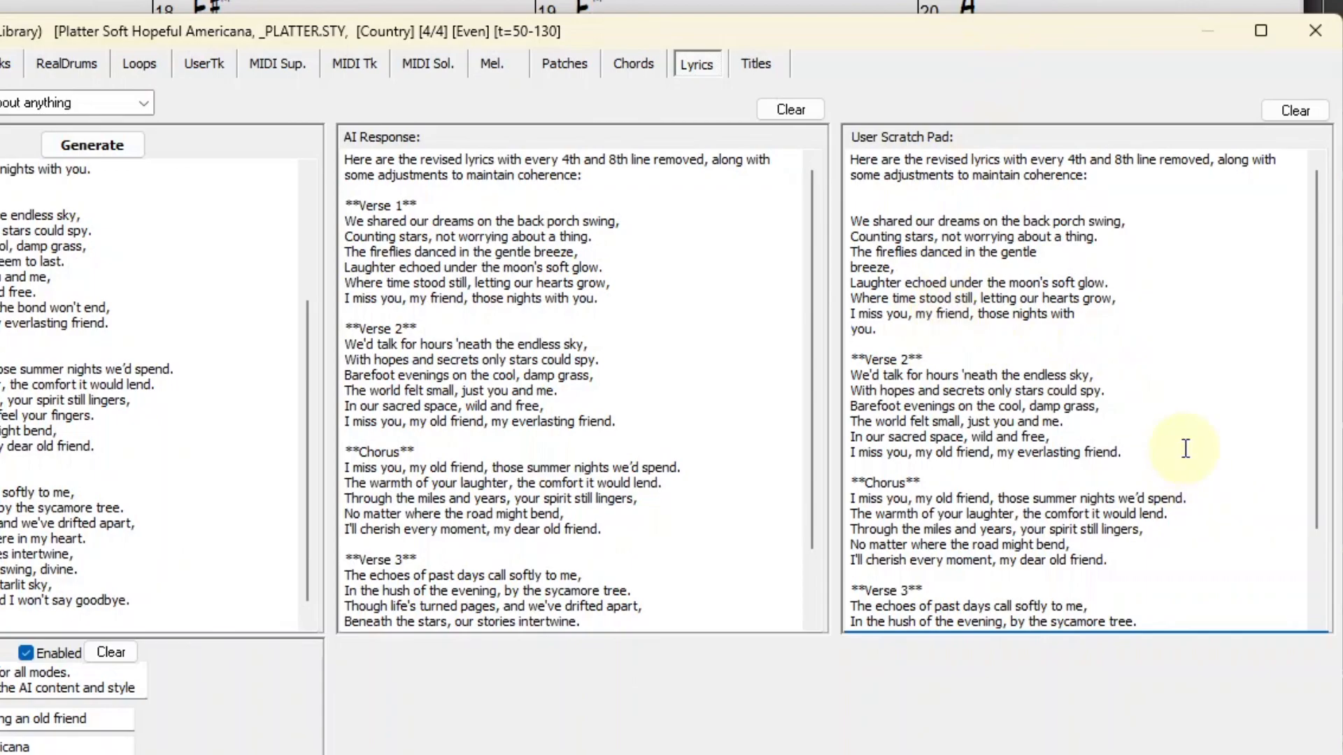
- Remove the Verse 2 and Chorus headings, break before 'friend', and select all scratch pad text
double_click(888, 359)
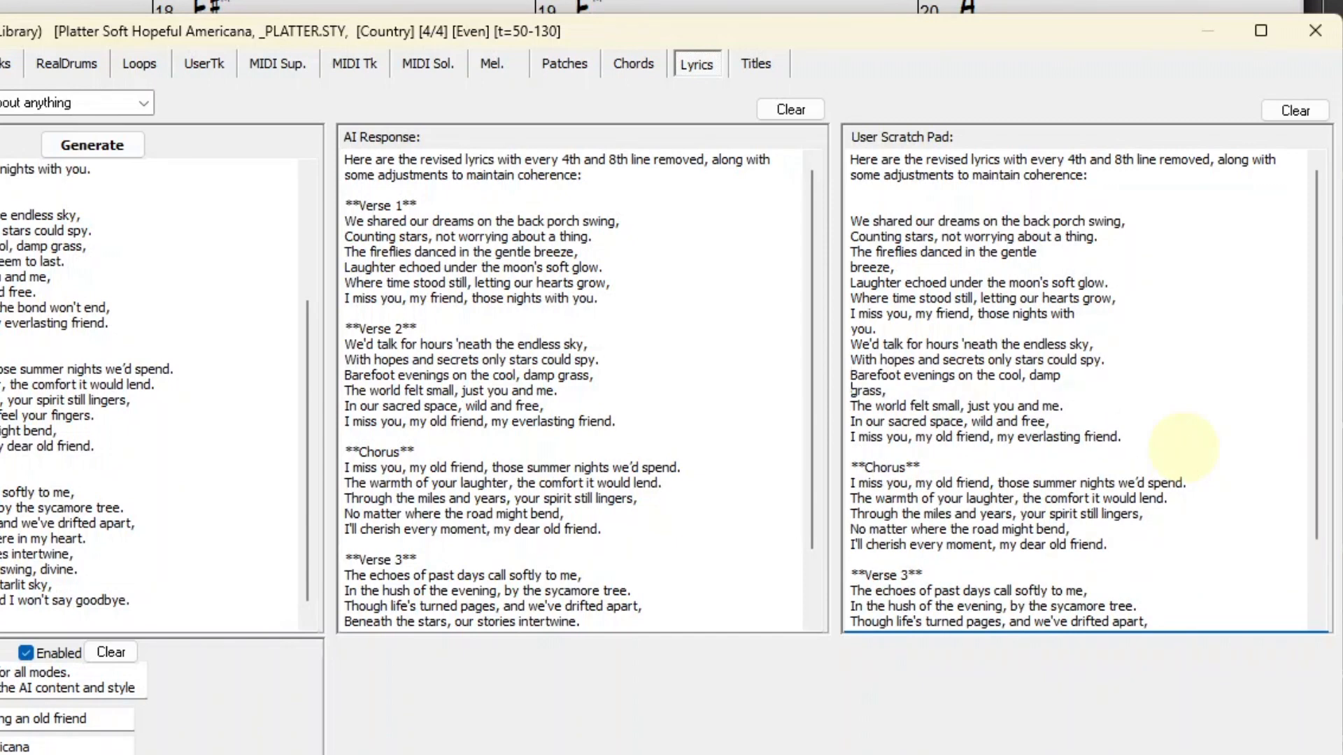
click(1118, 436)
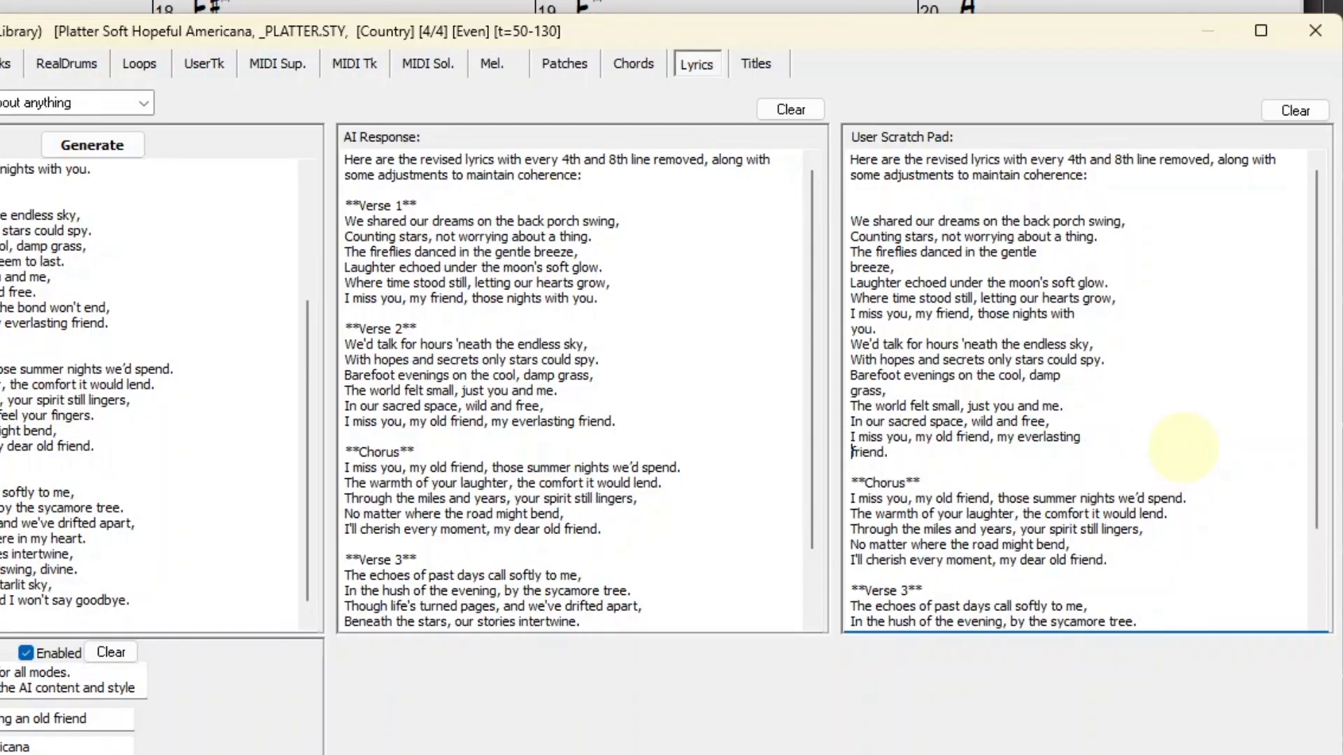
double_click(888, 482)
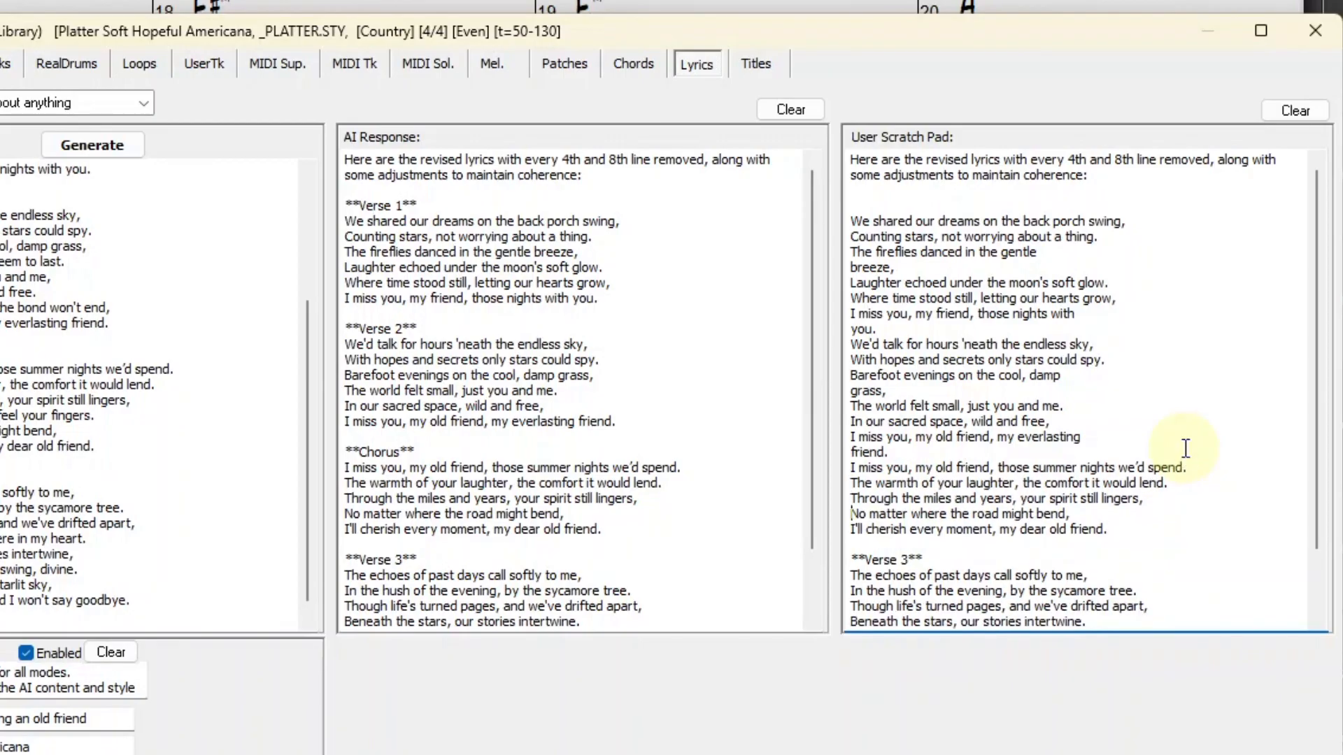
mouse_move(1187, 459)
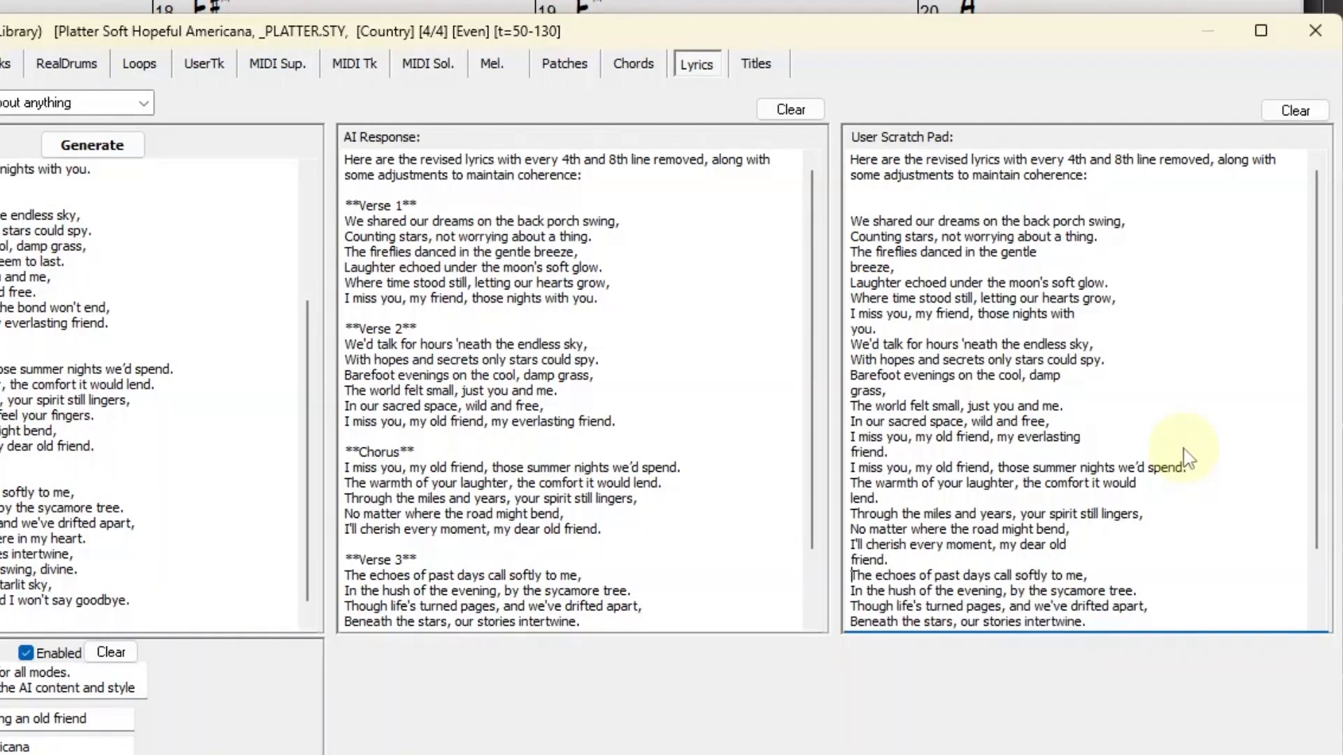
scroll(down, 3)
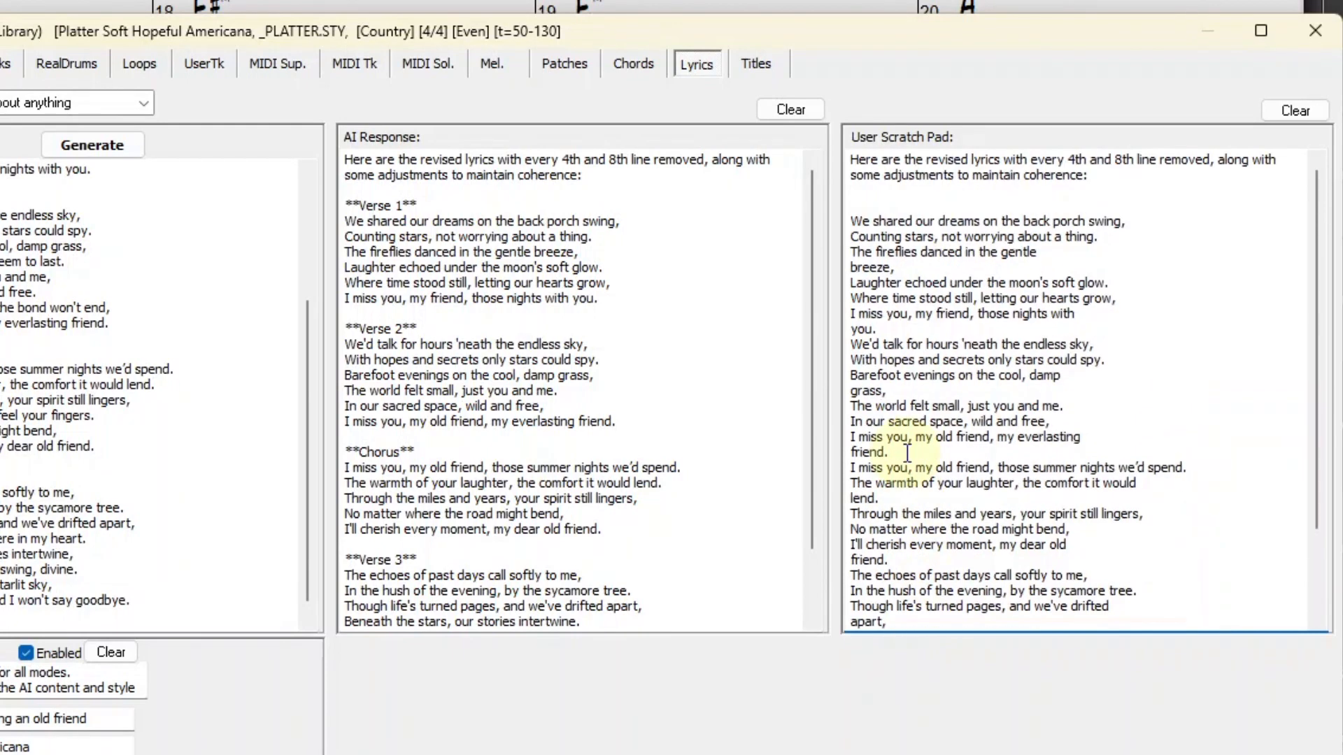
key(ctrl+a)
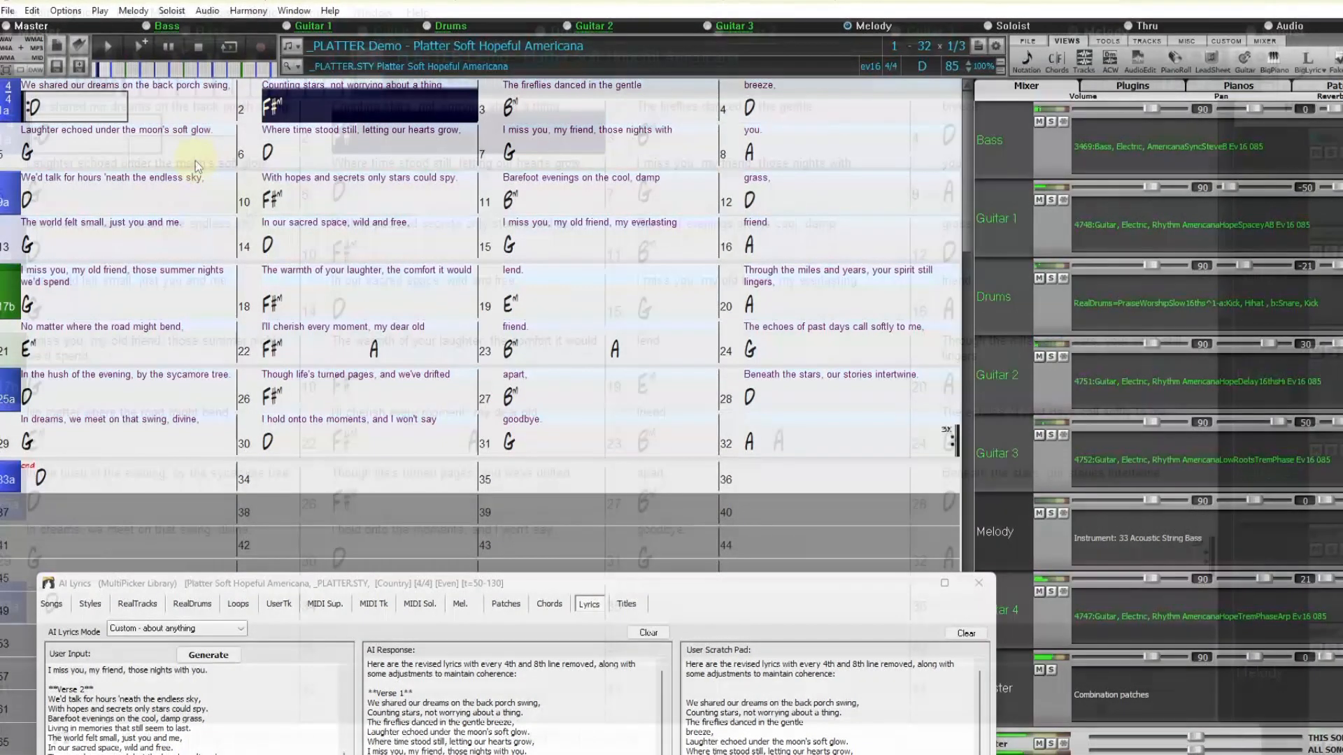
- Bring the lyric-filled chord chart forward, moving the AI Lyrics window aside
click(942, 584)
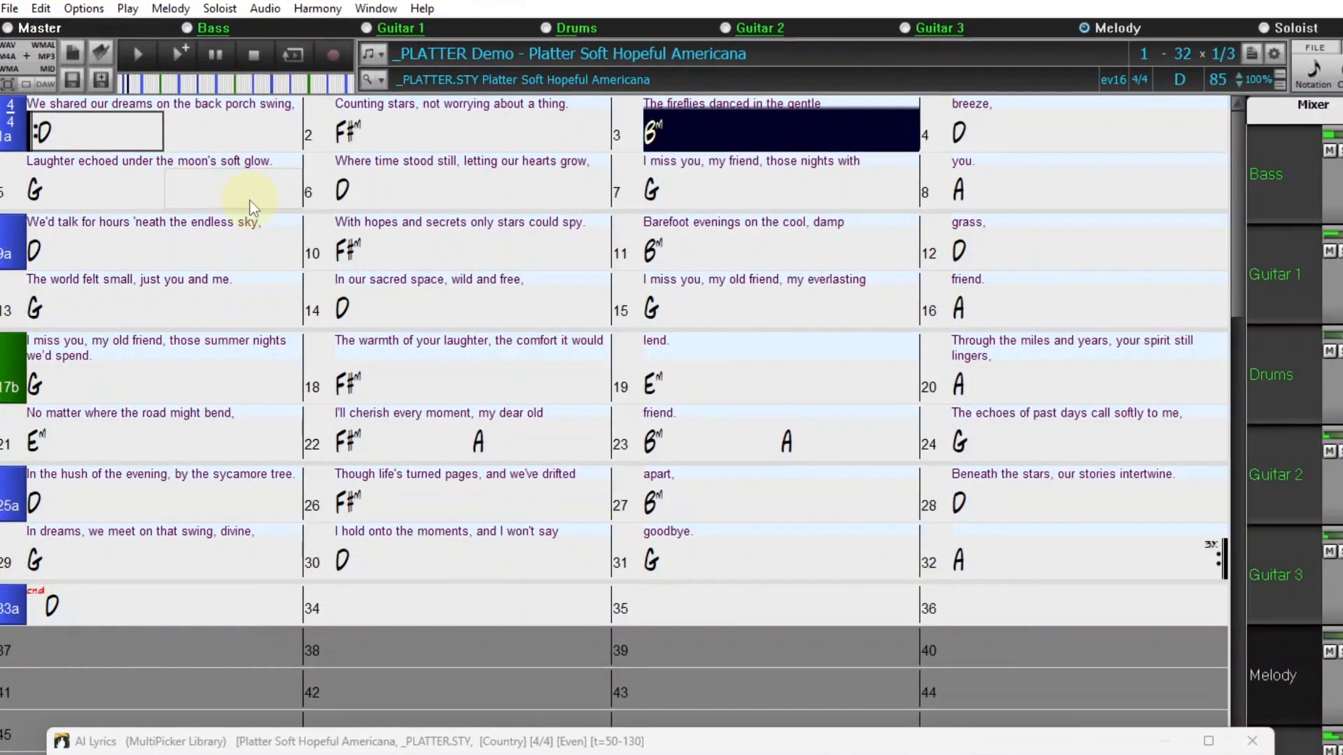